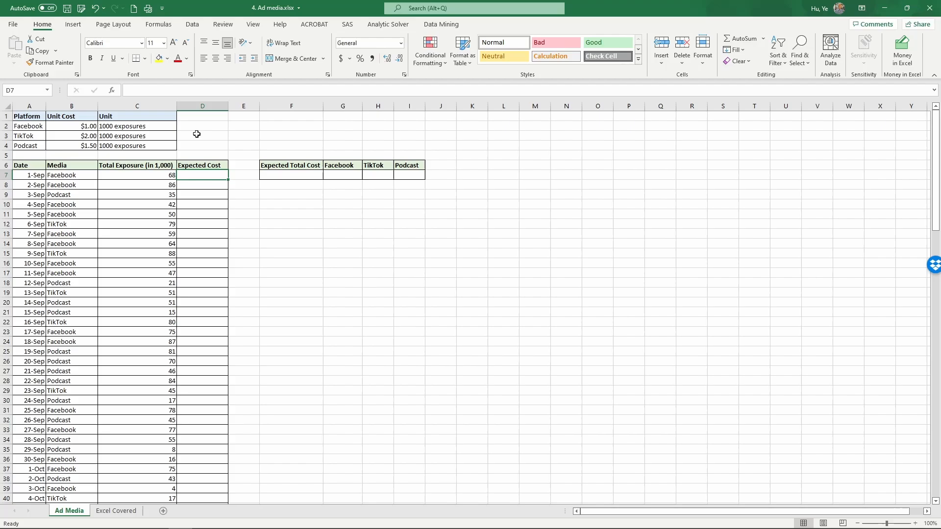
# Step: Review the unit cost table entries for Facebook, TikTok and Podcast per 1000 exposures
pyautogui.click(28, 127)
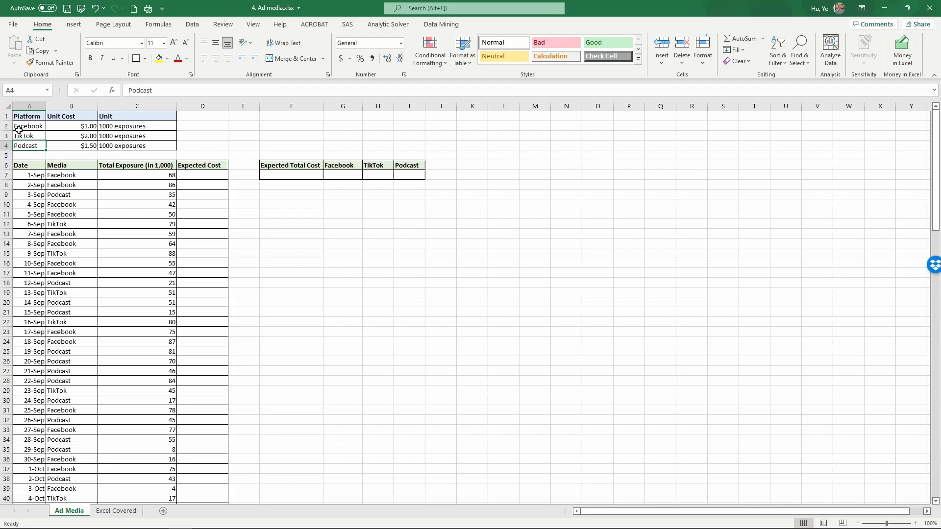
pyautogui.click(29, 125)
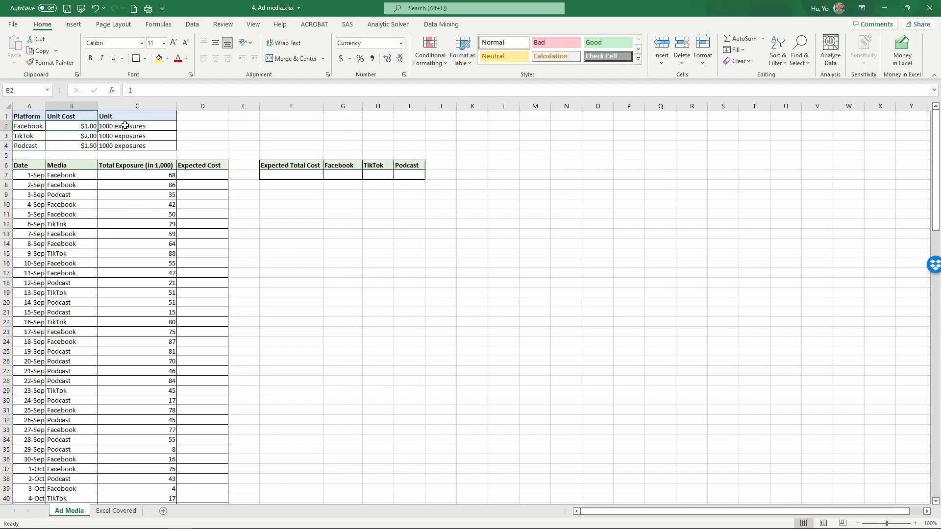
pyautogui.click(138, 127)
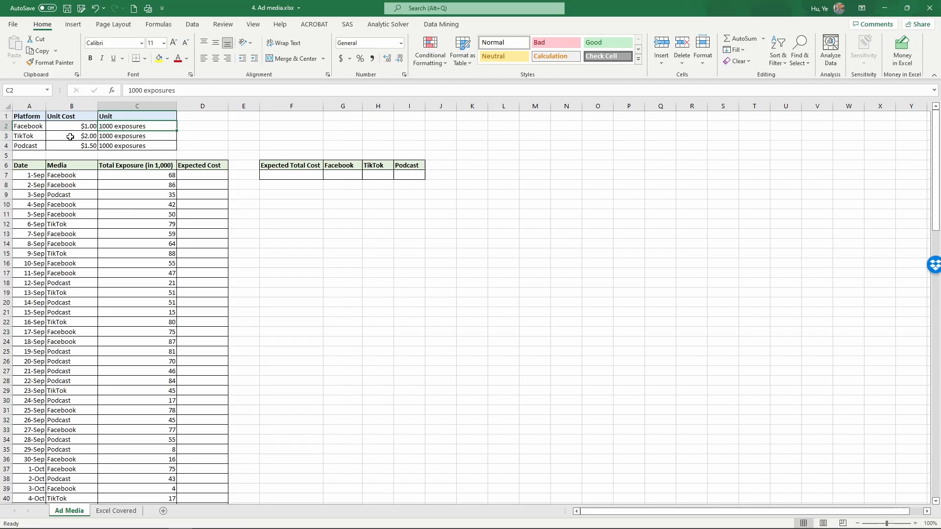
pyautogui.click(70, 136)
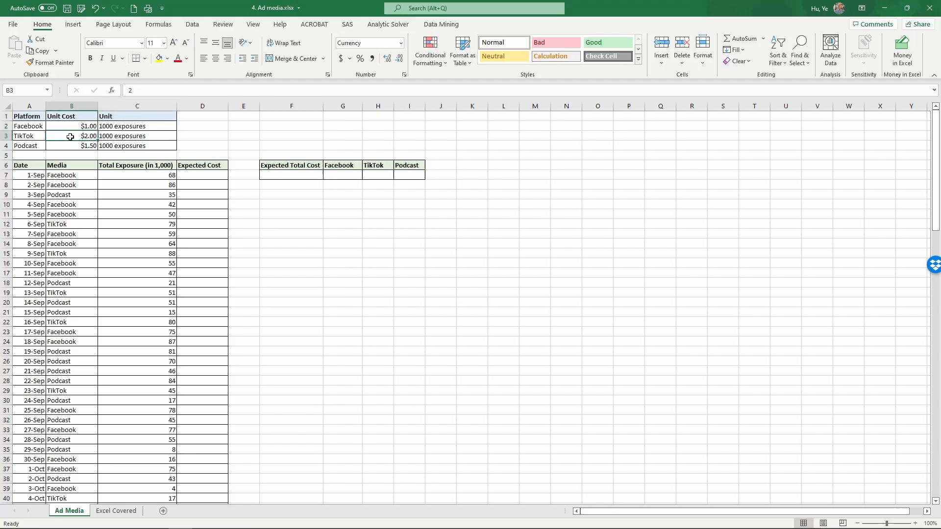
pyautogui.click(71, 145)
pyautogui.write('Platform')
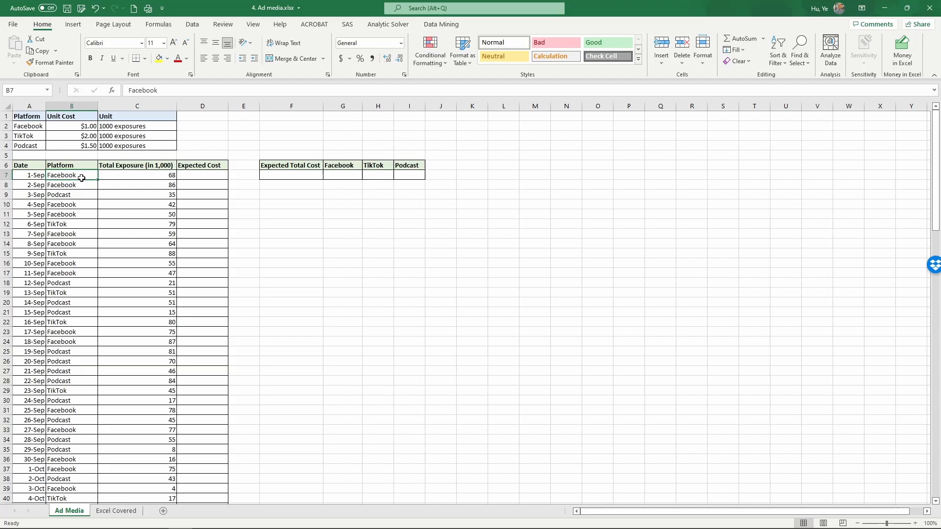
pyautogui.click(70, 185)
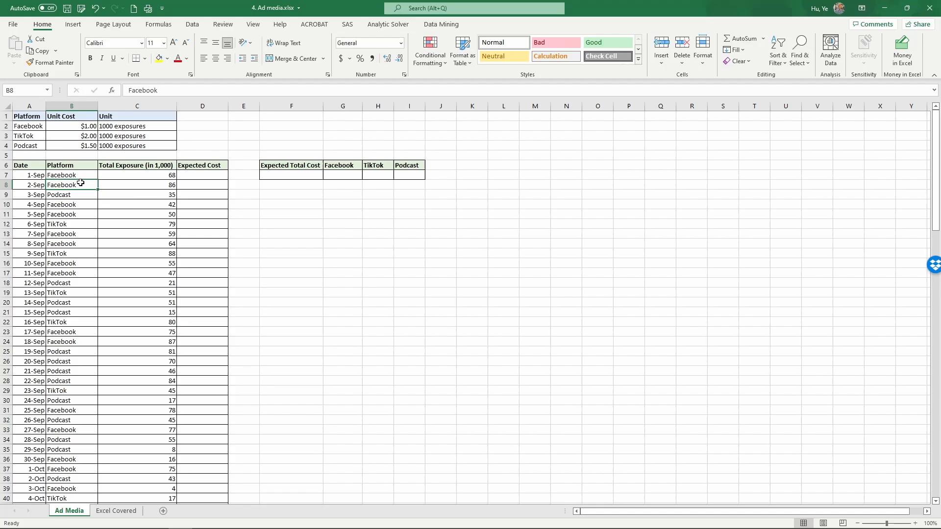
pyautogui.click(71, 194)
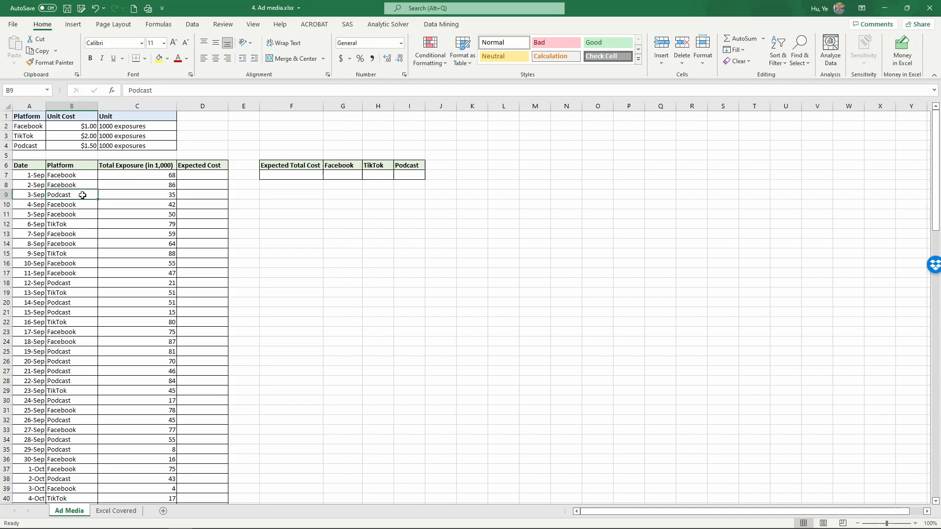
pyautogui.click(71, 204)
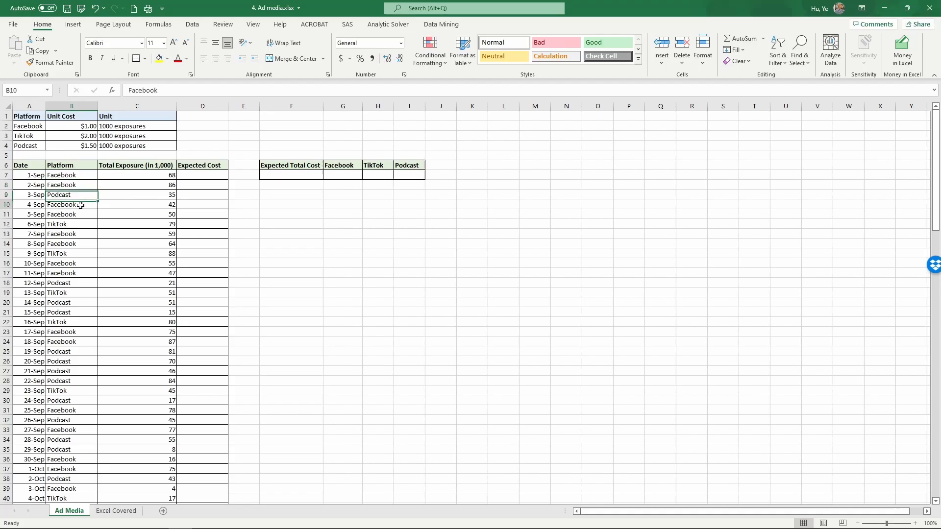
pyautogui.click(72, 214)
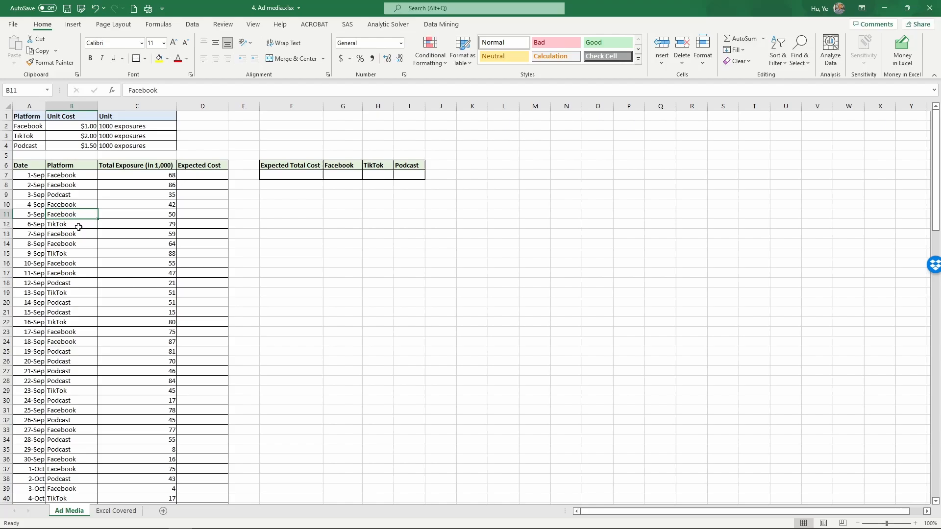
pyautogui.click(71, 223)
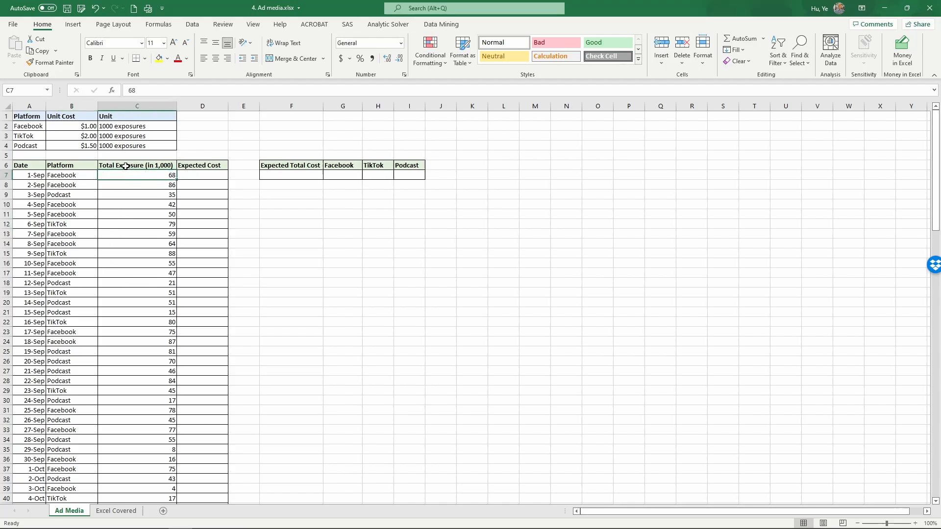
pyautogui.moveTo(71, 181)
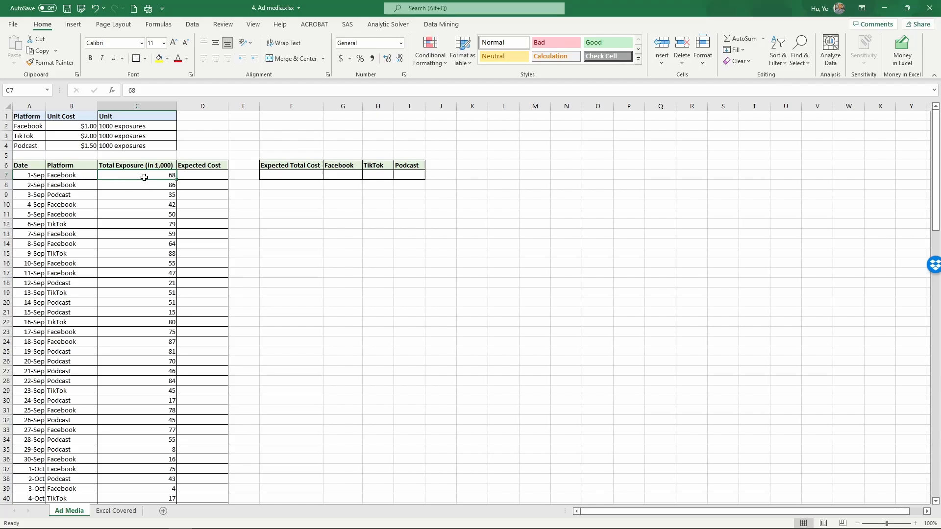
pyautogui.moveTo(149, 175)
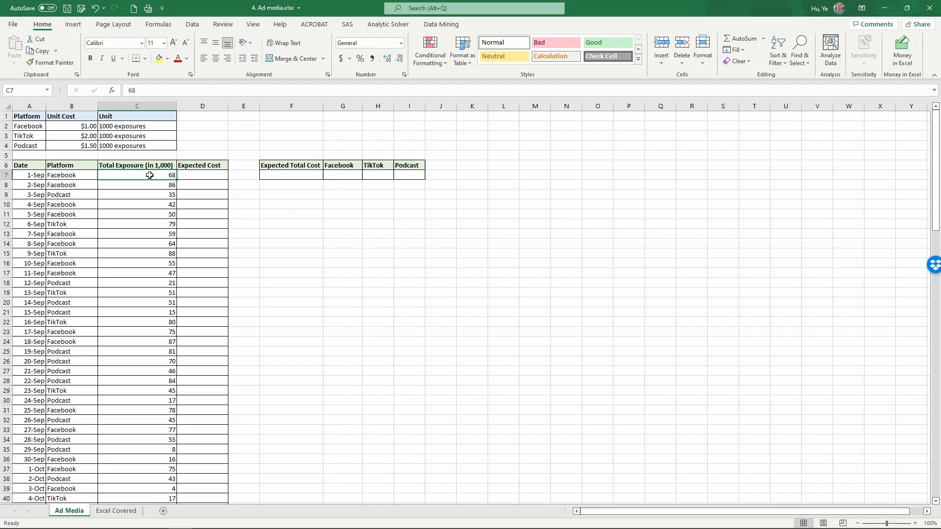
pyautogui.moveTo(141, 227)
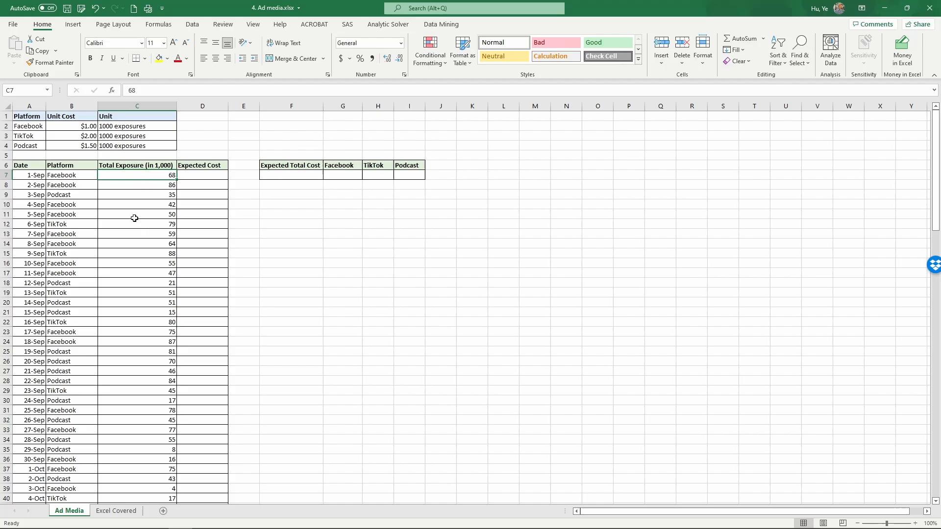
pyautogui.moveTo(142, 207)
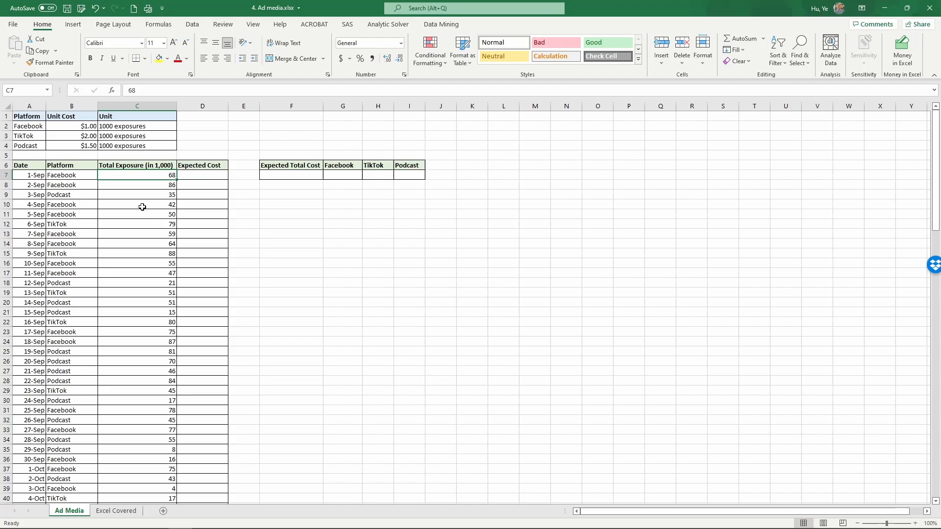
pyautogui.moveTo(122, 207)
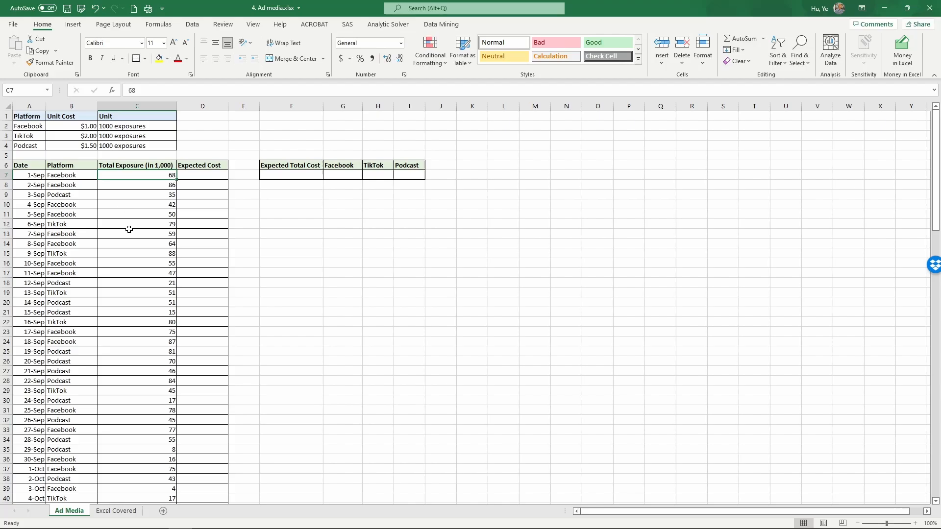
pyautogui.moveTo(157, 203)
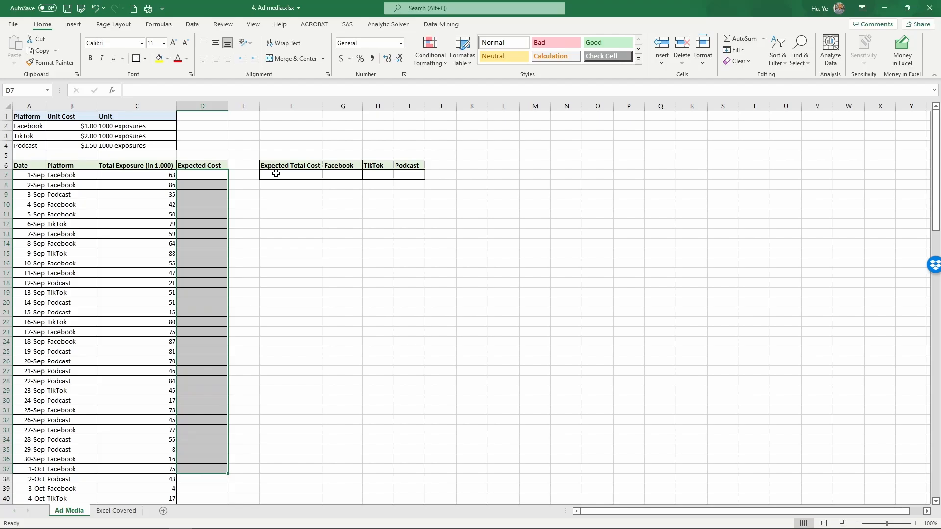
pyautogui.click(291, 175)
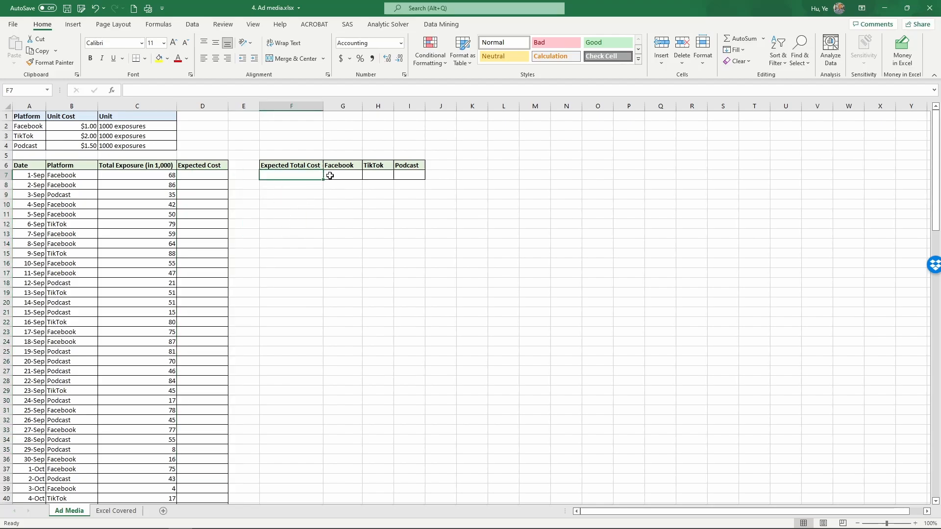
pyautogui.click(342, 175)
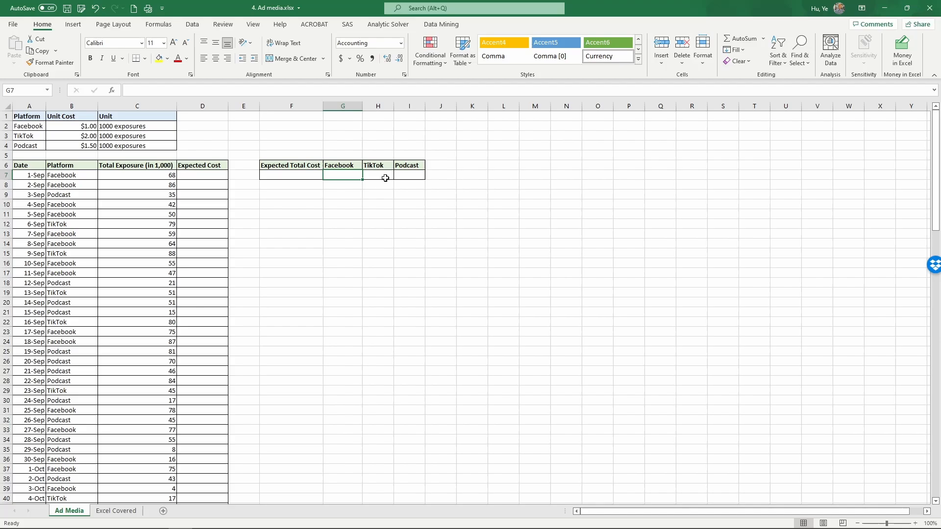
pyautogui.click(202, 175)
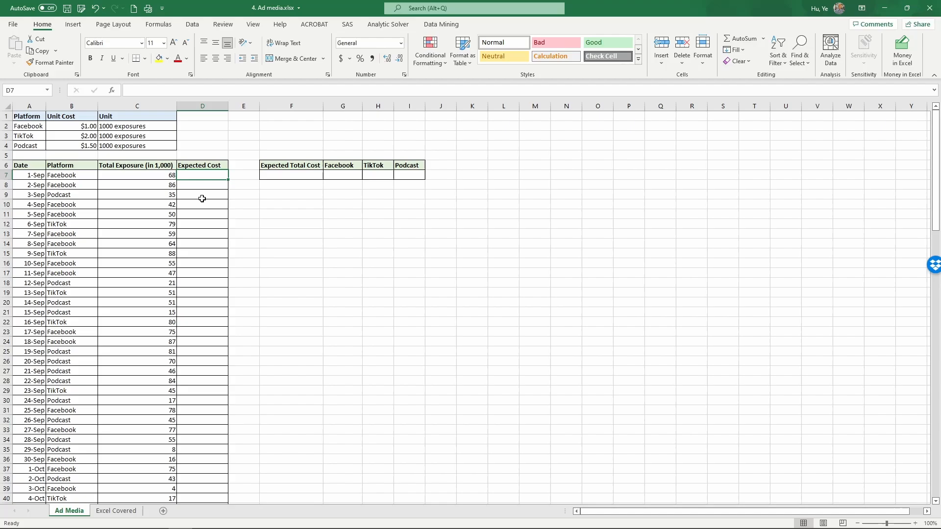
pyautogui.moveTo(201, 195)
pyautogui.write('=')
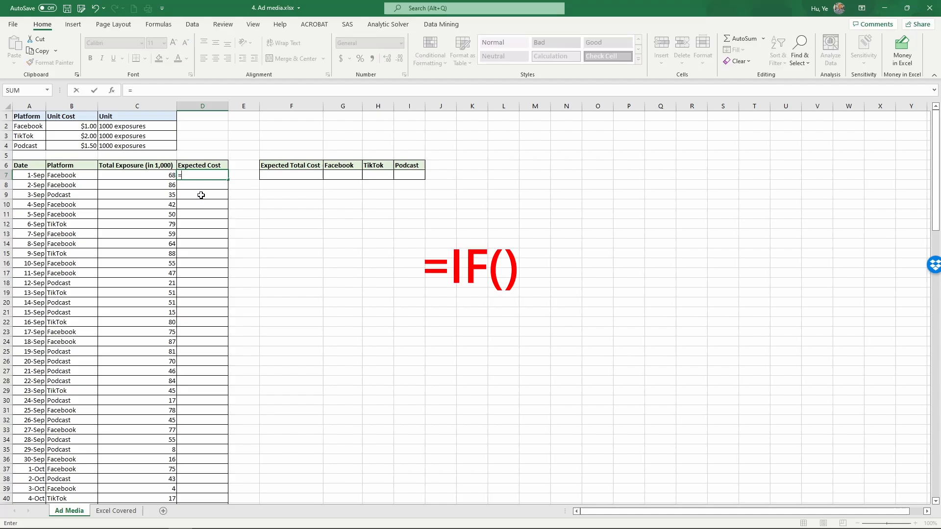
# Step: Start D7's formula as =if(B7=$A$2, testing the row's platform against Facebook
pyautogui.write('if(')
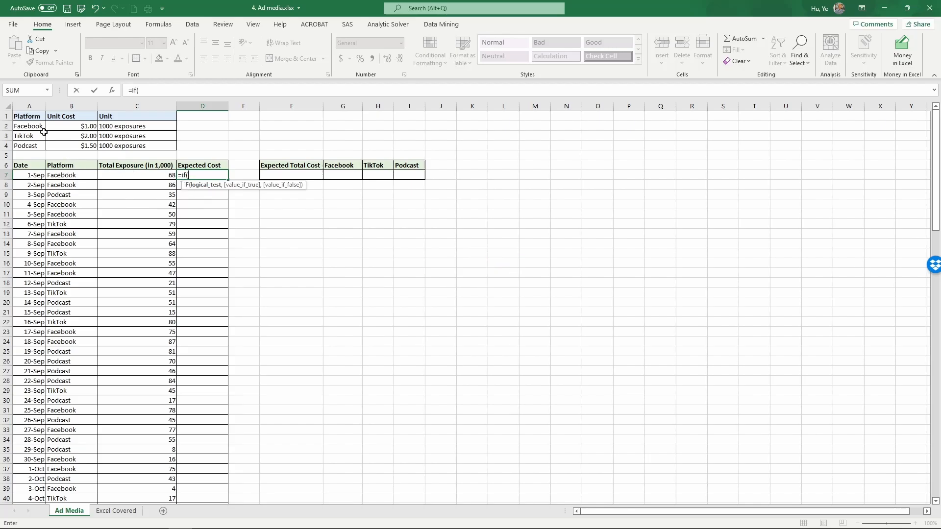
pyautogui.moveTo(194, 174)
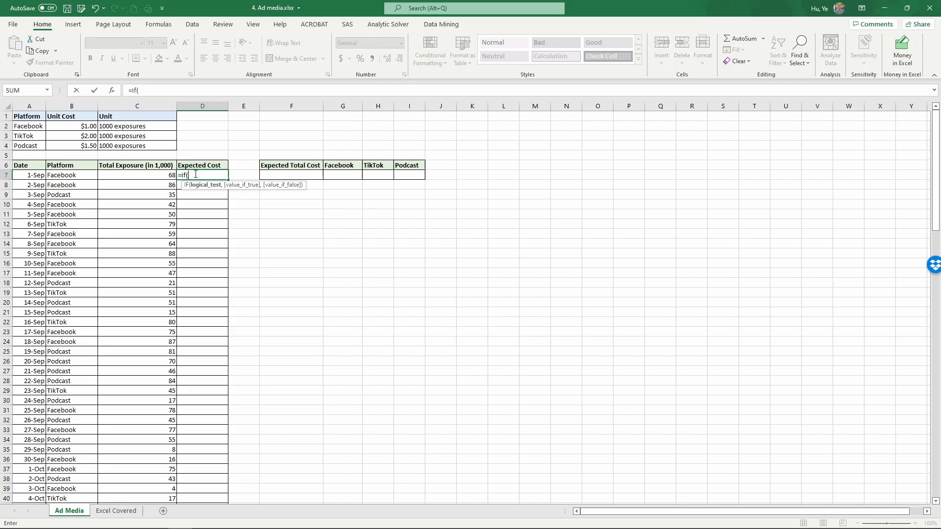
pyautogui.click(61, 174)
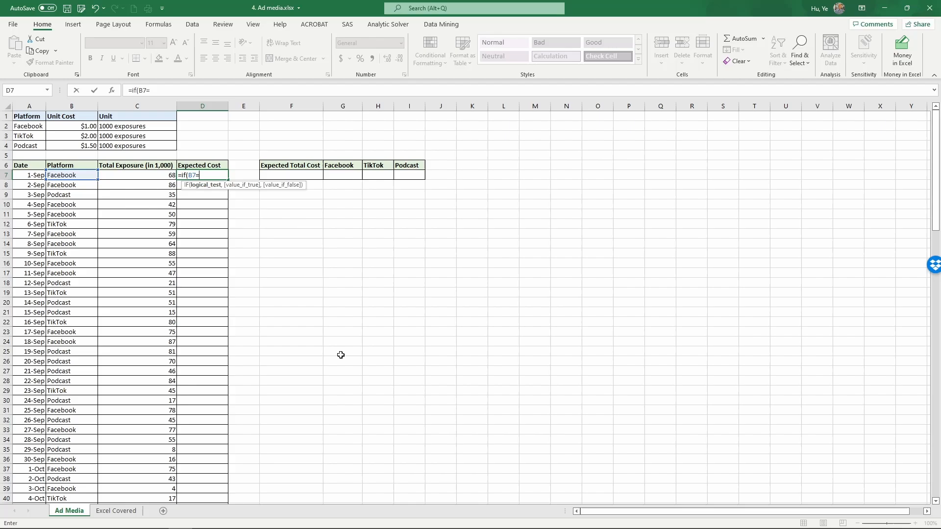
pyautogui.moveTo(332, 343)
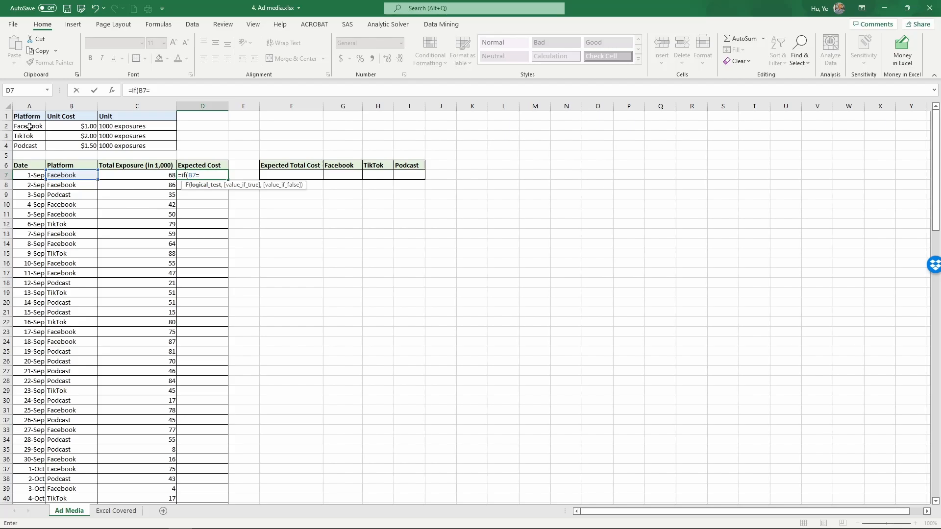
pyautogui.click(28, 126)
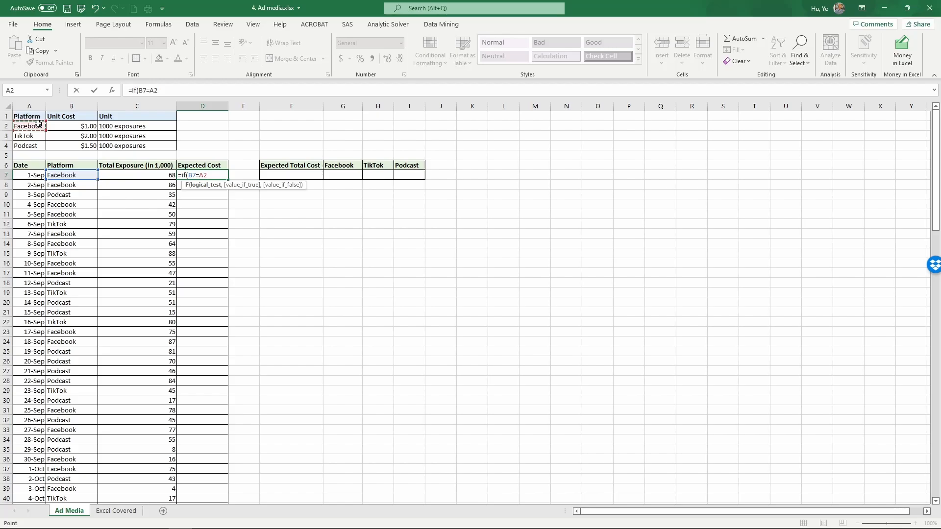
pyautogui.press('F4')
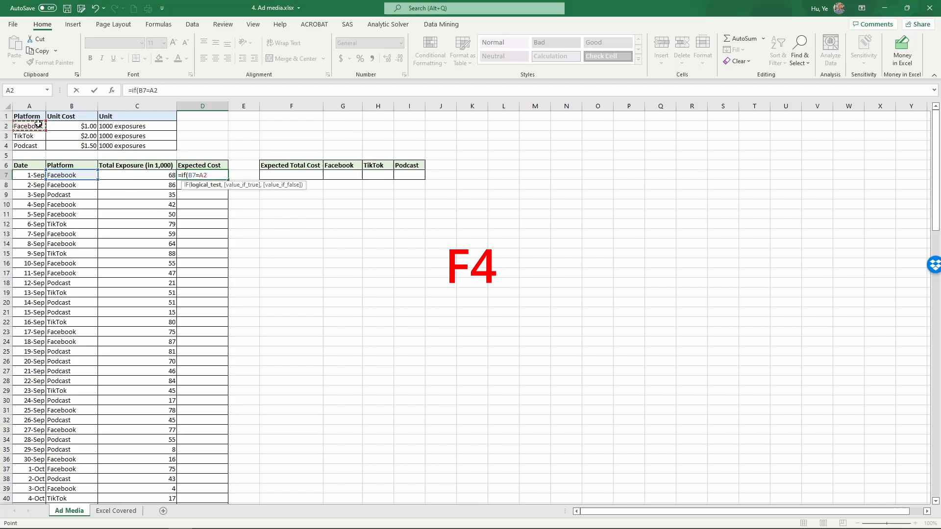
pyautogui.press('f4')
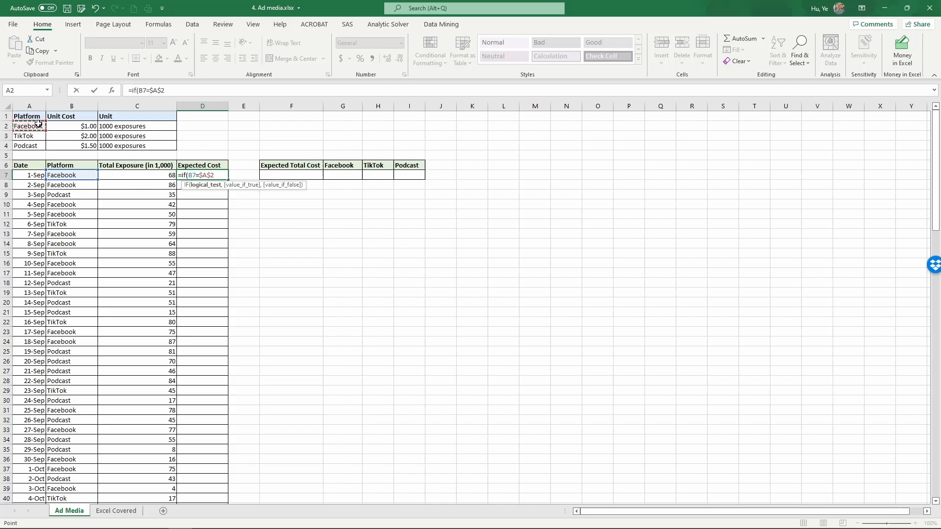
pyautogui.write(',')
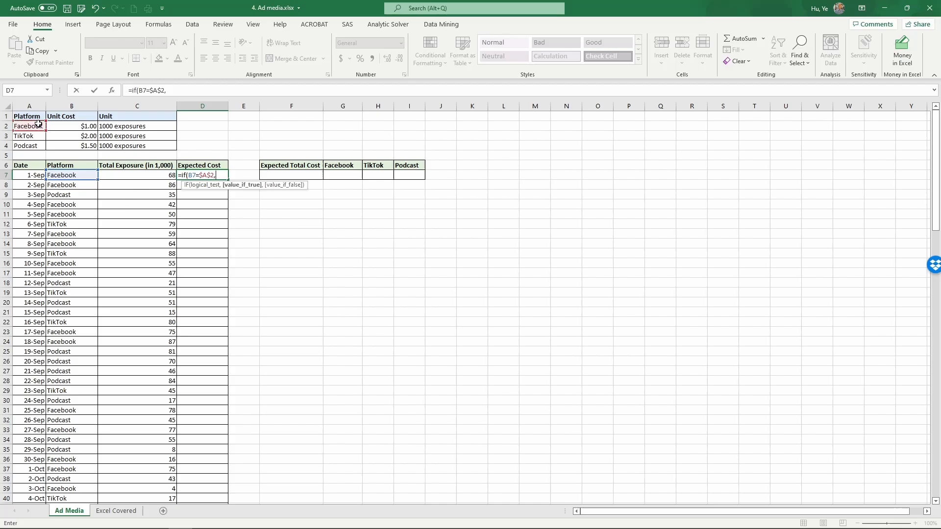
pyautogui.moveTo(86, 145)
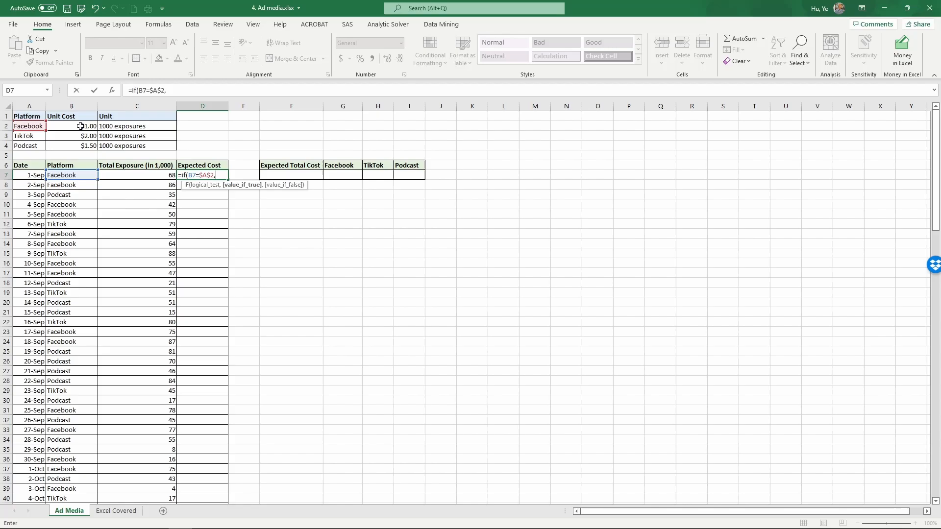
# Step: Return Facebook's unit cost $B$2 as an absolute reference when the platform matches
pyautogui.click(71, 126)
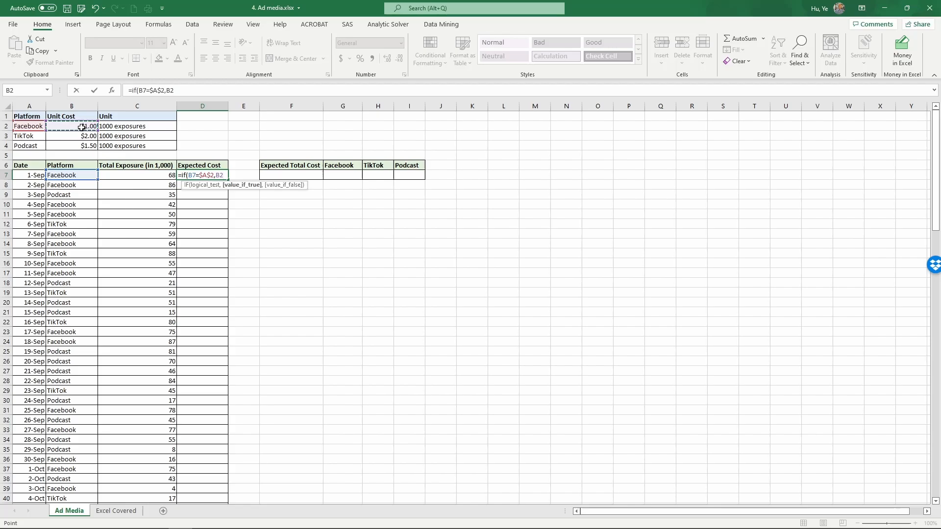
pyautogui.write('$B$2')
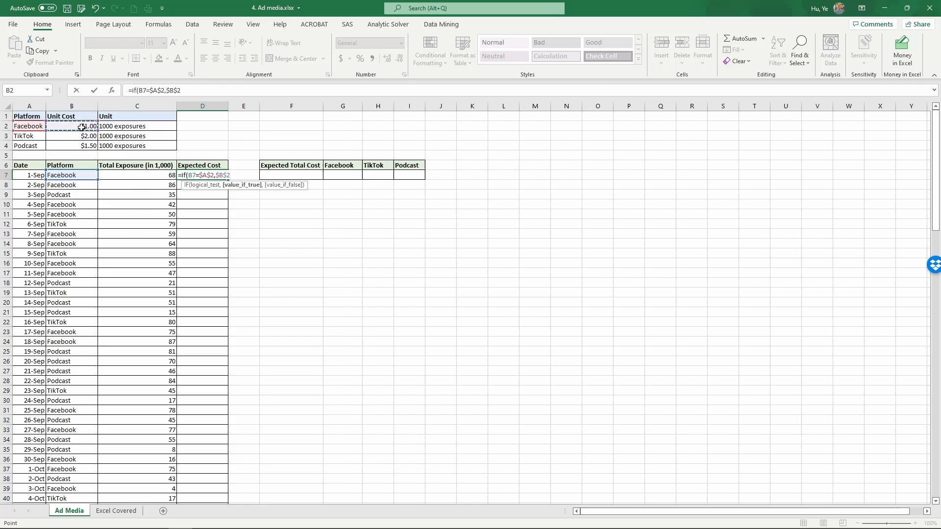
pyautogui.press('F4')
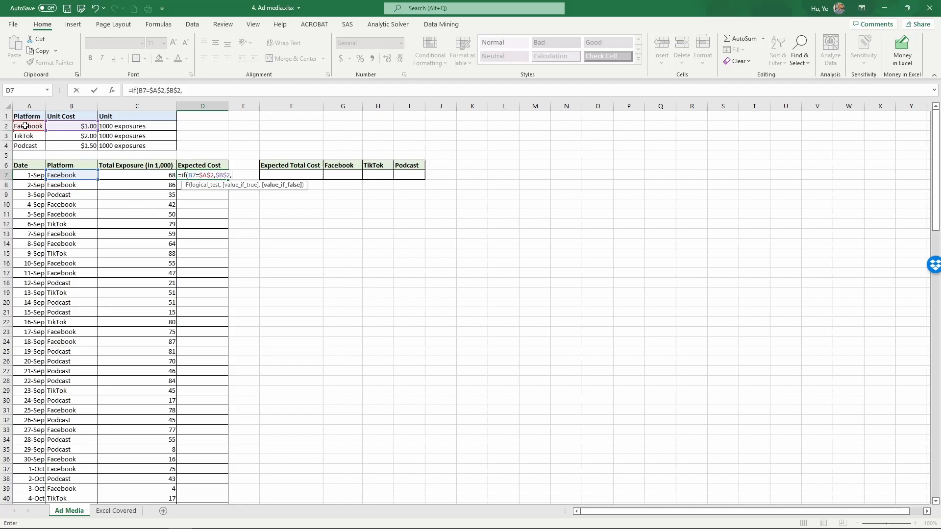
# Step: Nest if(B7=$A$3,$B$3, so TikTok rows return TikTok's unit cost from B3
pyautogui.write('if(')
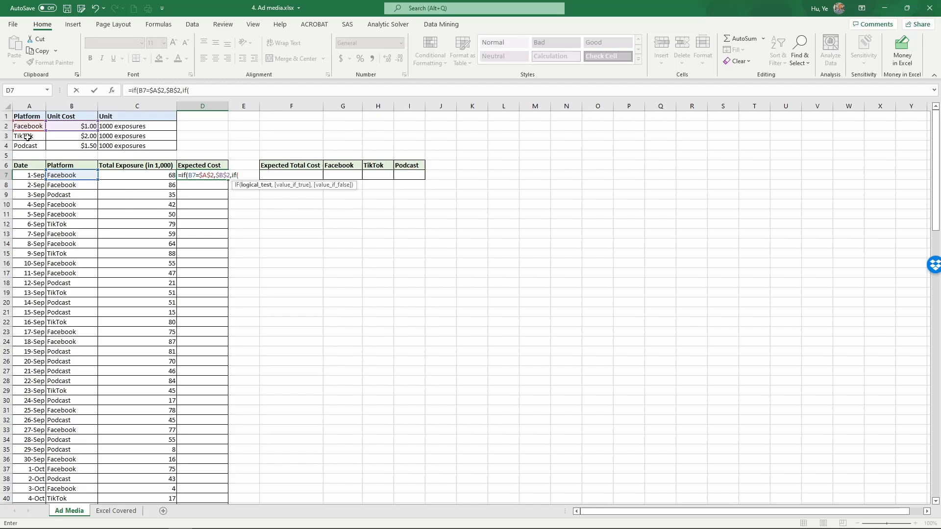
pyautogui.click(61, 175)
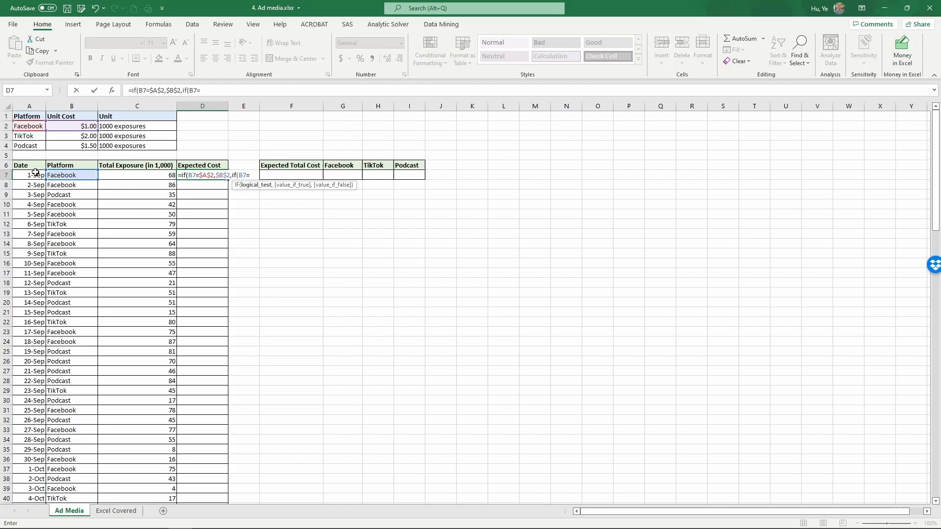
pyautogui.click(28, 135)
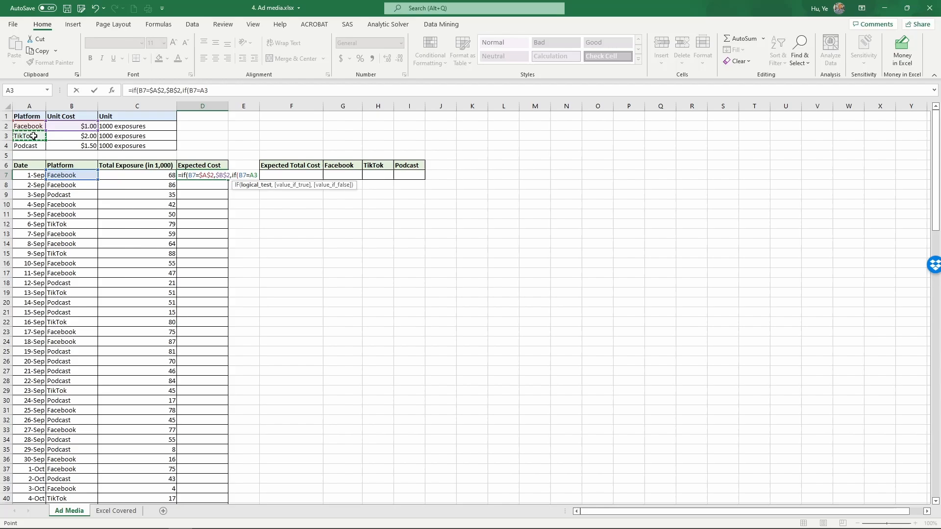
pyautogui.press('F4')
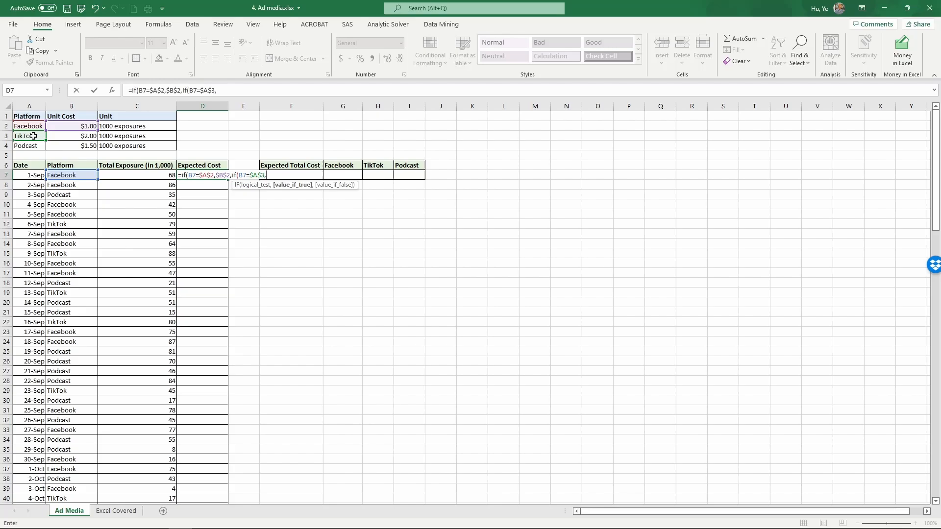
pyautogui.click(71, 135)
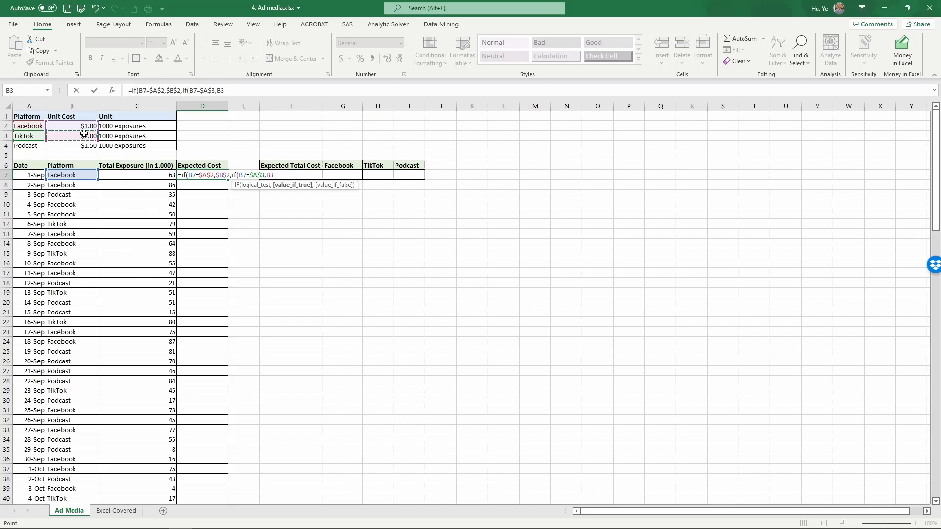
pyautogui.press('f4')
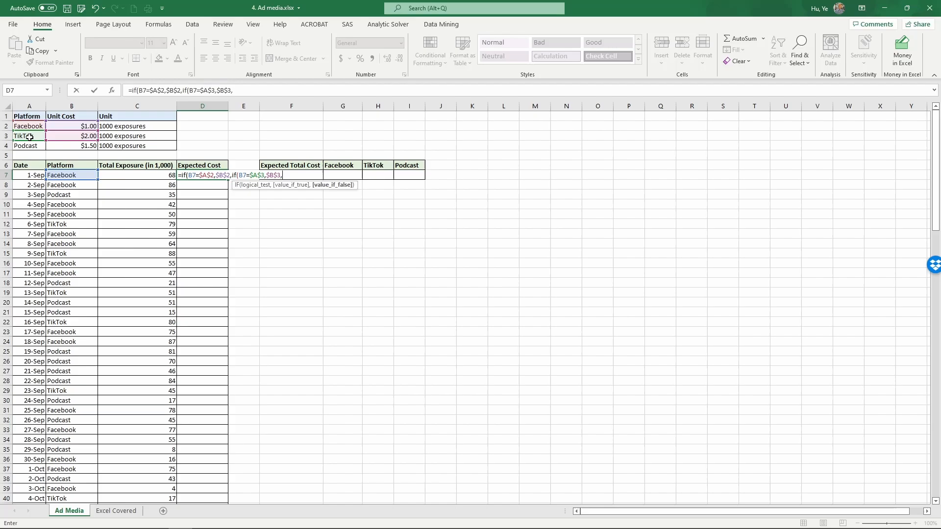
# Step: Nest if(B7=$A$4,$B$4,"") so Podcast rows return Podcast's unit cost, else blank
pyautogui.write('if')
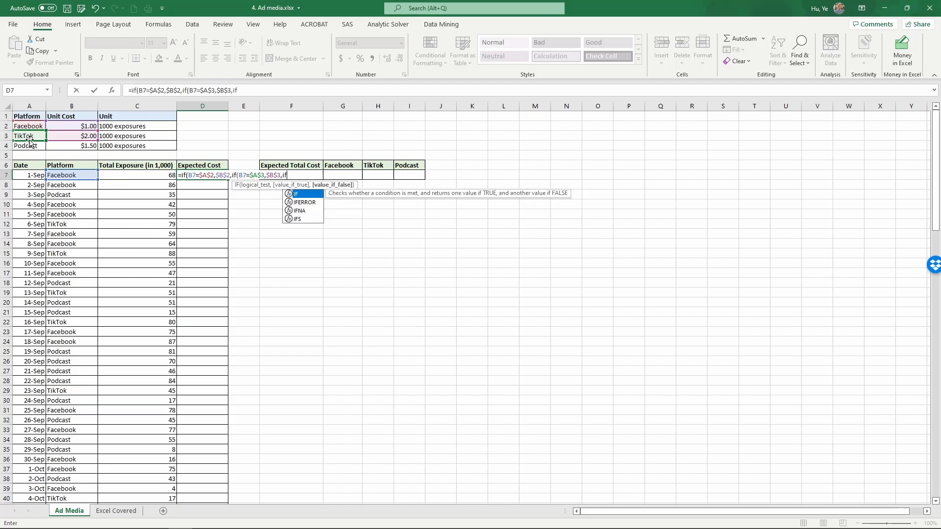
pyautogui.write('(')
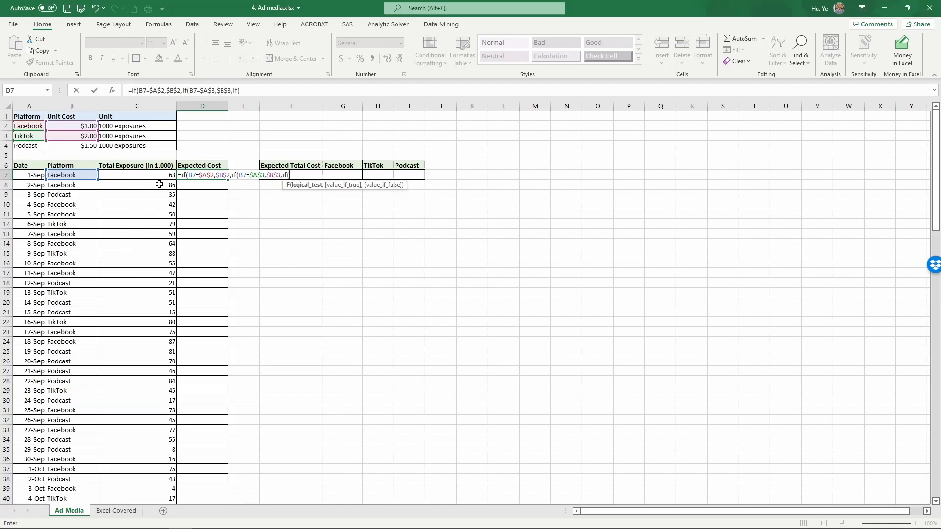
pyautogui.click(71, 174)
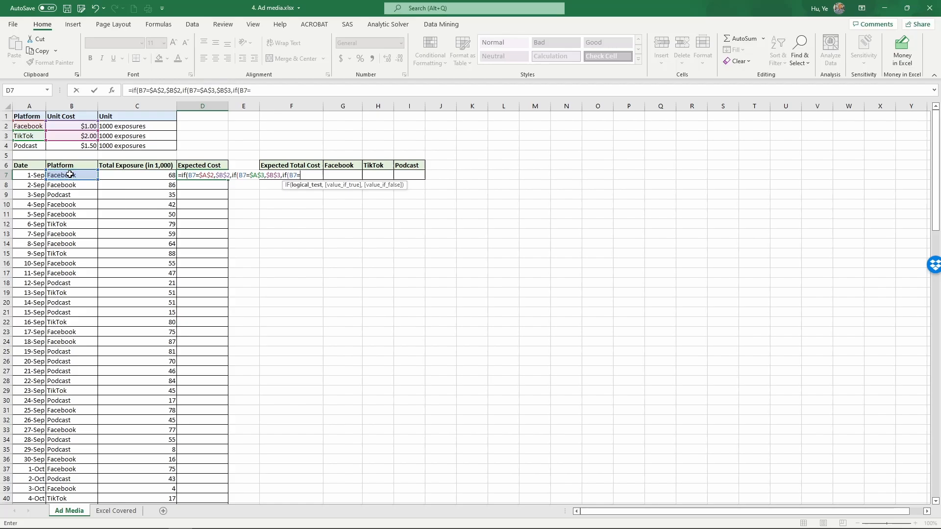
pyautogui.click(29, 146)
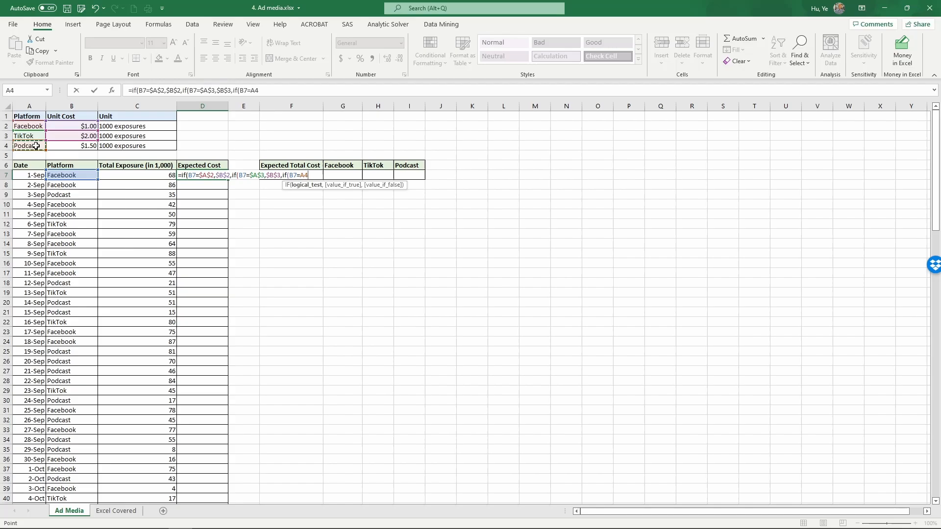
pyautogui.press('F4')
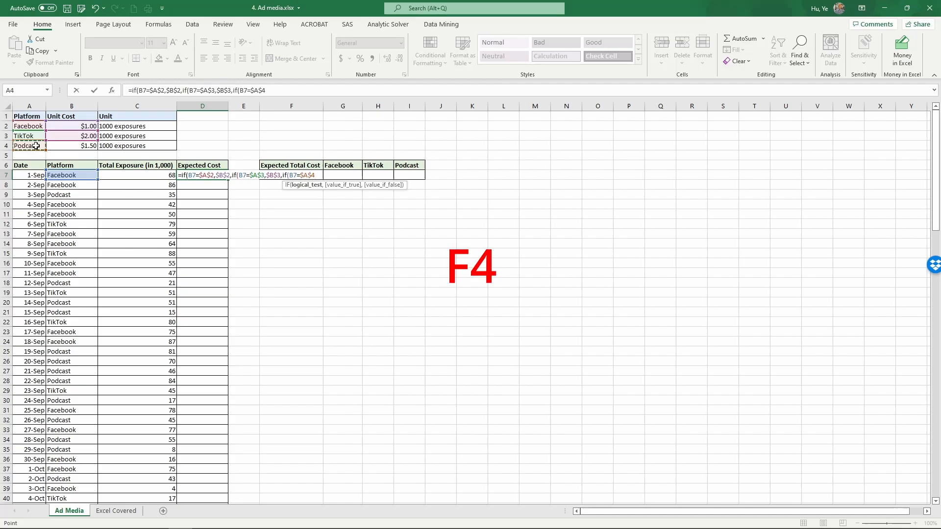
pyautogui.write(',B4')
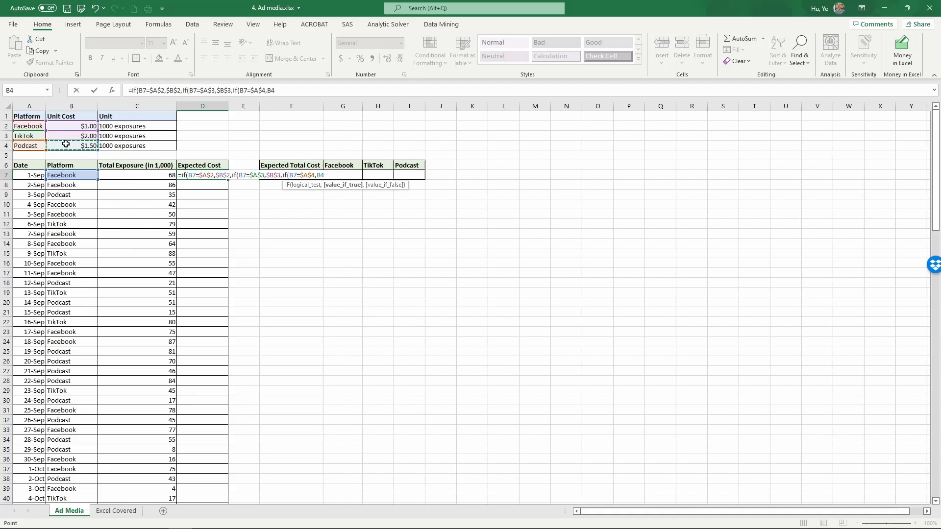
pyautogui.press('F4')
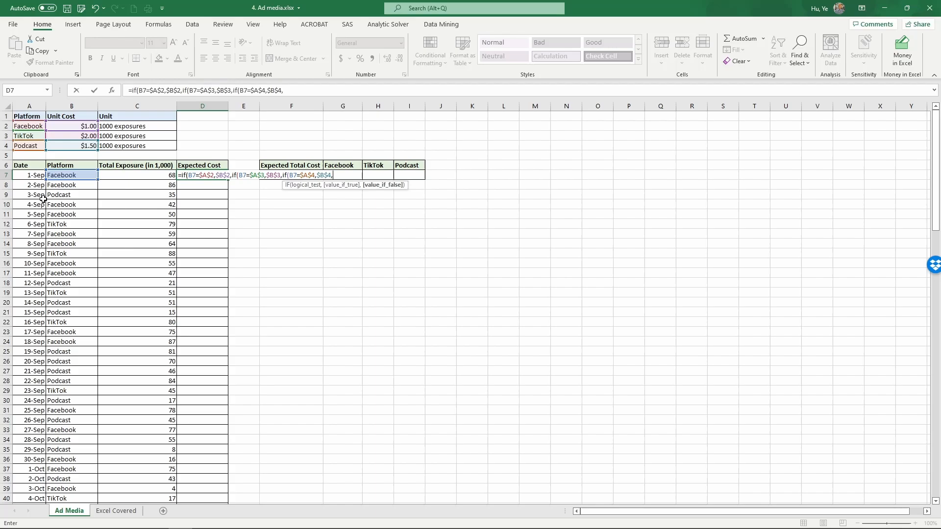
pyautogui.write('"")')
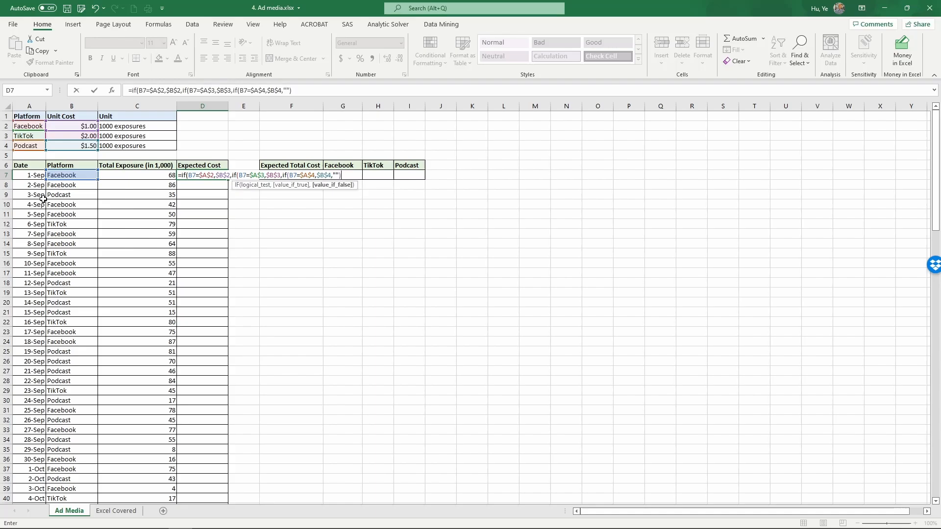
pyautogui.moveTo(264, 143)
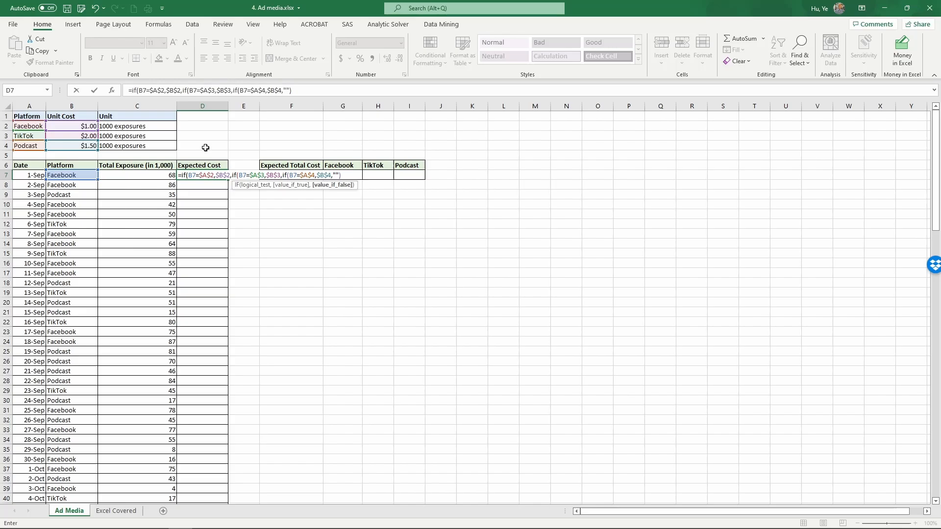
# Step: Close the parentheses, multiply by total exposure C7 and enter the formula, giving 68
pyautogui.write(')')
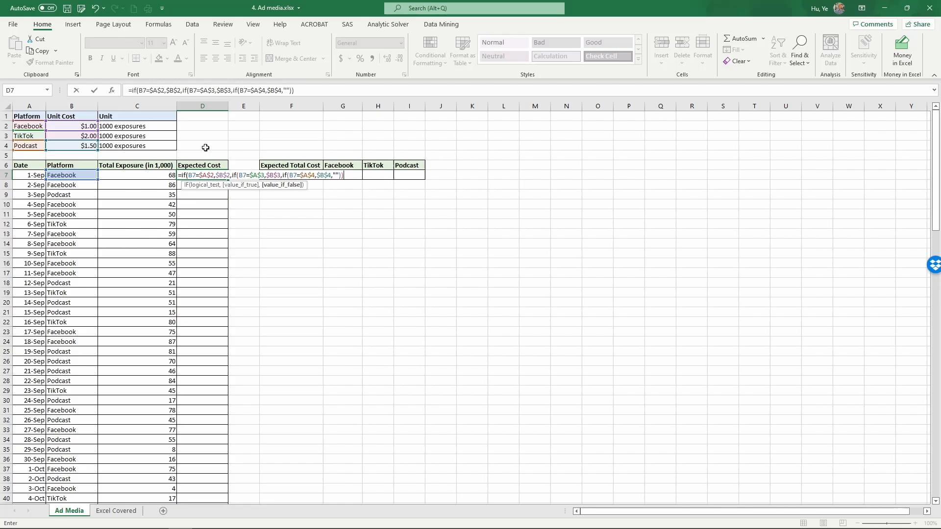
pyautogui.write(')')
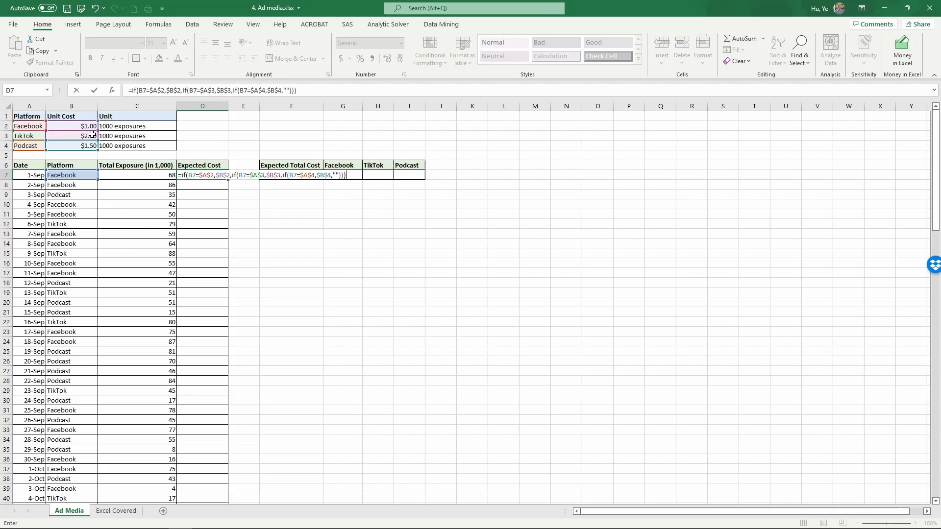
pyautogui.write('*')
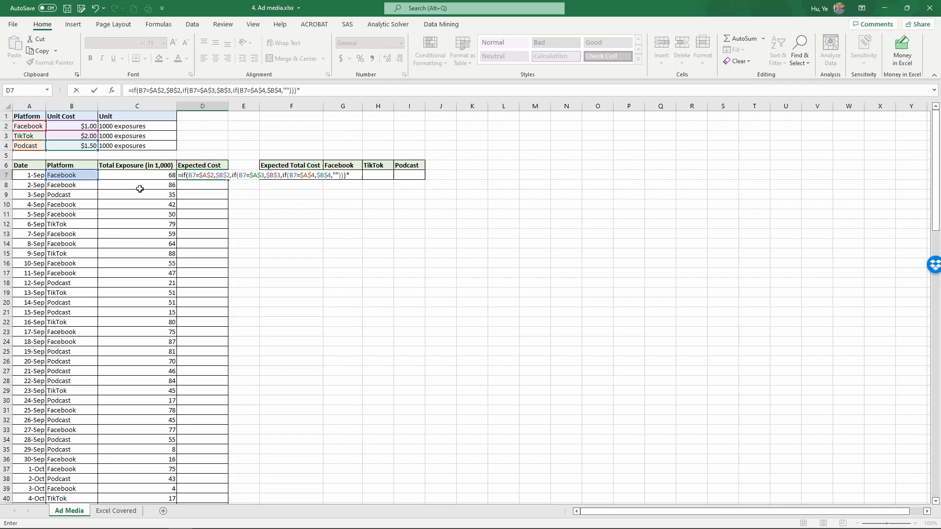
pyautogui.click(137, 174)
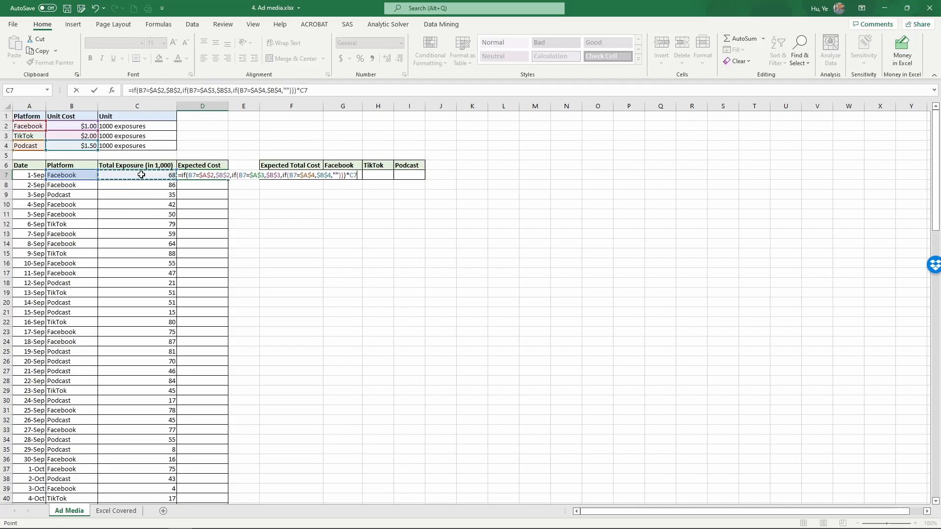
pyautogui.press('enter')
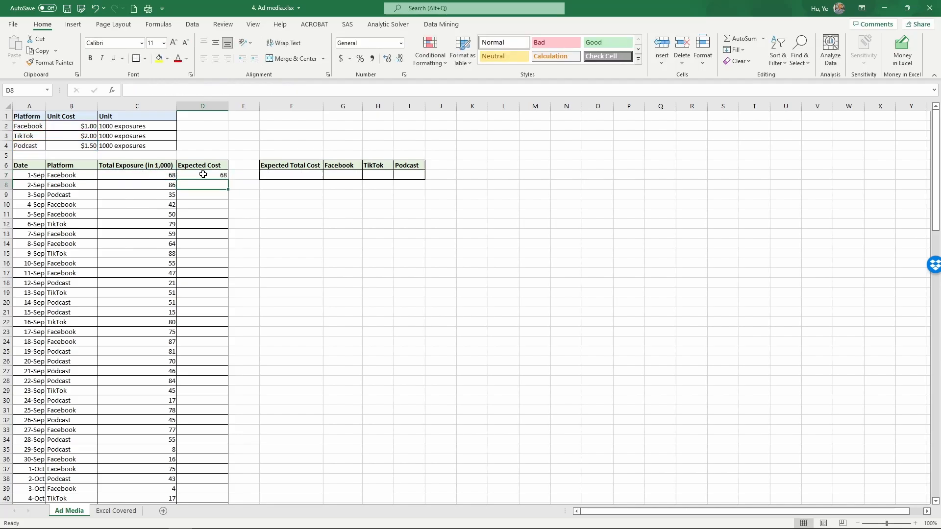
# Step: Format D7 as Accounting and fill the Expected Cost formula down to row 128
pyautogui.click(202, 175)
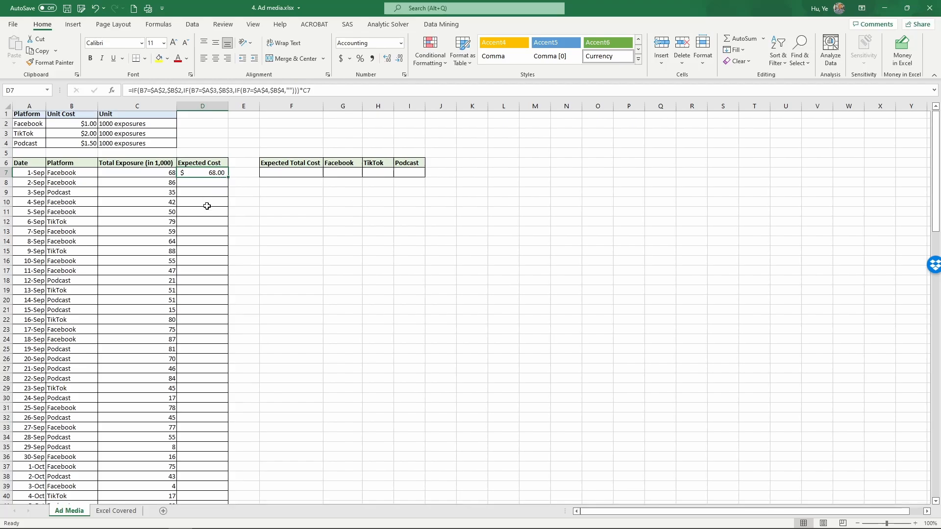
pyautogui.scroll(-3)
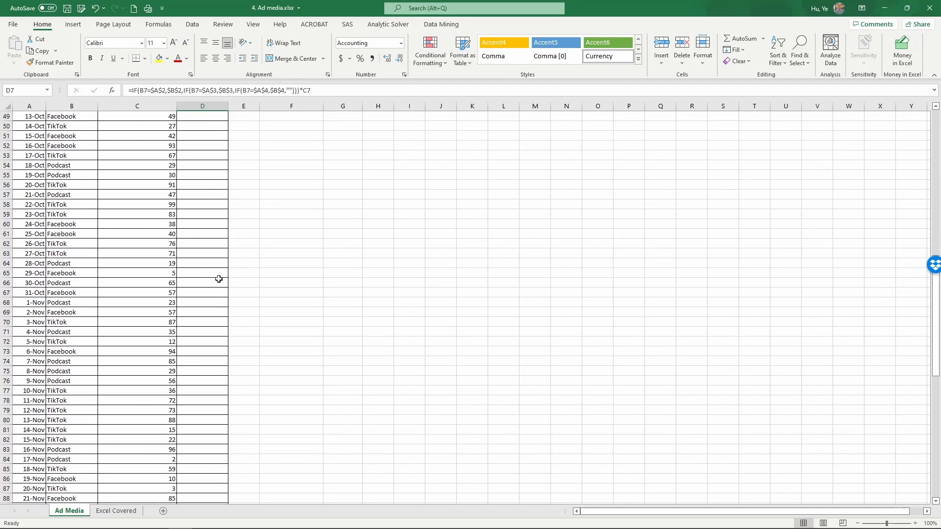
pyautogui.scroll(-3)
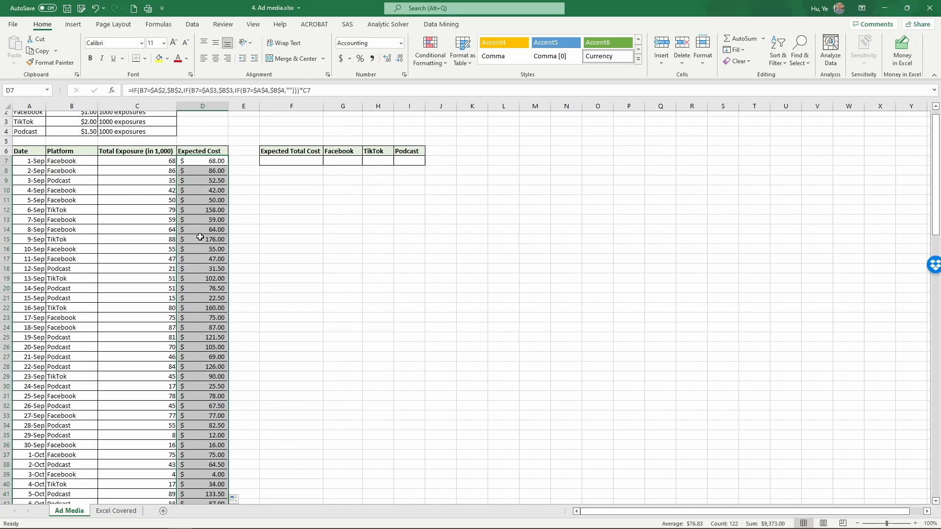
pyautogui.scroll(-3)
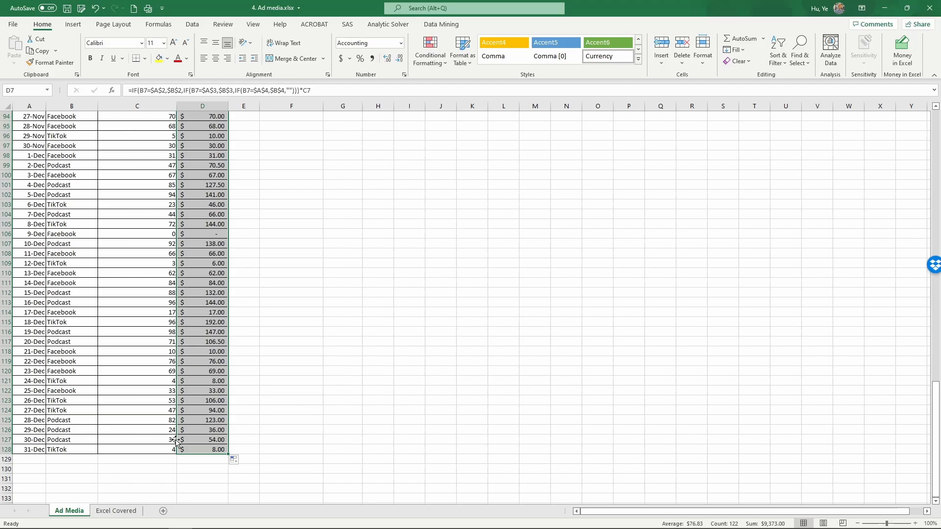
pyautogui.scroll(3)
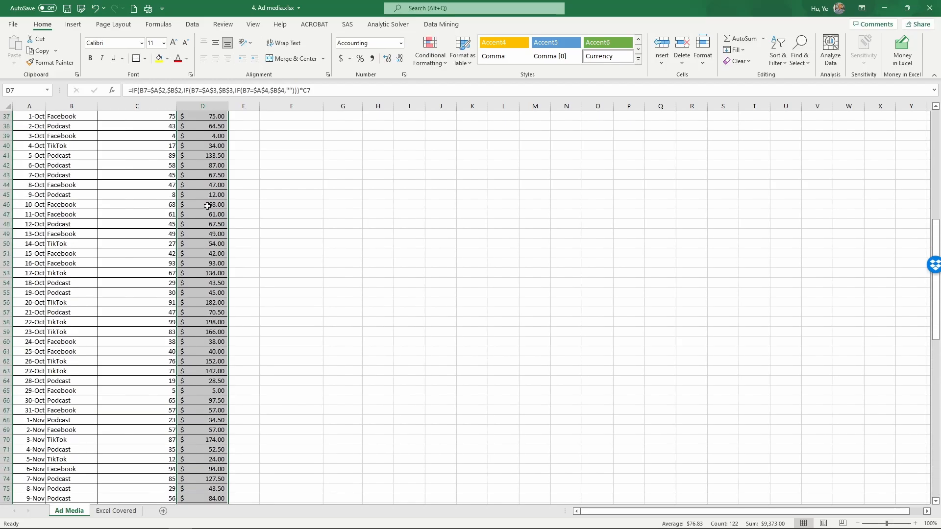
pyautogui.scroll(3)
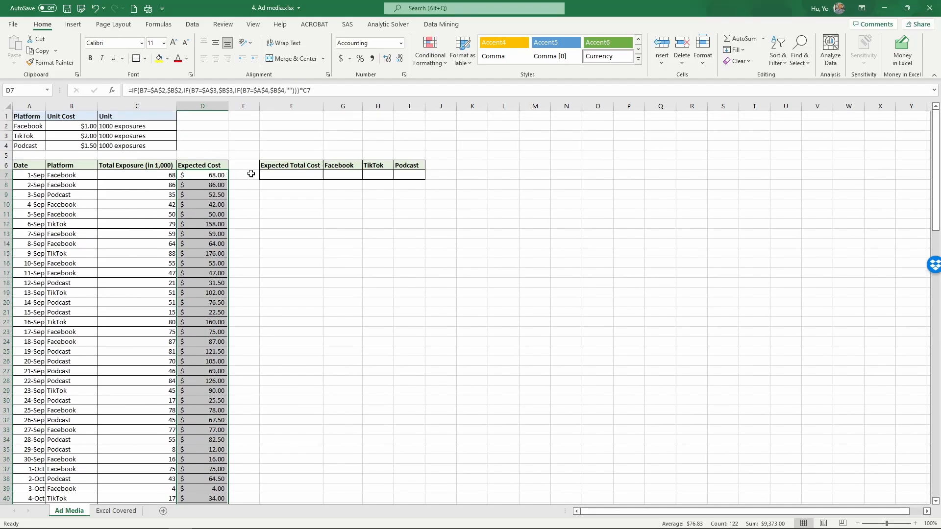
# Step: Enter =SUM(D7:D128) in F7, giving an expected total cost of $9,373.00
pyautogui.click(291, 174)
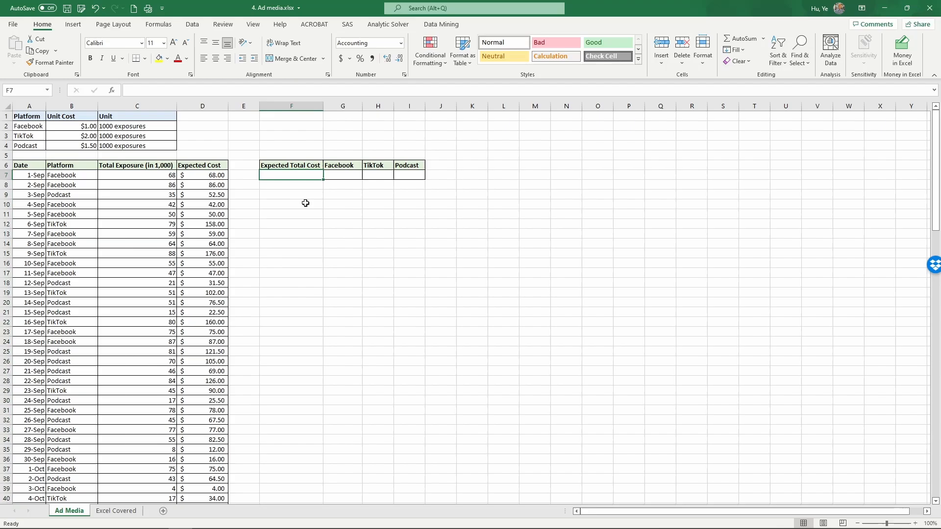
pyautogui.write('=')
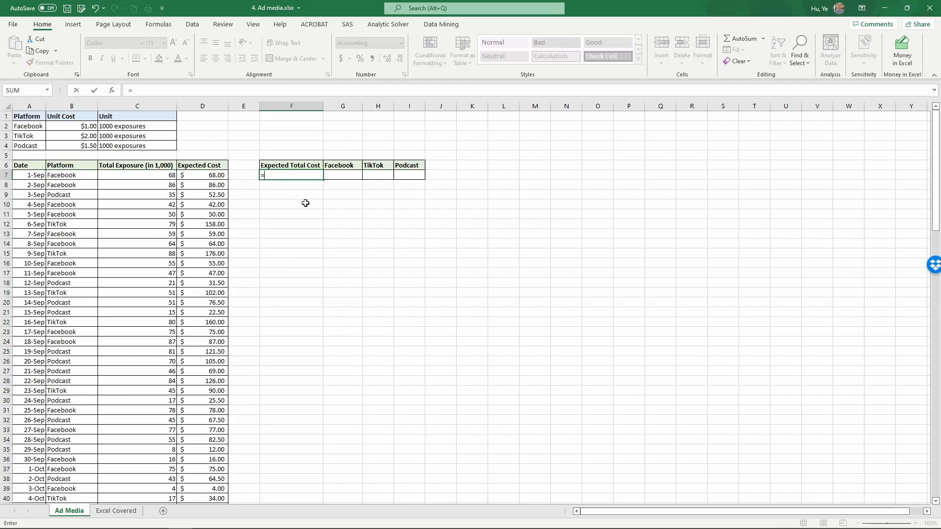
pyautogui.write('sum(')
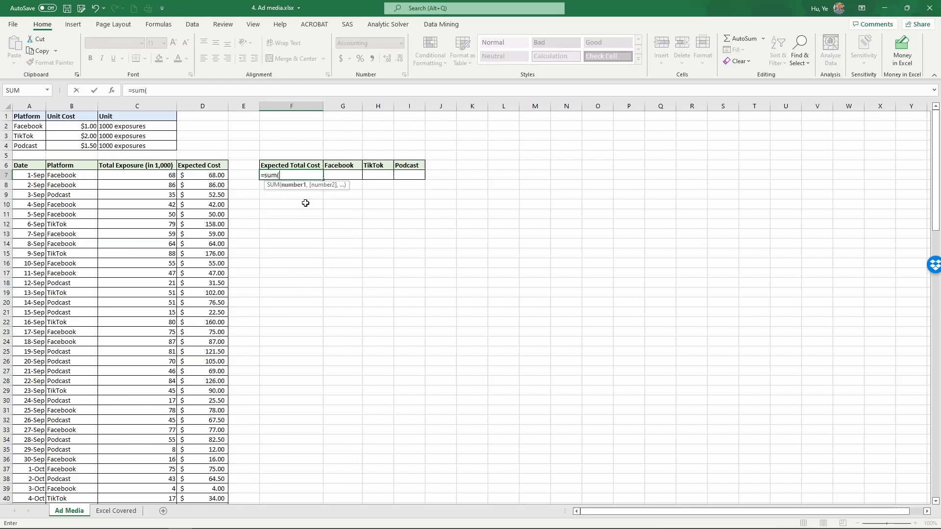
pyautogui.click(202, 174)
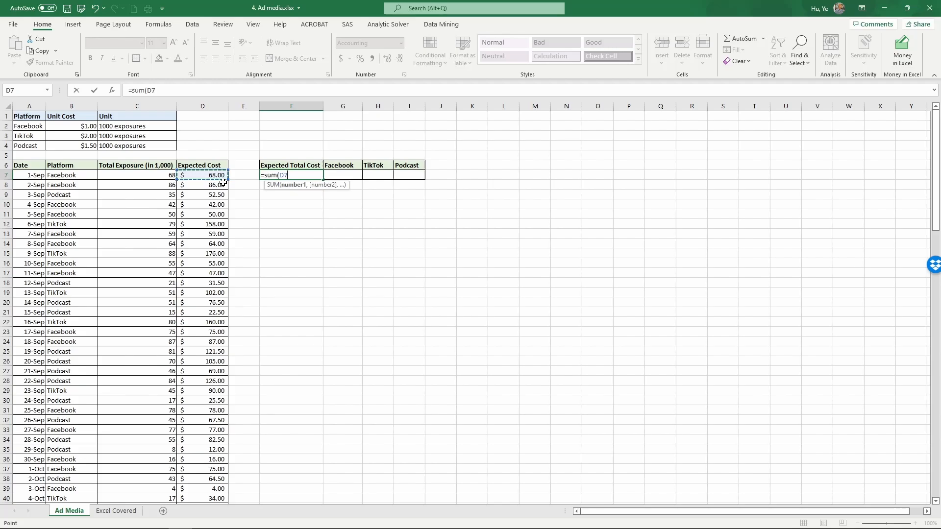
pyautogui.press('ctrl+shift+down')
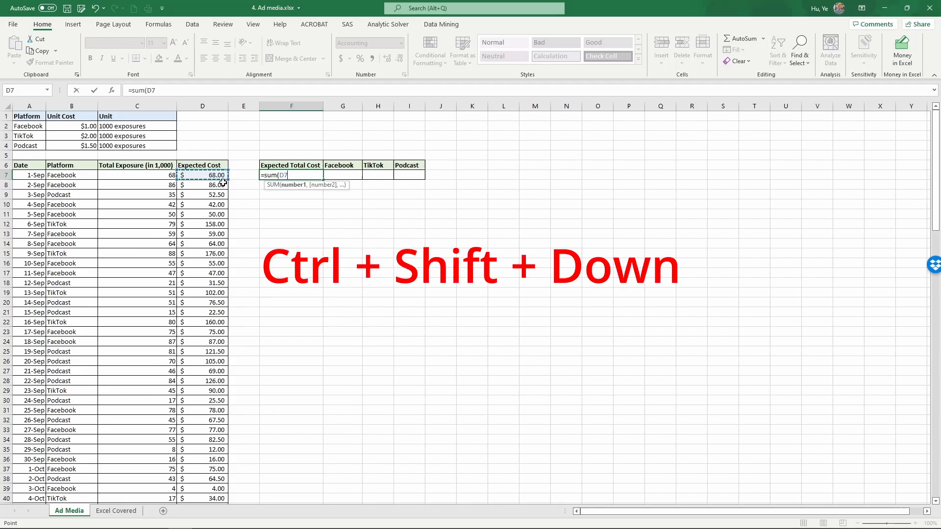
pyautogui.press('ctrl+shift+down')
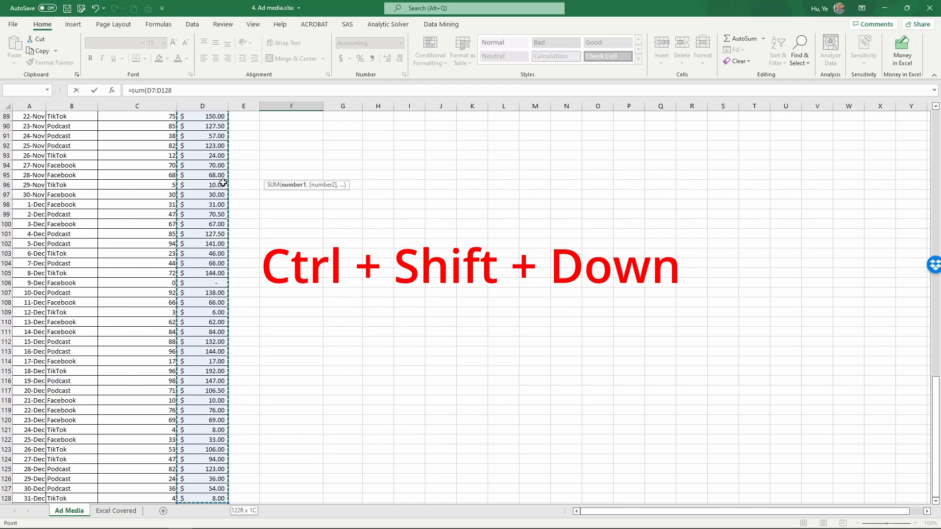
pyautogui.press('ctrl+shift+down')
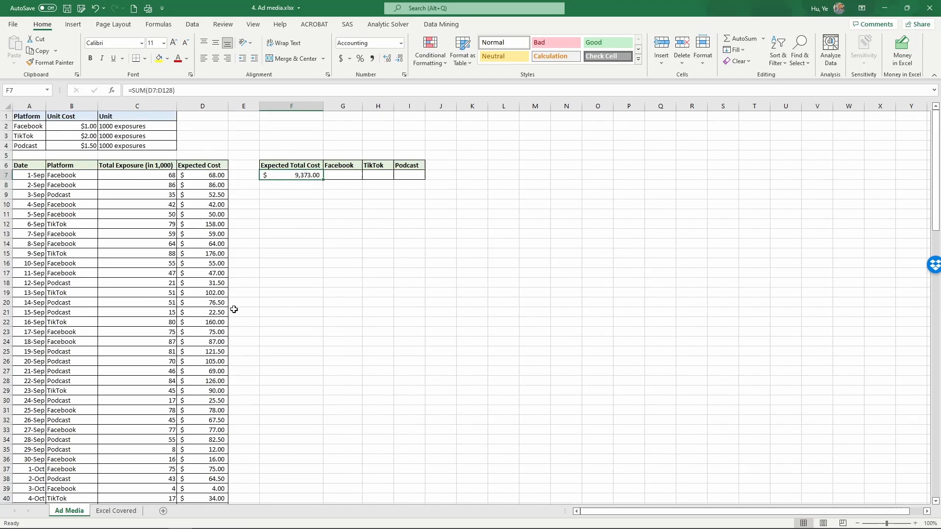
pyautogui.moveTo(271, 267)
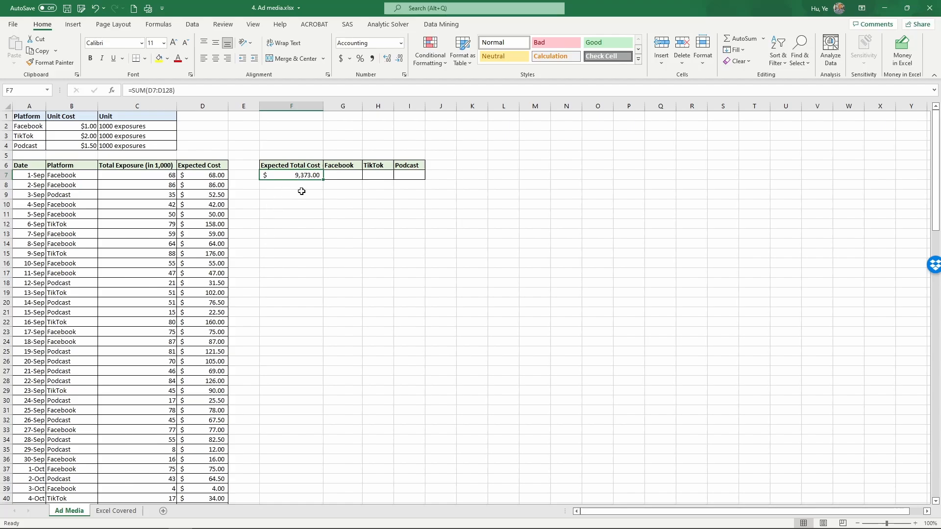
pyautogui.moveTo(334, 187)
pyautogui.write('=')
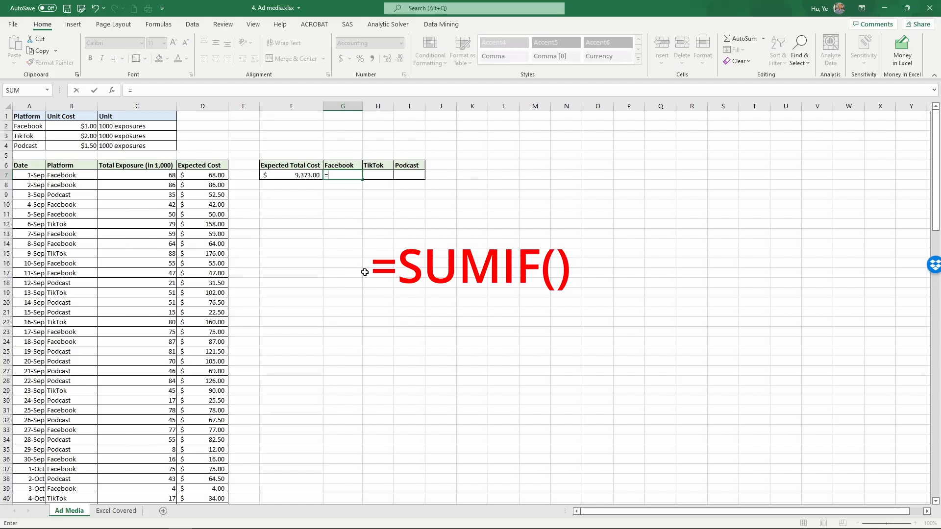
# Step: Start G7's SUMIF with the platform range $B$7:$B$128 and the Facebook heading G6 as criteria
pyautogui.write('sumif')
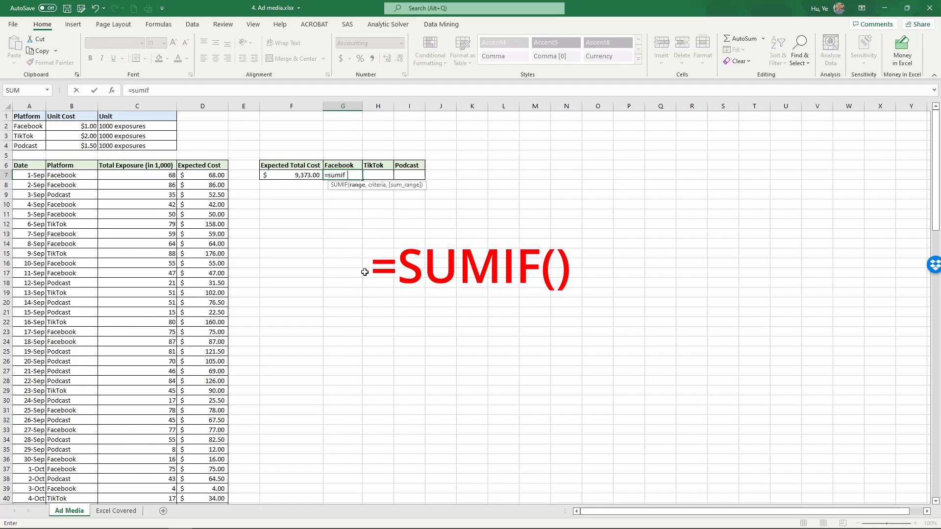
pyautogui.write('(')
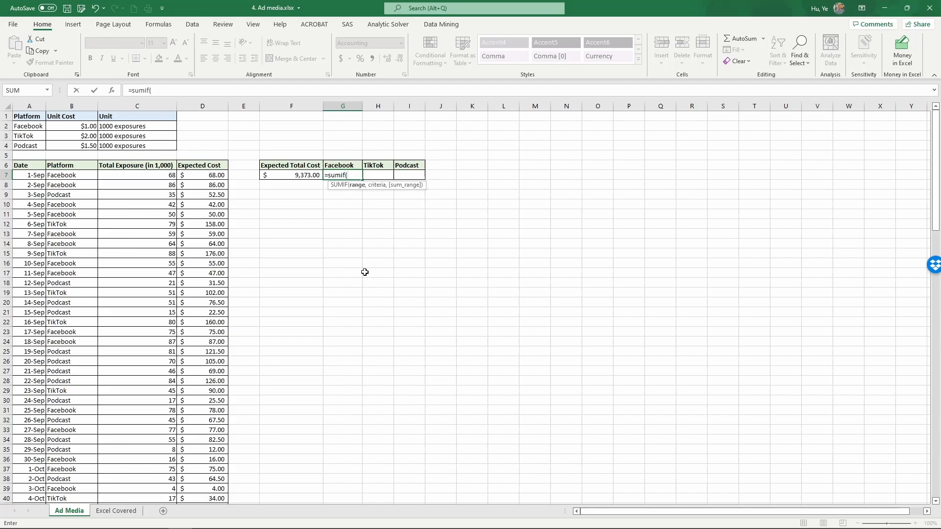
pyautogui.click(71, 174)
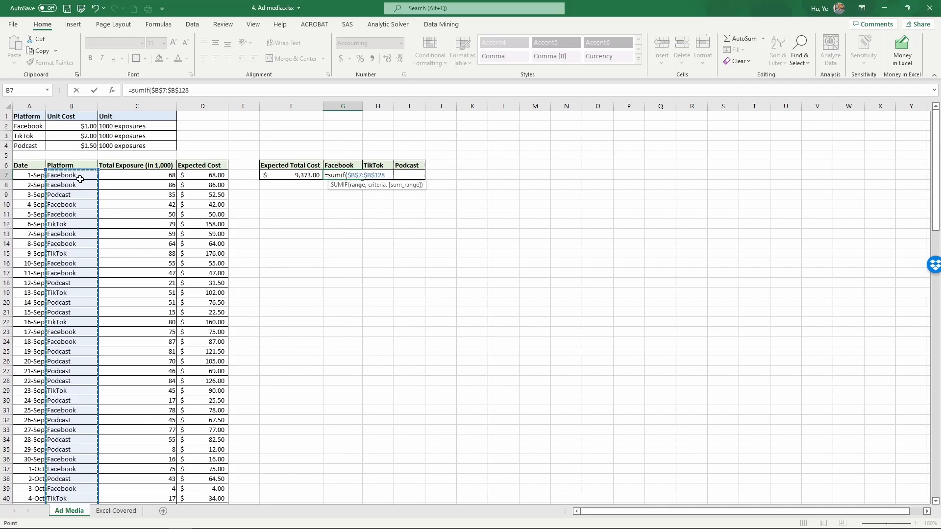
pyautogui.write(',')
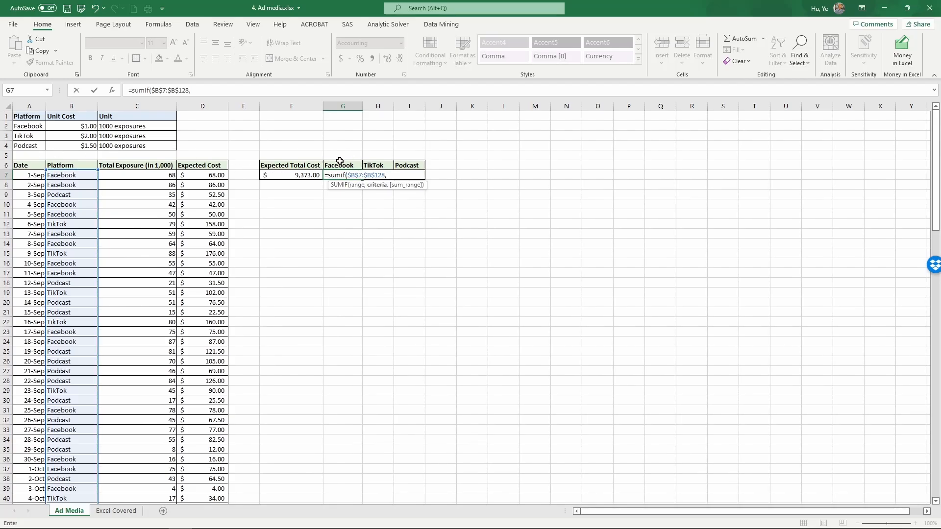
pyautogui.click(343, 165)
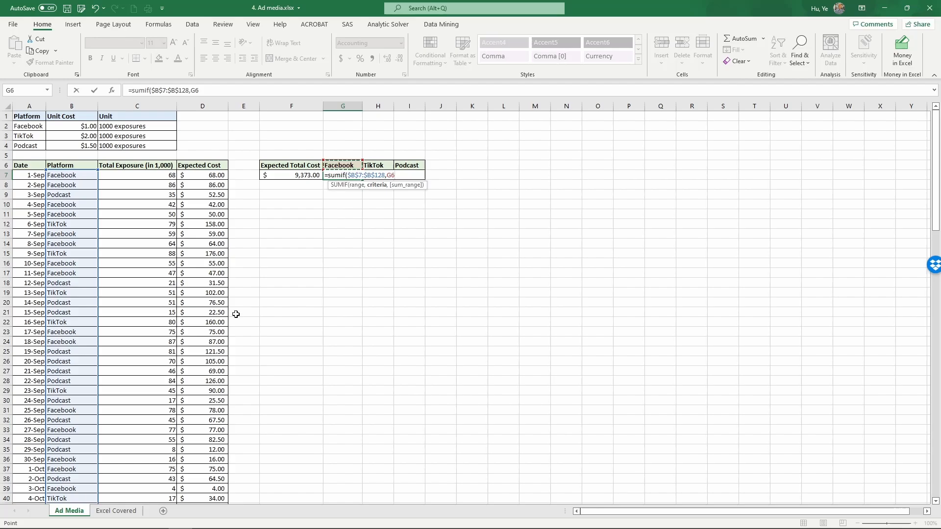
pyautogui.write(',')
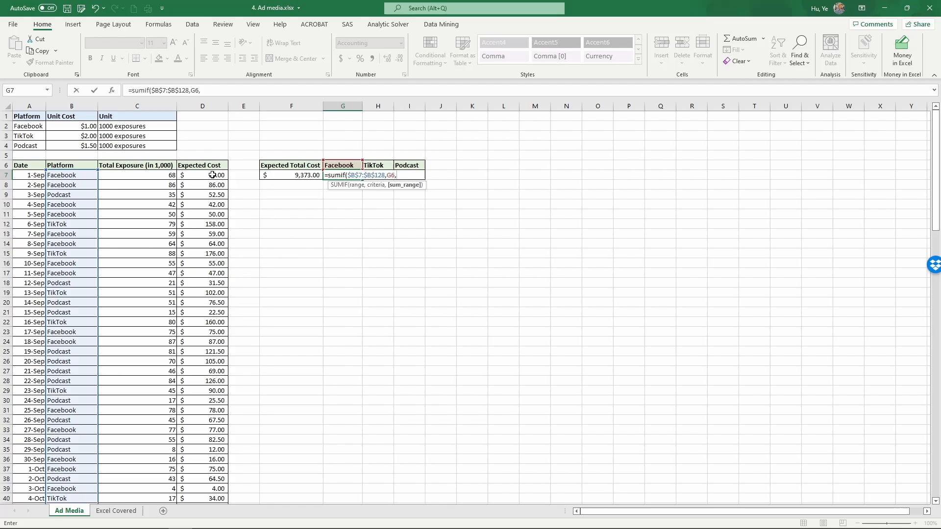
# Step: Add the absolute sum range $D$7:$D$128 and enter the formula, showing $2,312.00
pyautogui.click(201, 175)
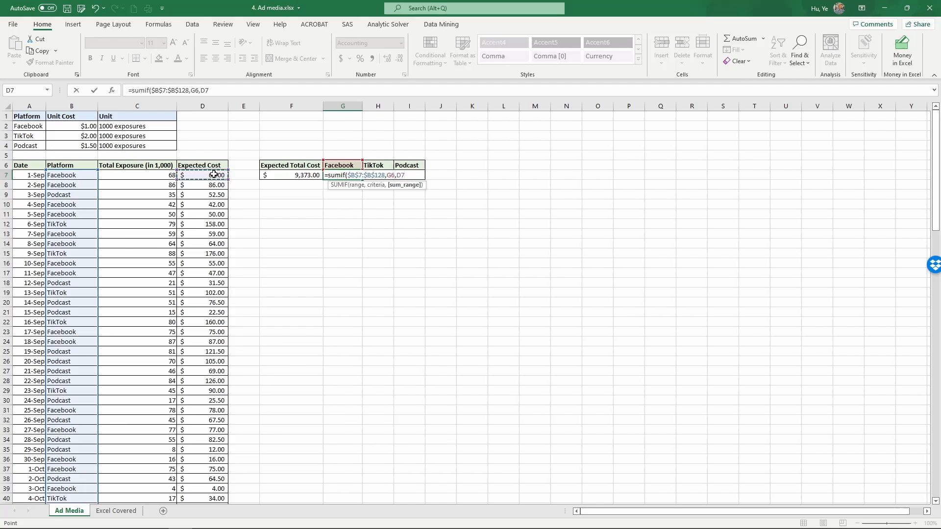
pyautogui.press('ctrl+shift+down')
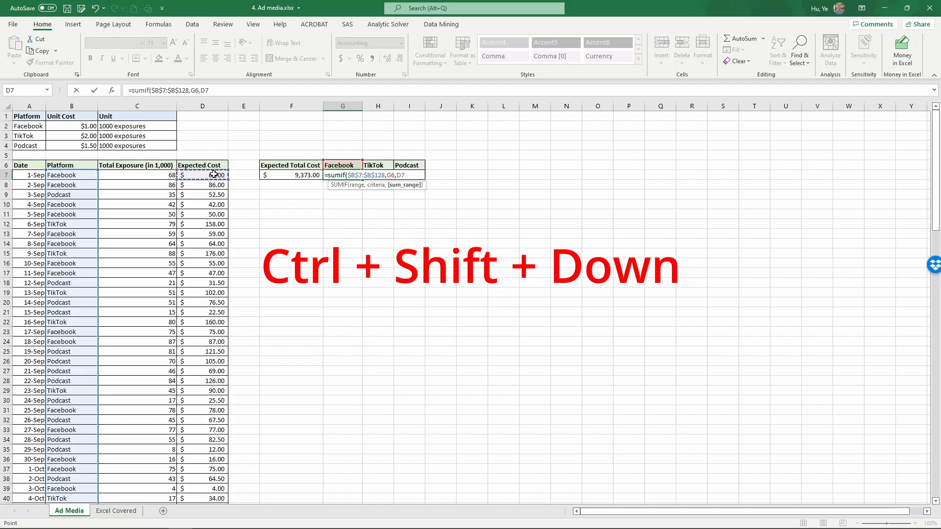
pyautogui.press('ctrl+shift+down')
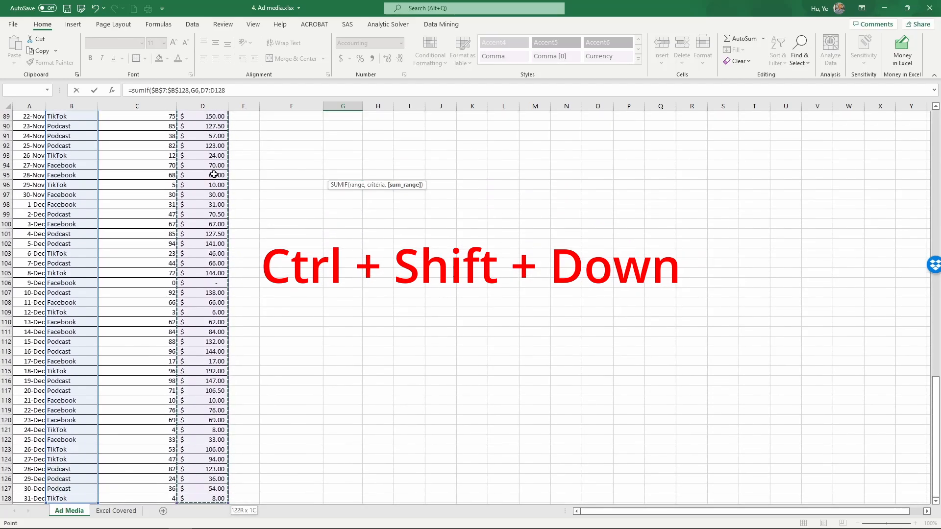
pyautogui.press('F4')
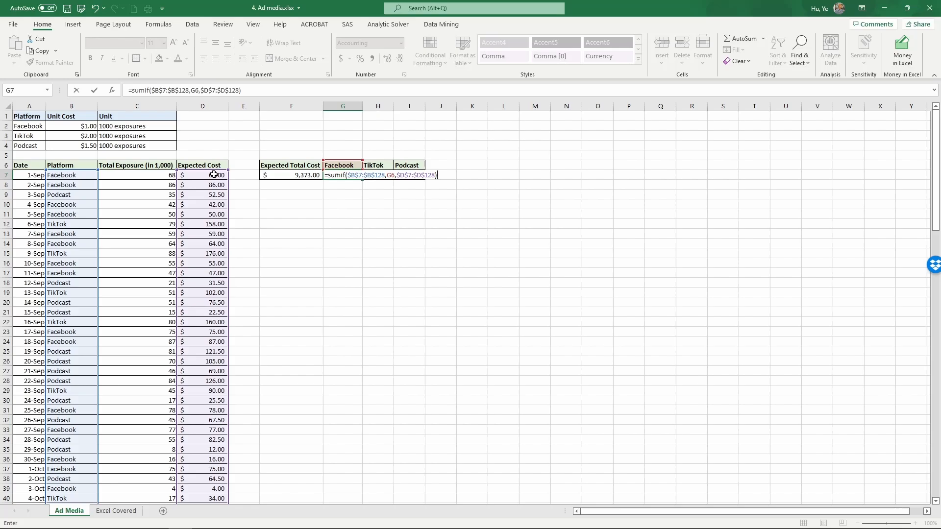
pyautogui.press('Enter')
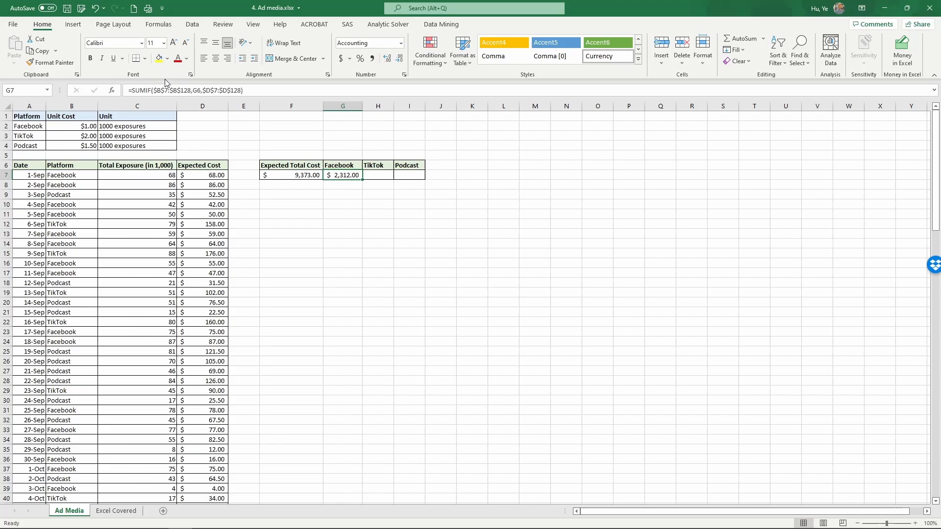
pyautogui.moveTo(349, 202)
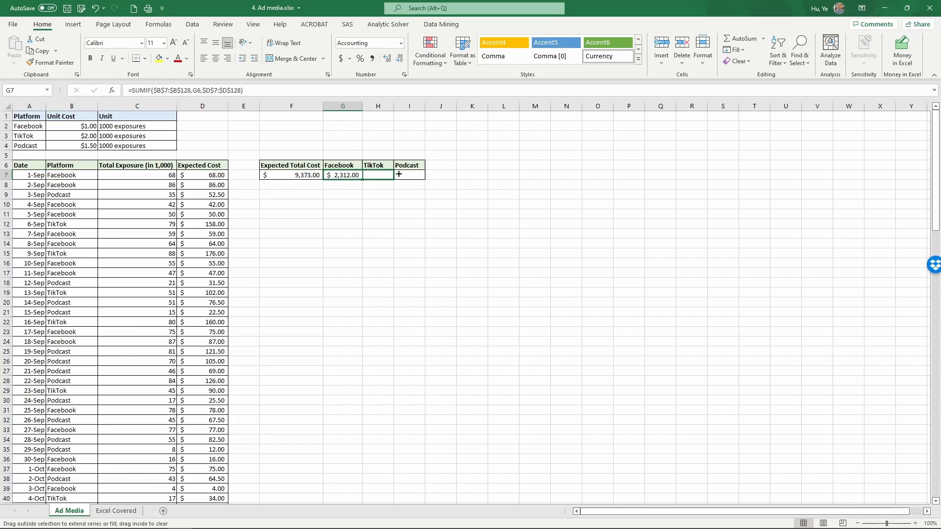
# Step: Copy G7's SUMIF across to H7 and I7, giving TikTok $3,470.00 and Podcast $3,591.00
pyautogui.moveTo(362, 175); pyautogui.dragTo(423, 174)
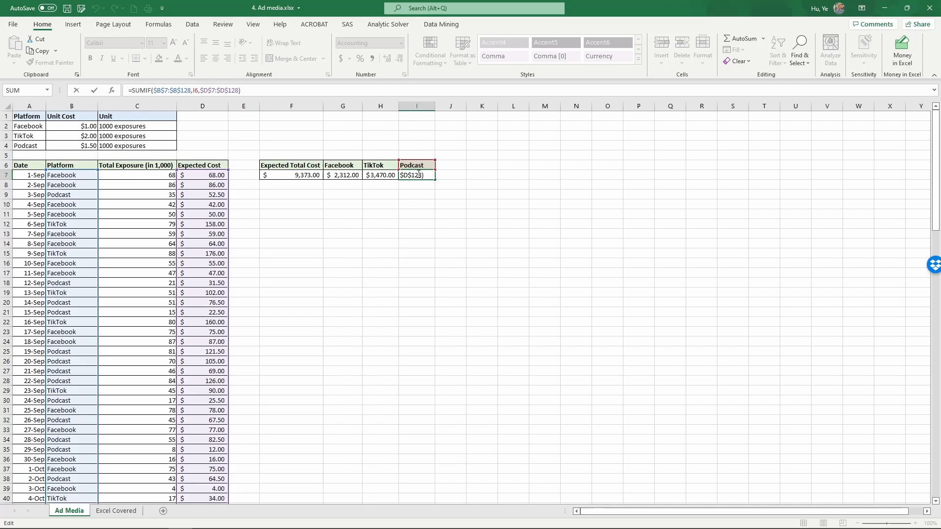
pyautogui.press('Enter')
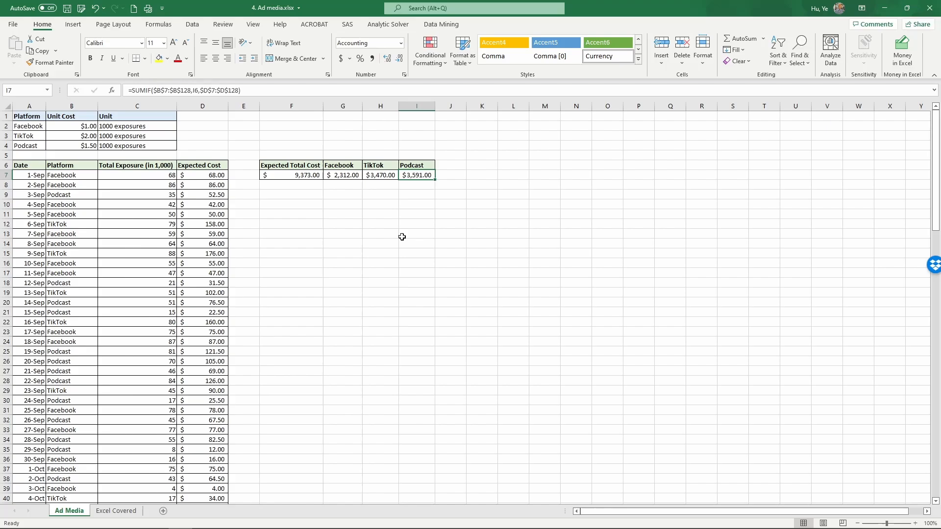
pyautogui.moveTo(403, 237)
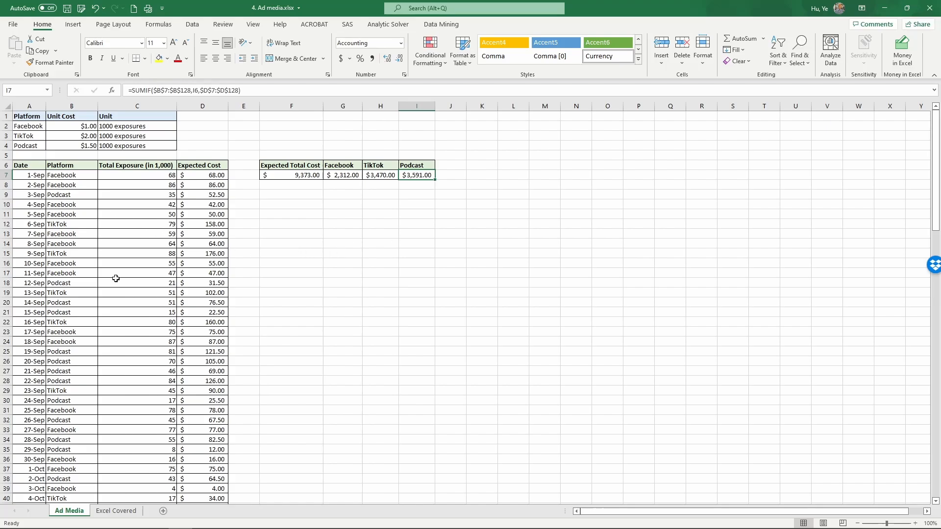
pyautogui.moveTo(146, 276)
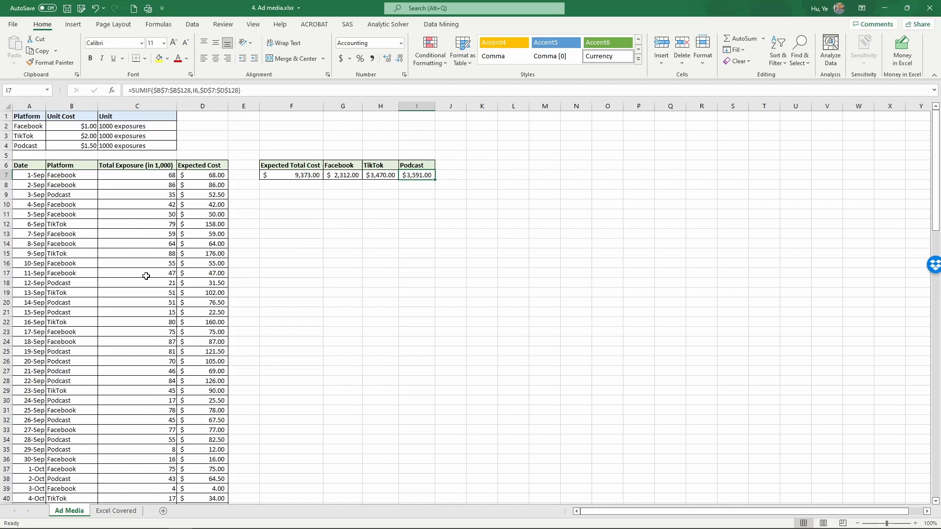
pyautogui.moveTo(133, 450)
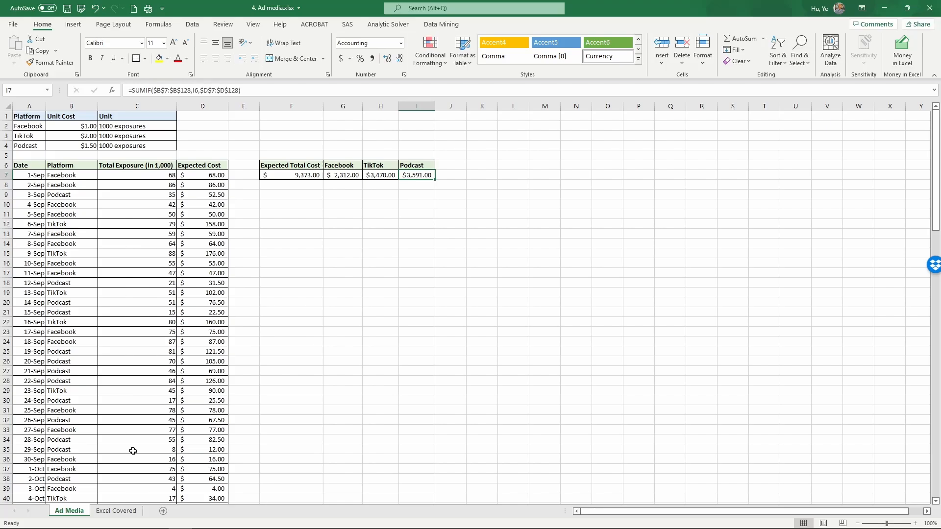
pyautogui.moveTo(77, 479)
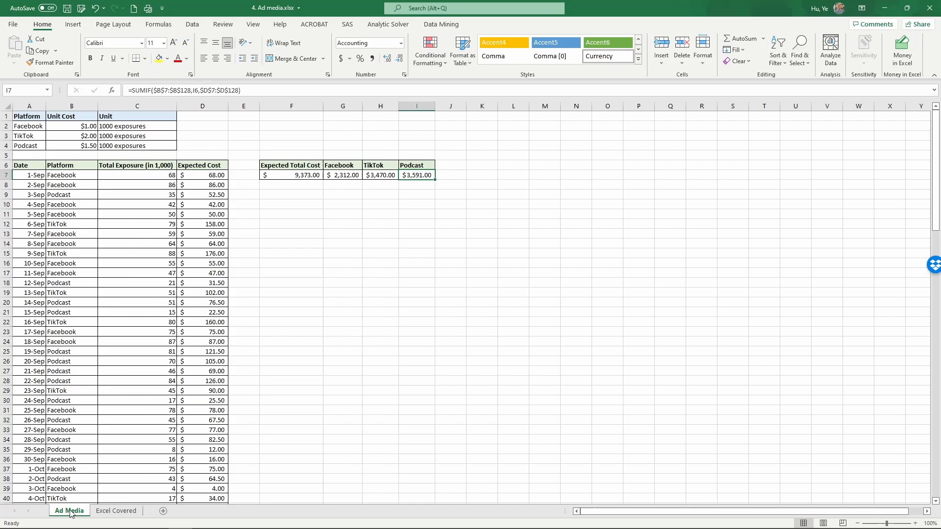
# Step: Copy the Ad Media sheet before Excel Covered via Move or Copy, creating Ad Media (2)
pyautogui.rightClick(68, 510)
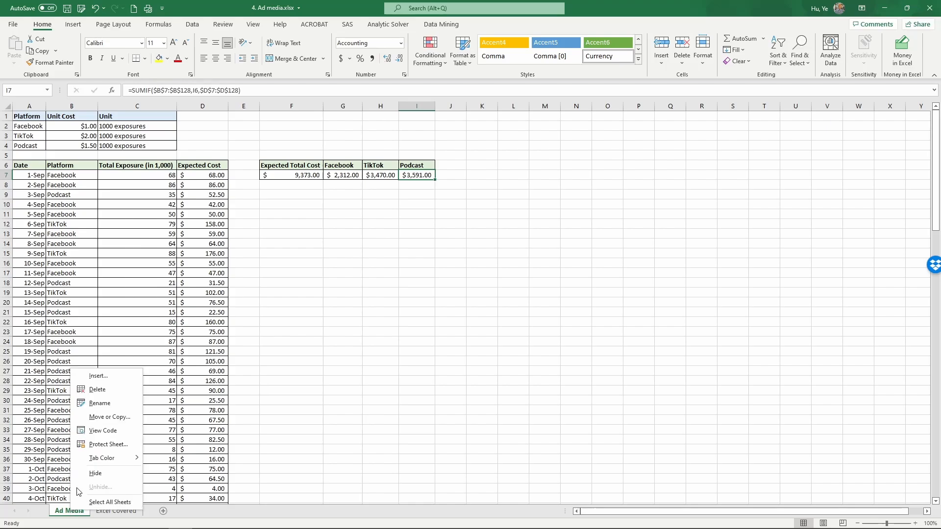
pyautogui.moveTo(110, 417)
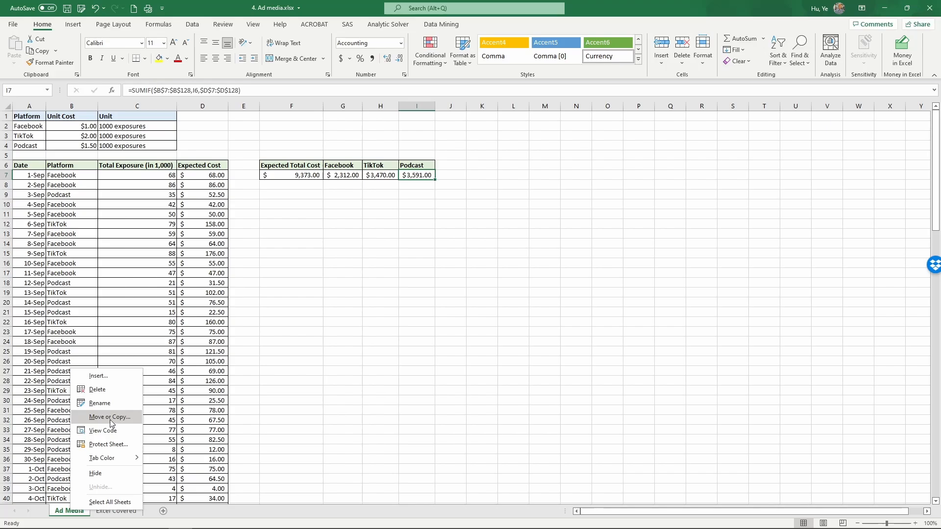
pyautogui.moveTo(110, 417)
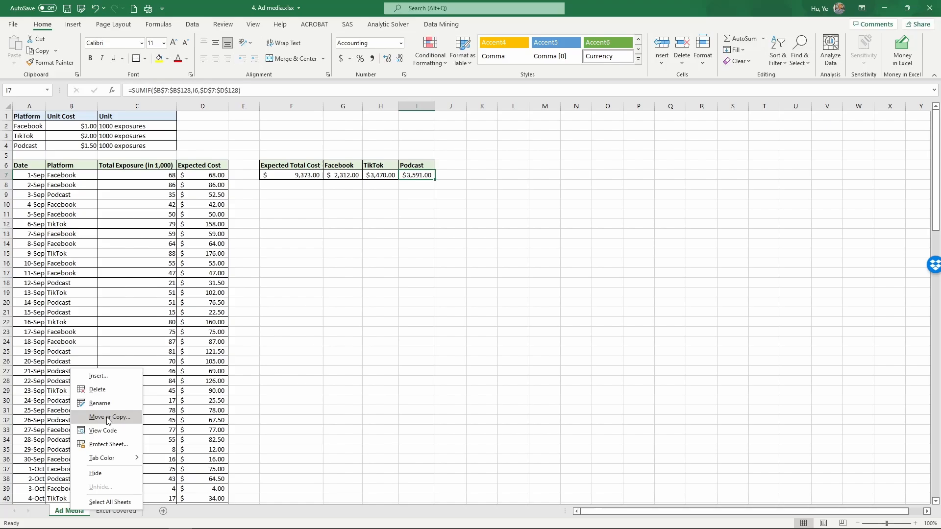
pyautogui.click(109, 417)
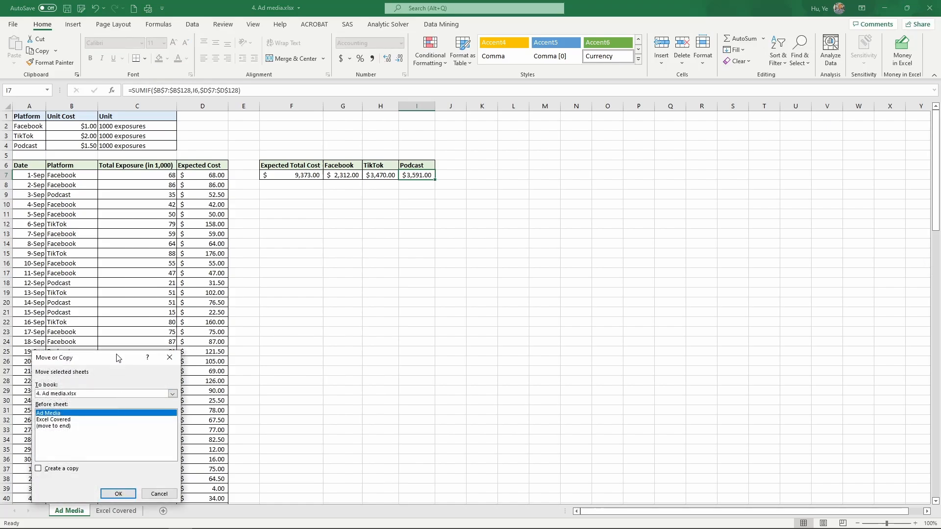
pyautogui.moveTo(81, 448)
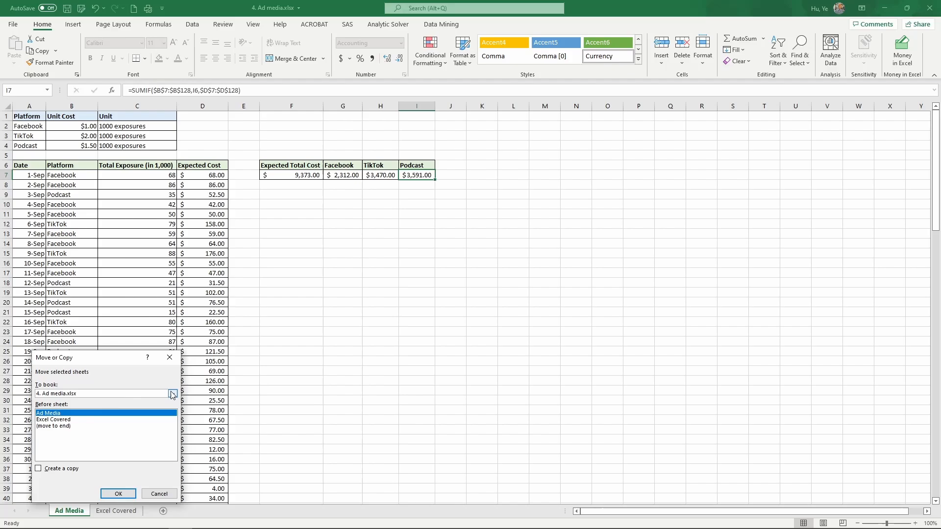
pyautogui.click(172, 394)
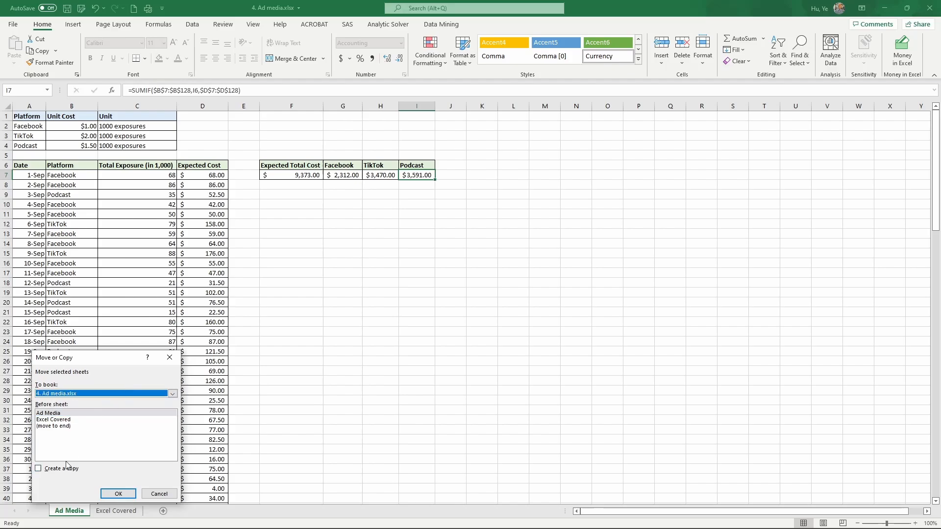
pyautogui.moveTo(53, 479)
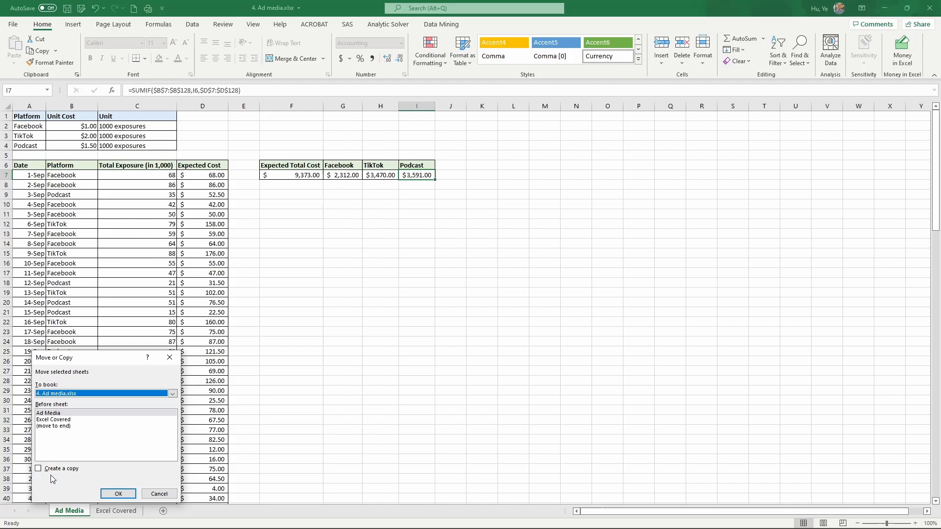
pyautogui.click(38, 469)
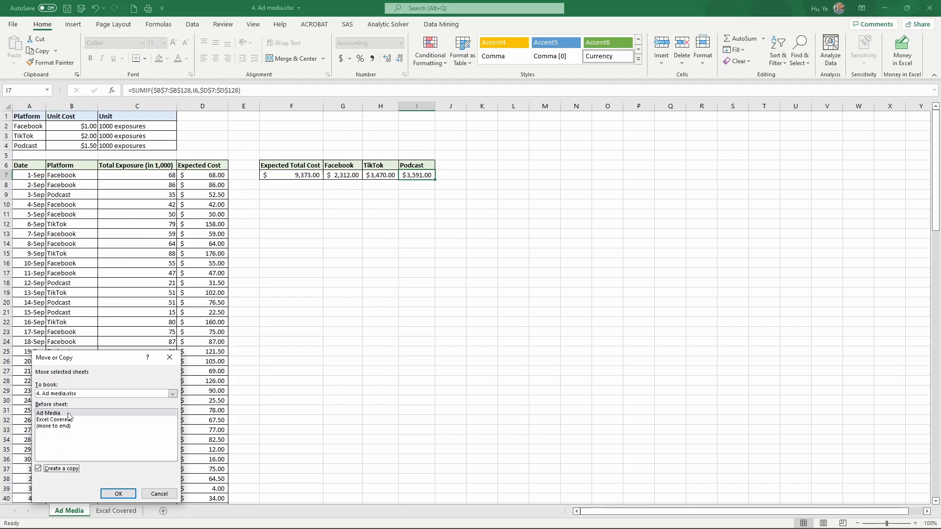
pyautogui.click(54, 419)
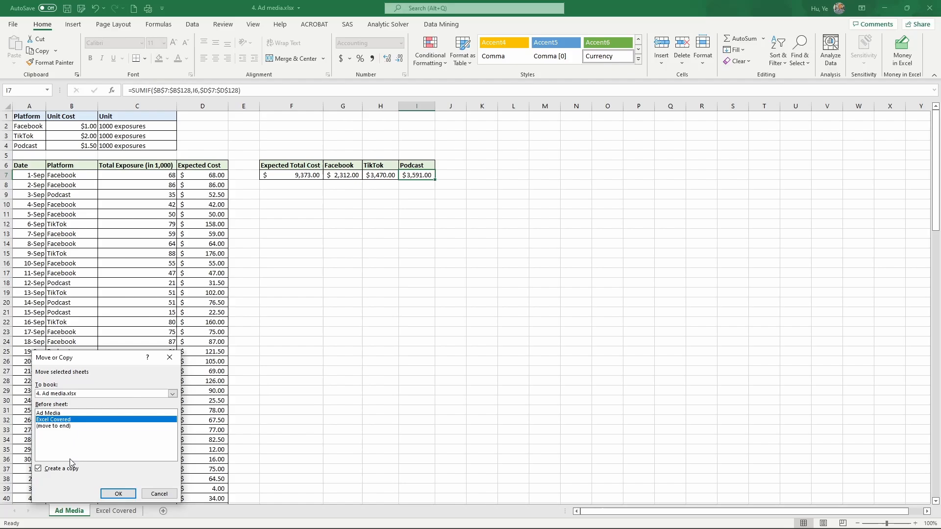
pyautogui.moveTo(89, 443)
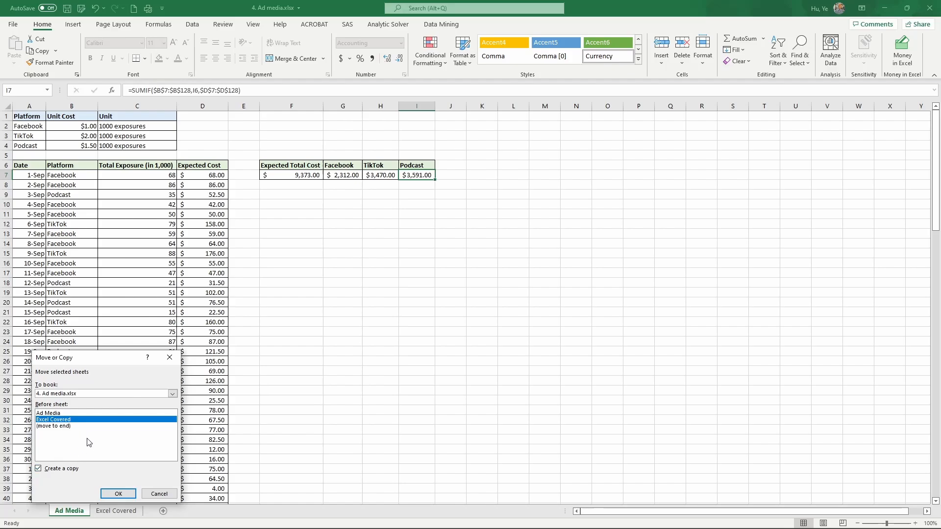
pyautogui.moveTo(95, 418)
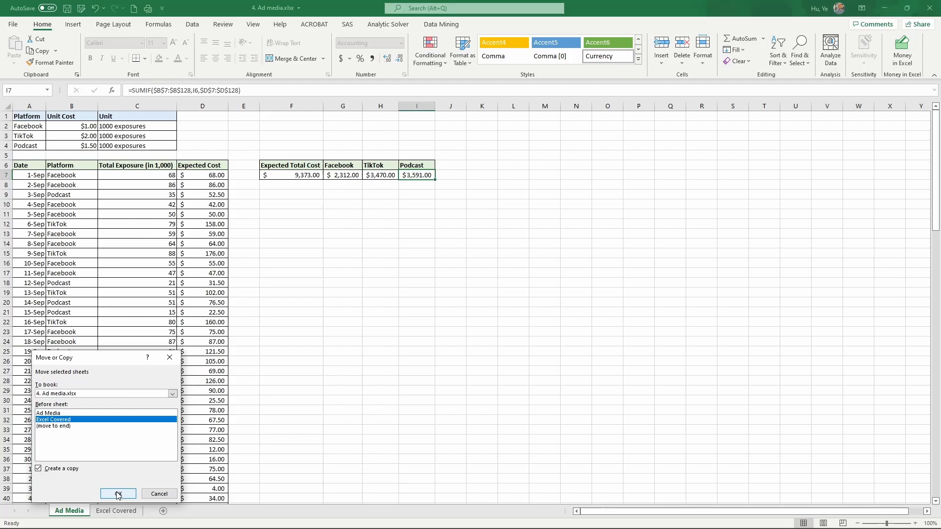
pyautogui.click(117, 494)
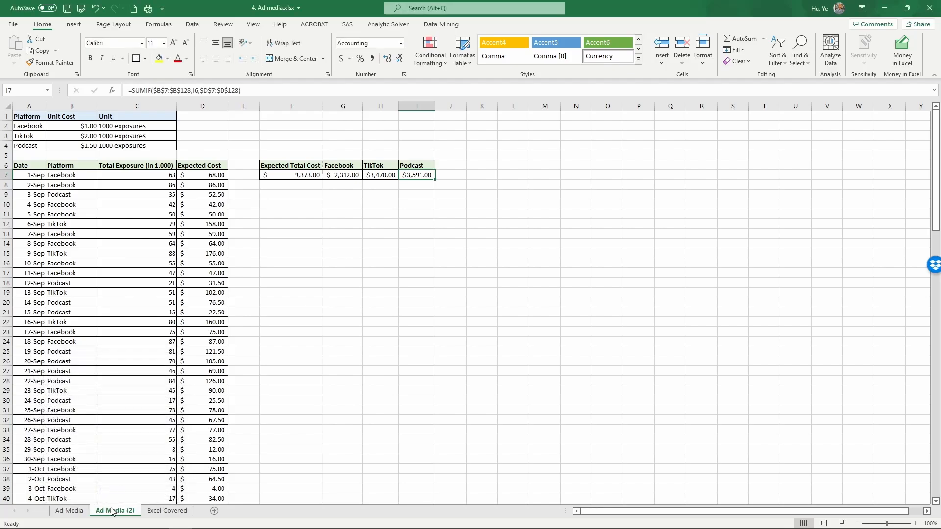
pyautogui.moveTo(99, 515)
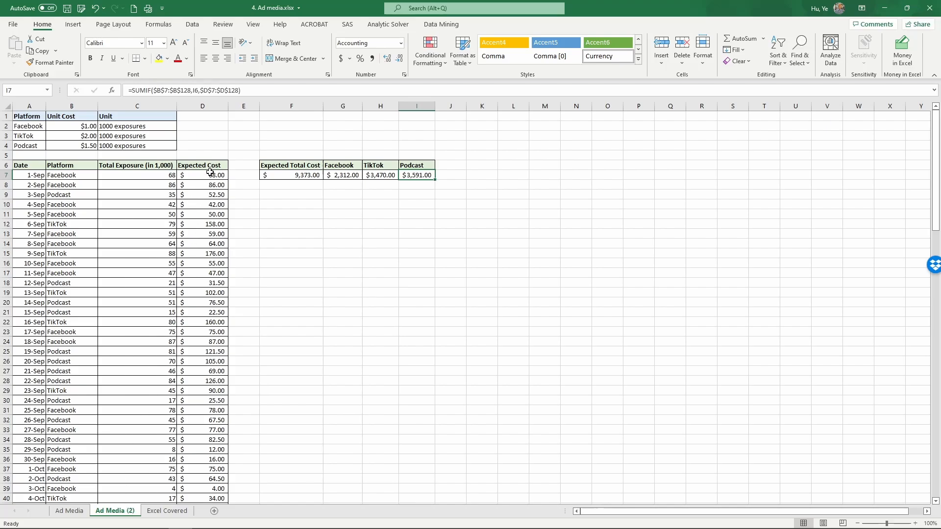
pyautogui.moveTo(209, 172)
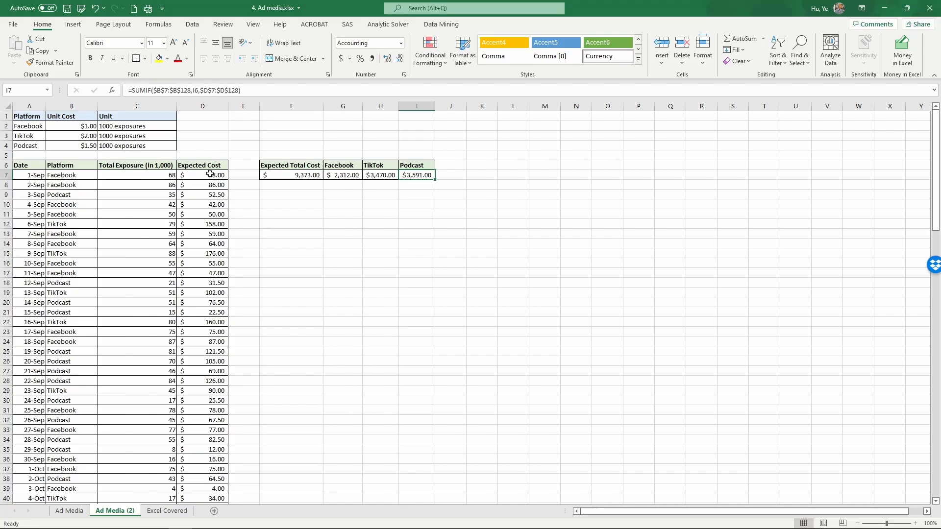
pyautogui.click(202, 175)
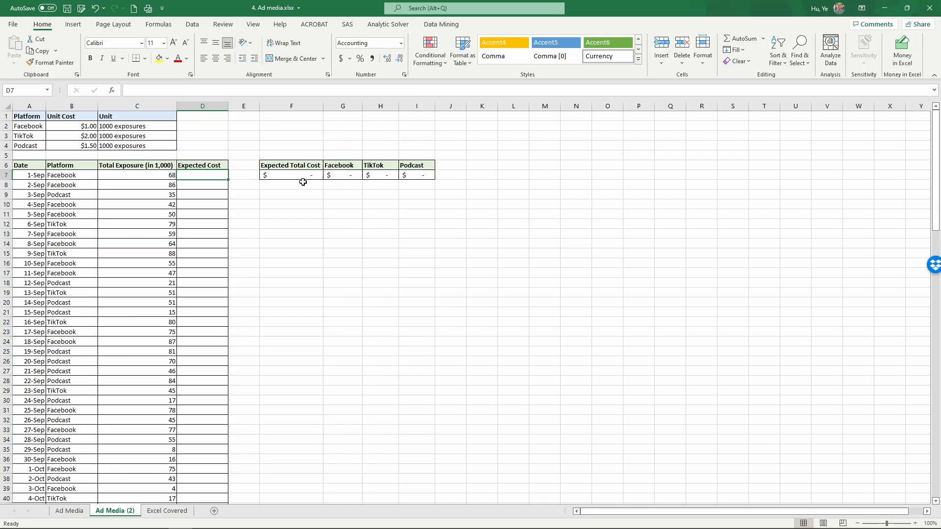
pyautogui.moveTo(212, 224)
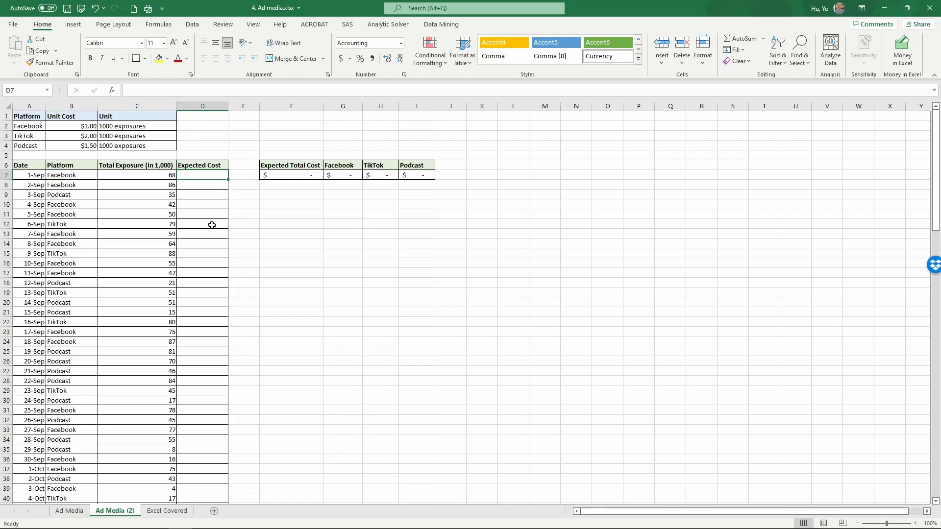
pyautogui.moveTo(171, 243)
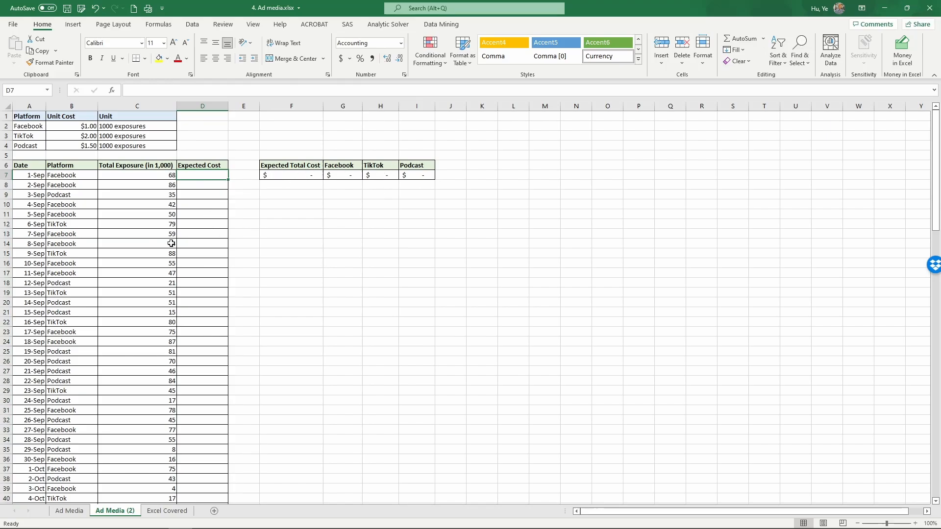
# Step: Begin a new formula with = in the cleared D7 of Ad Media (2)
pyautogui.write('=')
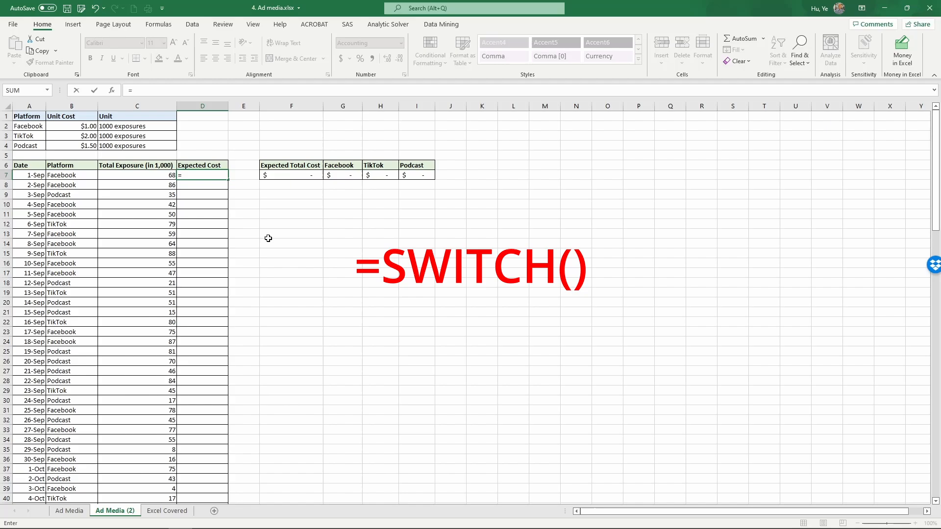
# Step: Start =SWITCH(B7, with absolute $A$2 returning Facebook's unit cost from B2
pyautogui.write('switch')
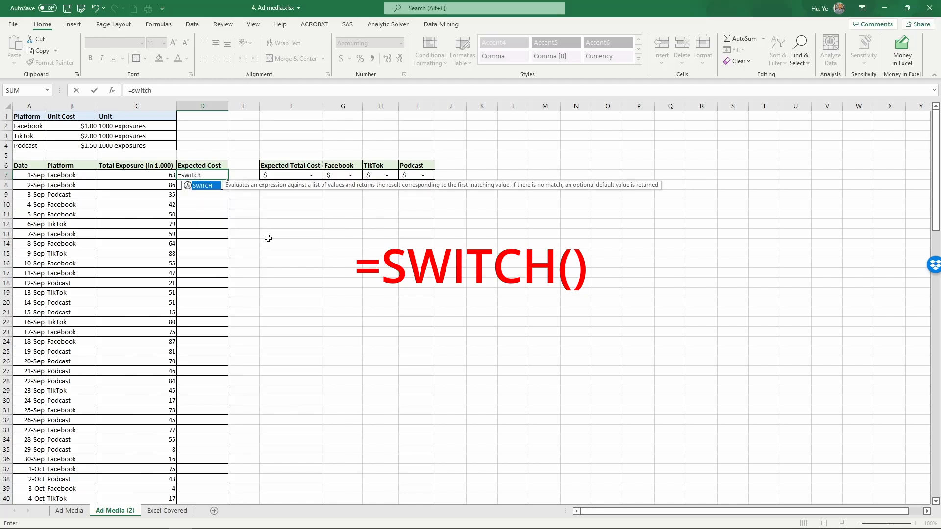
pyautogui.write('(')
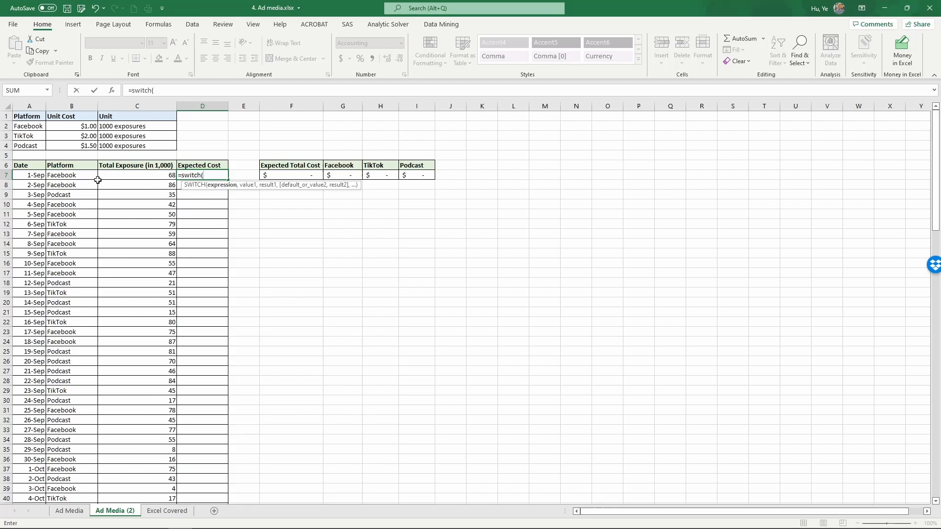
pyautogui.click(61, 174)
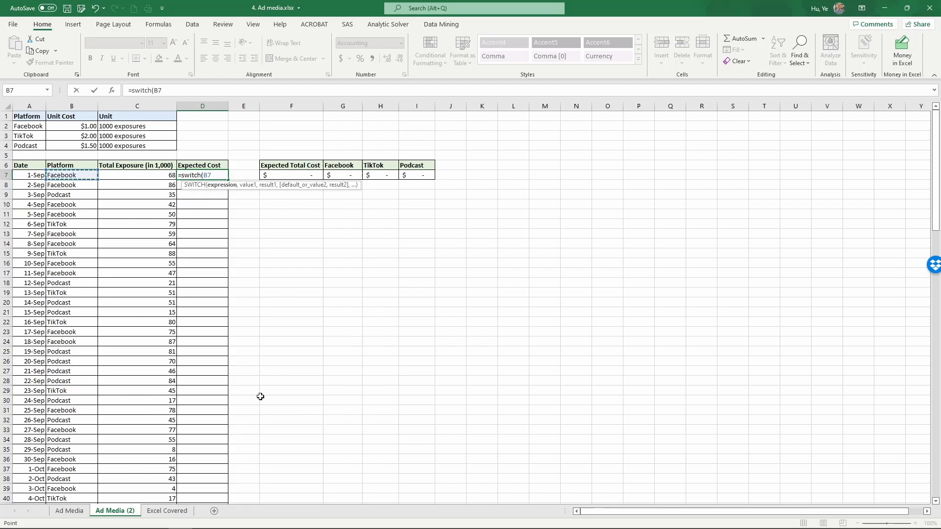
pyautogui.write(',')
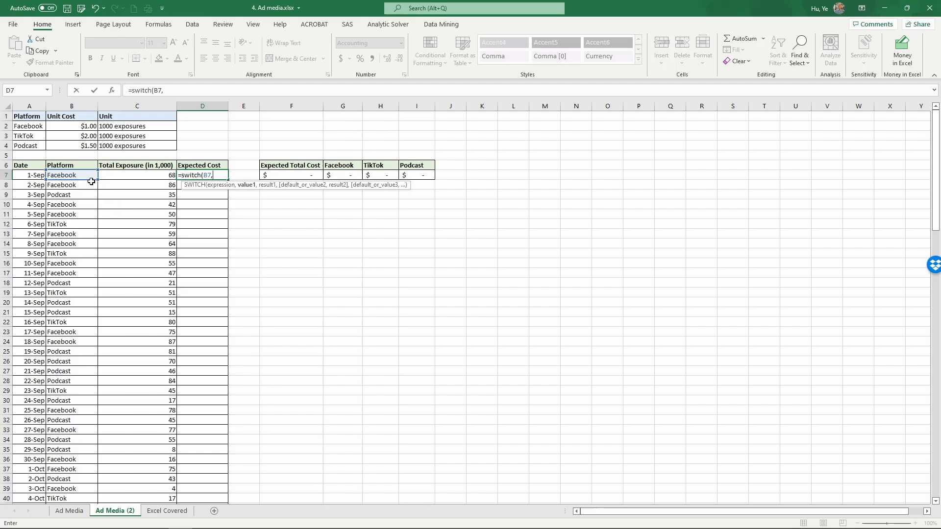
pyautogui.moveTo(76, 174)
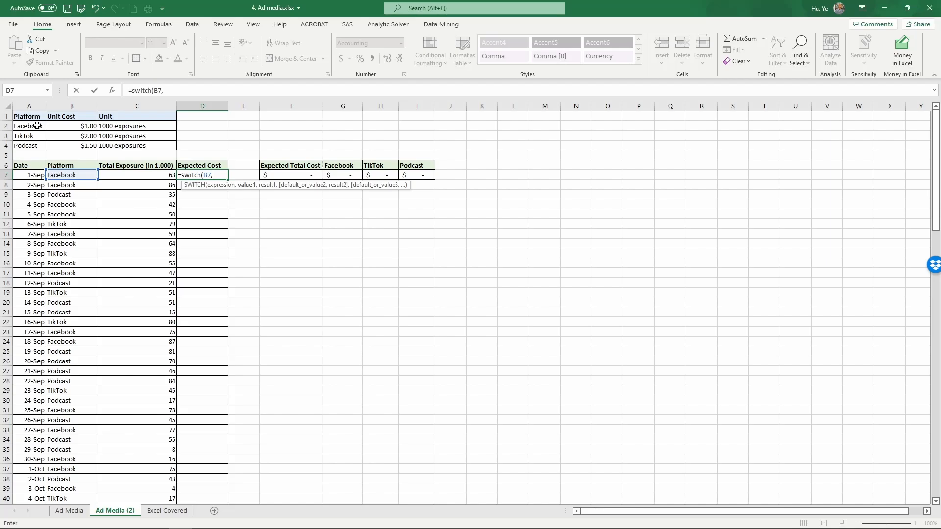
pyautogui.click(29, 126)
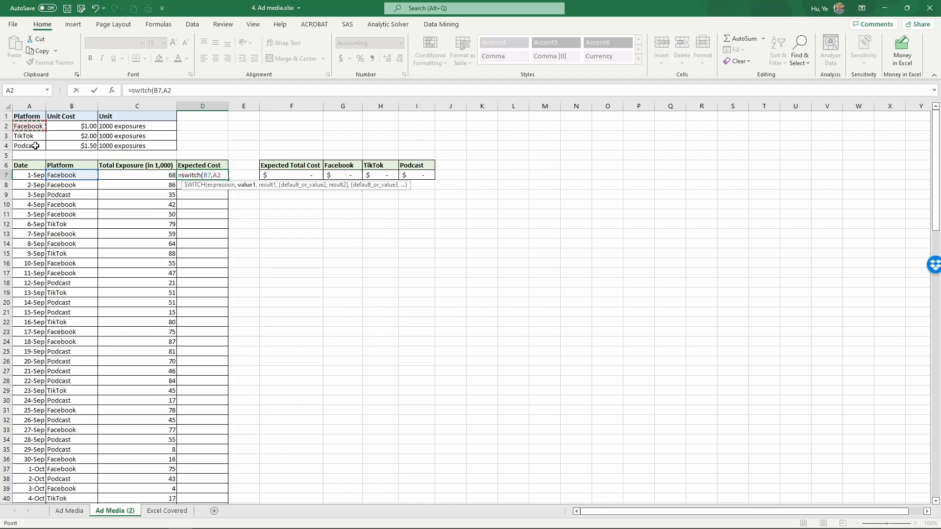
pyautogui.press('F4')
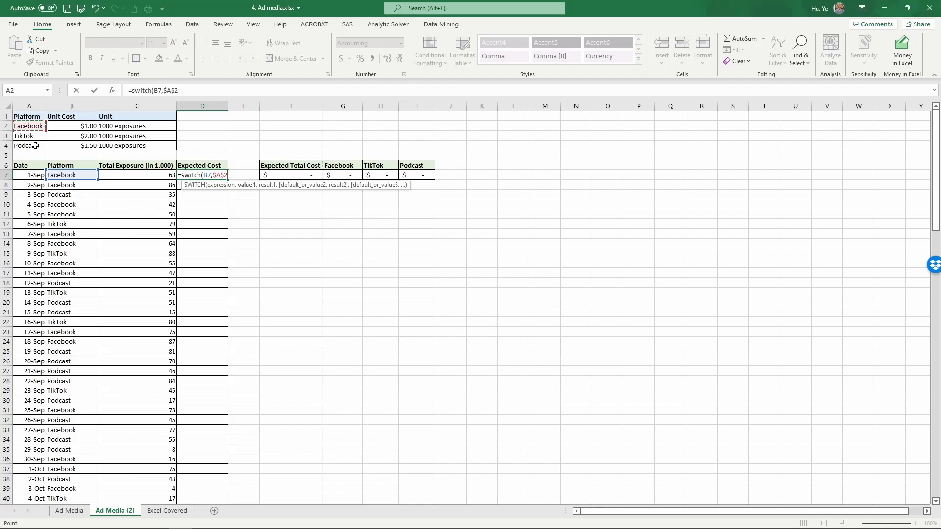
pyautogui.write(',')
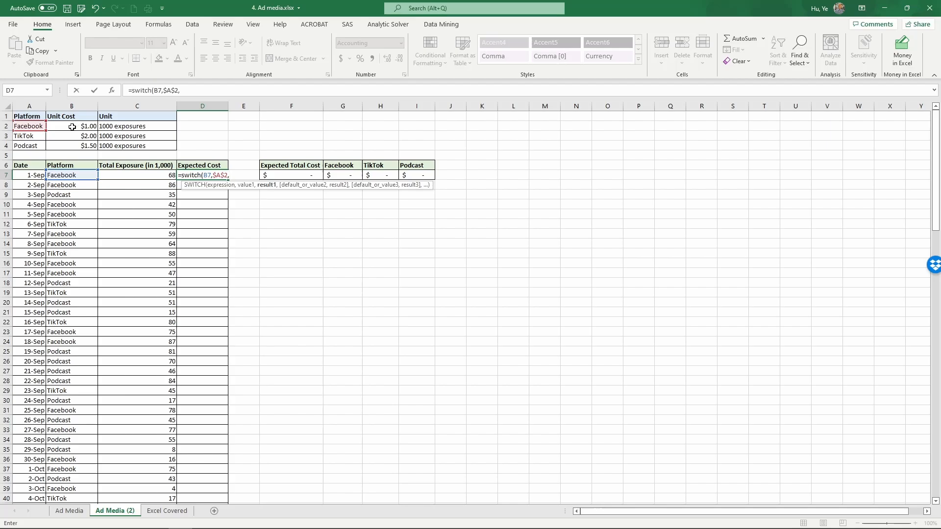
pyautogui.click(71, 126)
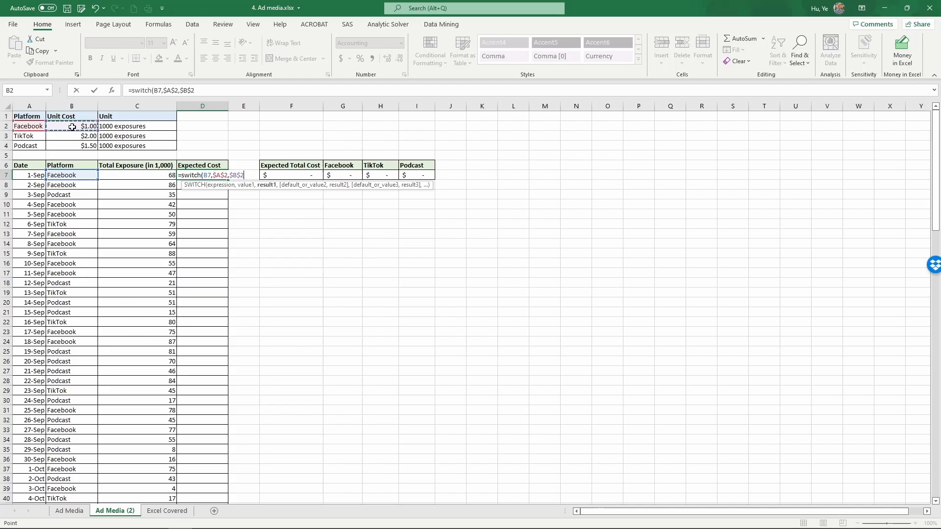
pyautogui.write(',')
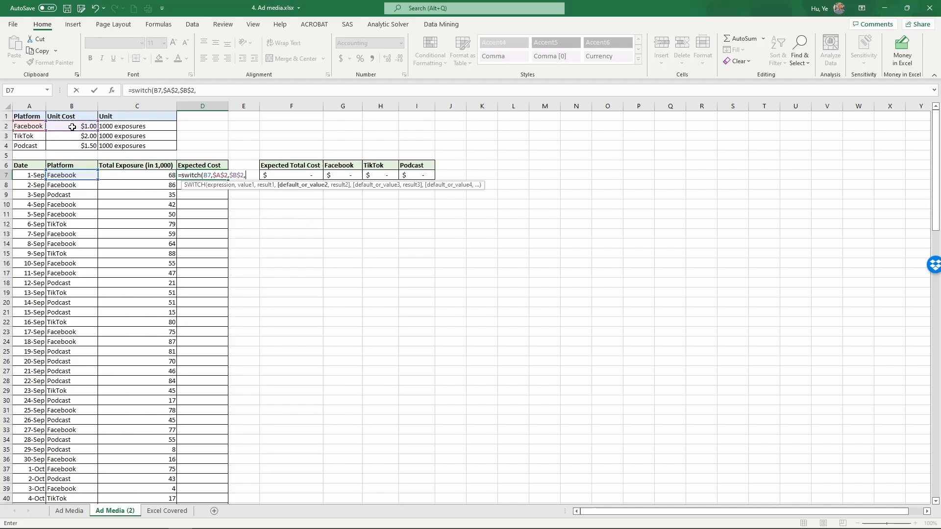
pyautogui.moveTo(34, 135)
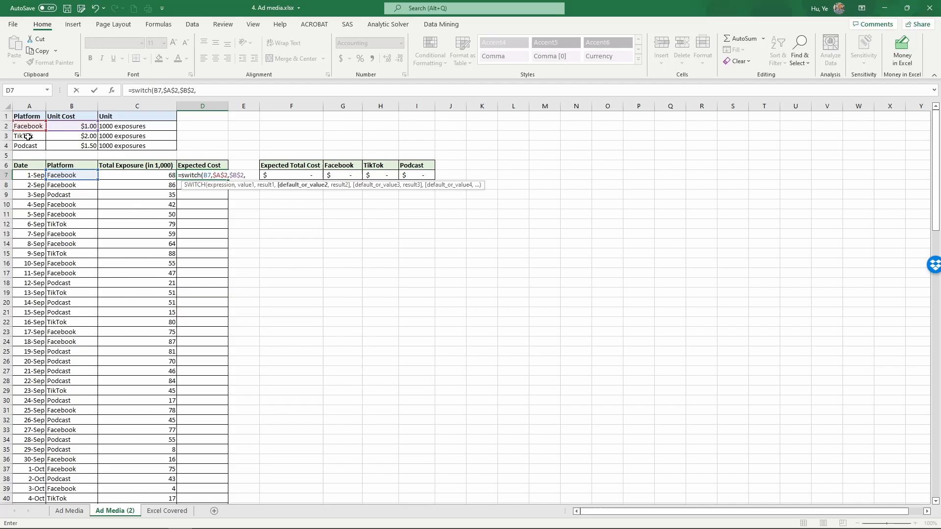
# Step: Add the $A$3→B3 (TikTok) and $A$4→B4 (Podcast) pairs to complete the SWITCH
pyautogui.click(28, 135)
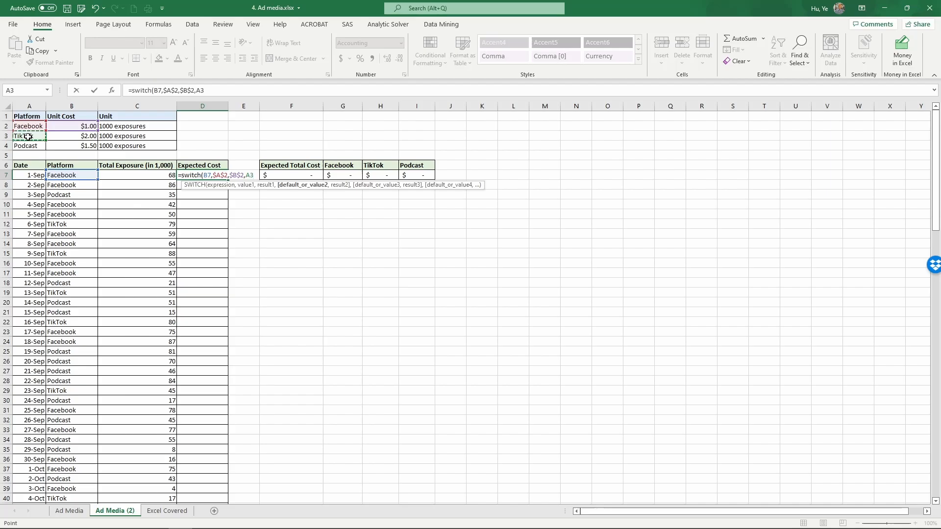
pyautogui.write('$A$3,')
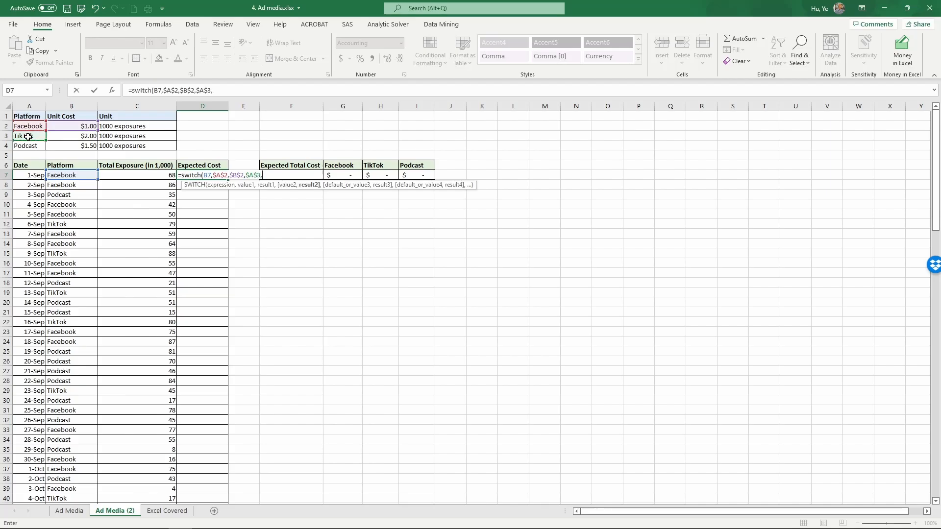
pyautogui.moveTo(65, 135)
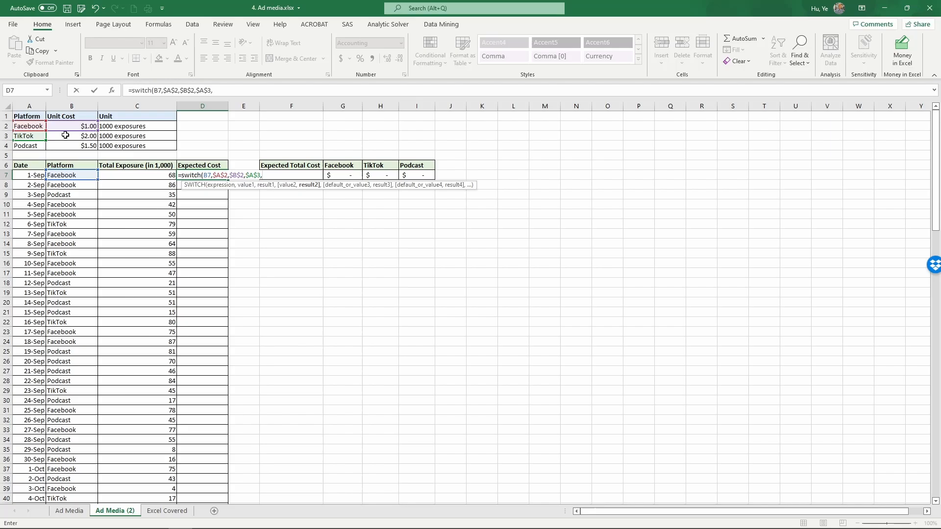
pyautogui.click(71, 136)
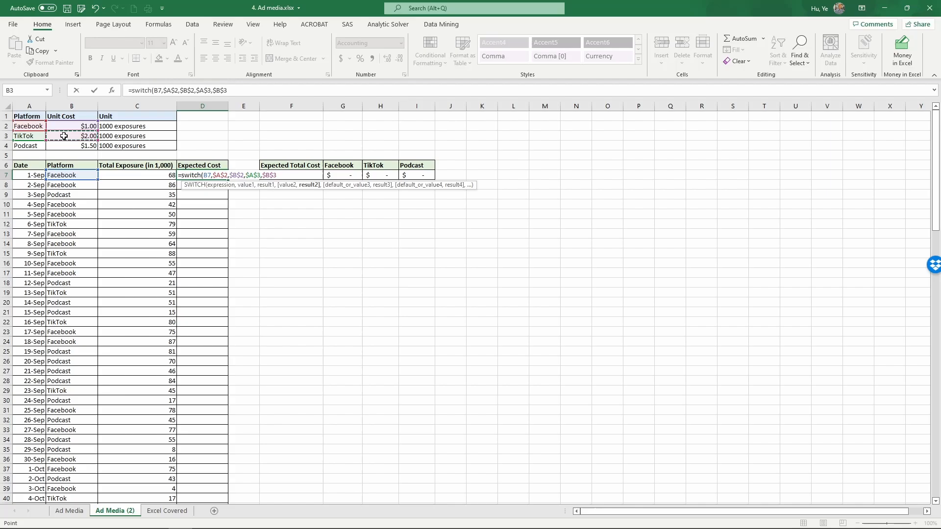
pyautogui.write(',')
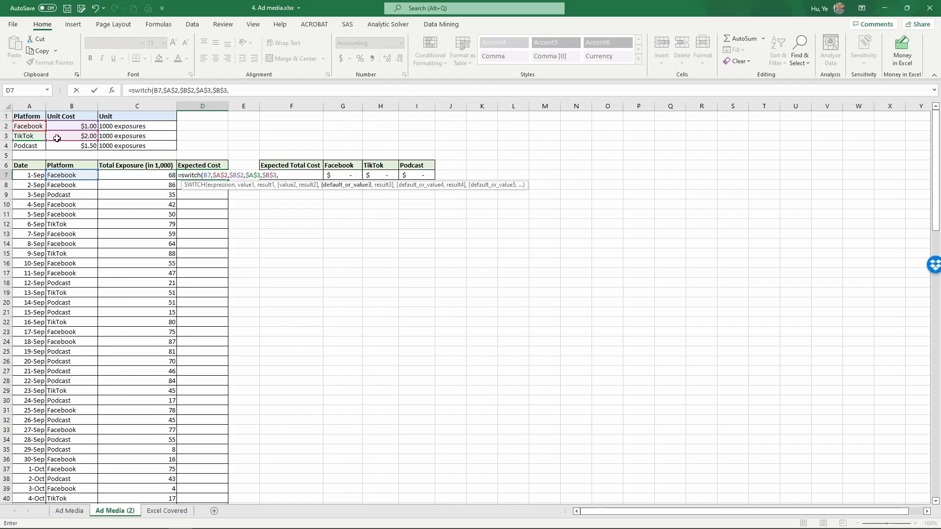
pyautogui.click(28, 146)
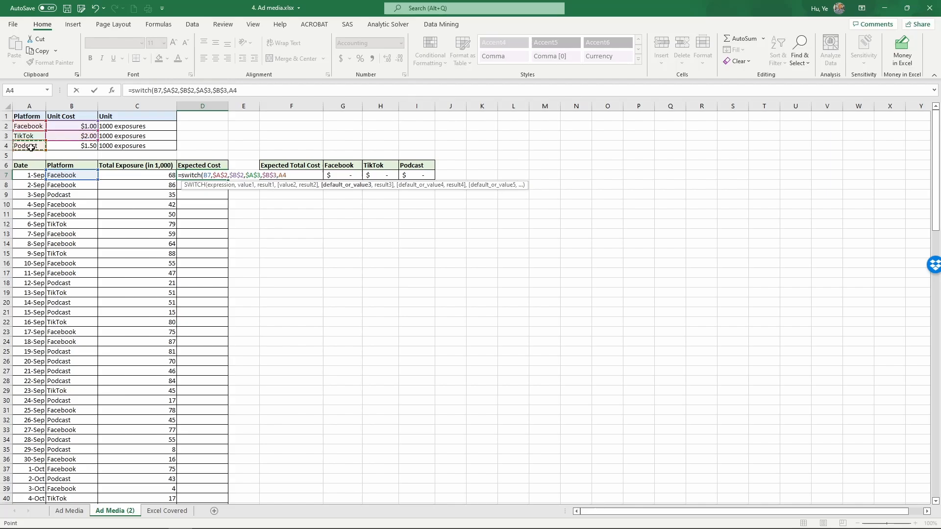
pyautogui.write('$A$4,')
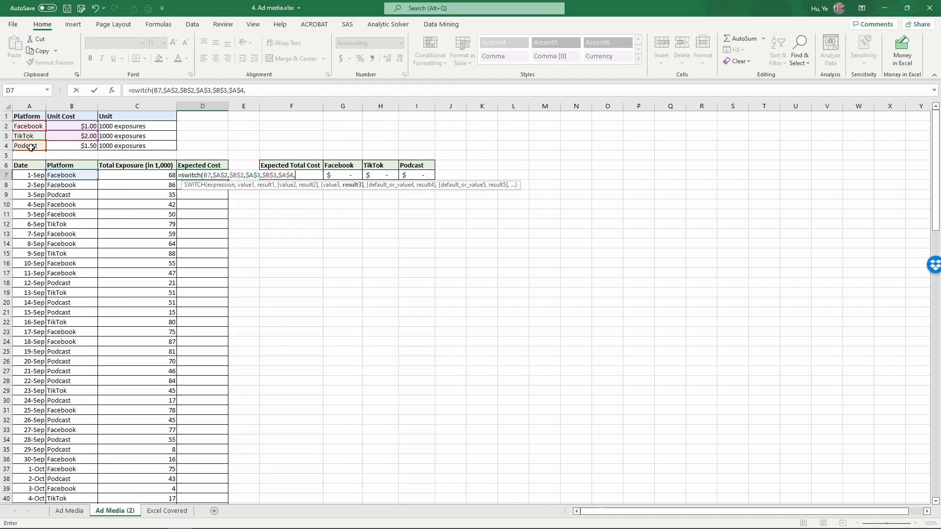
pyautogui.moveTo(55, 146)
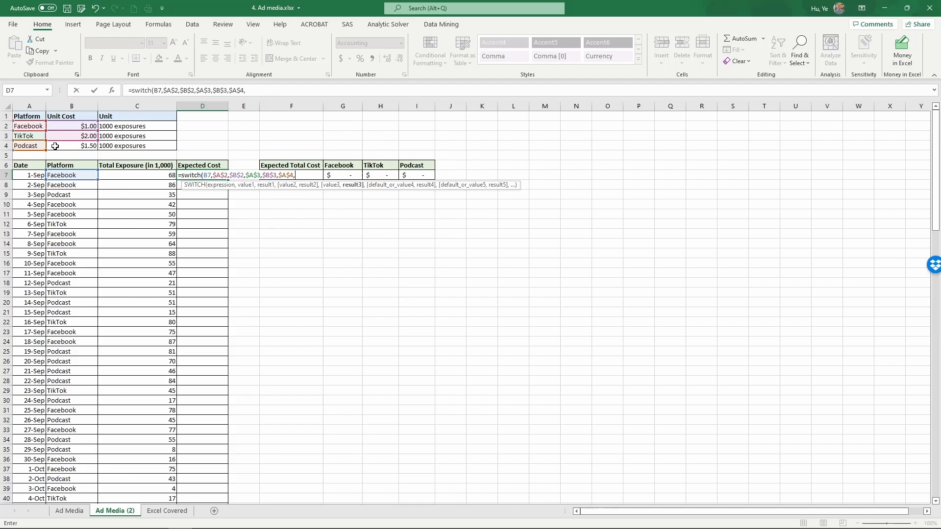
pyautogui.click(70, 146)
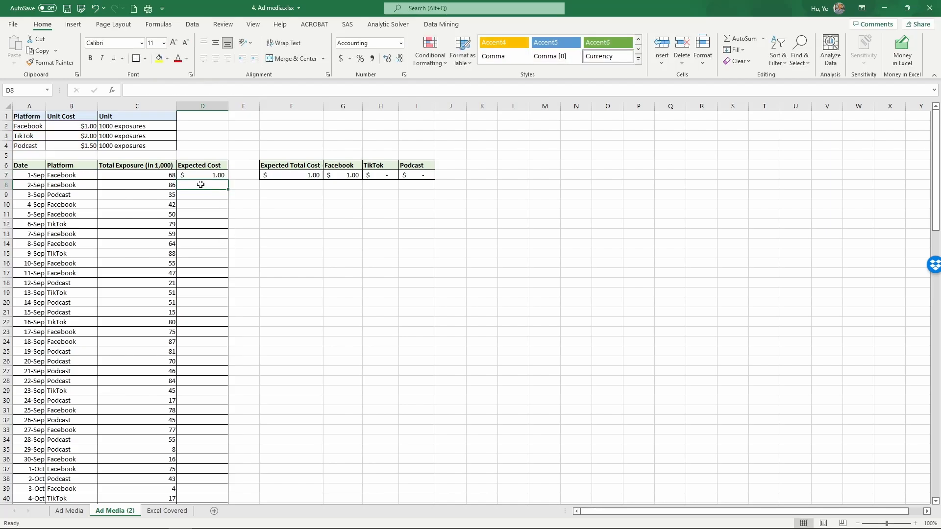
# Step: Extend D7's SWITCH to multiply by total exposure and fill it down the Expected Cost column
pyautogui.click(202, 175)
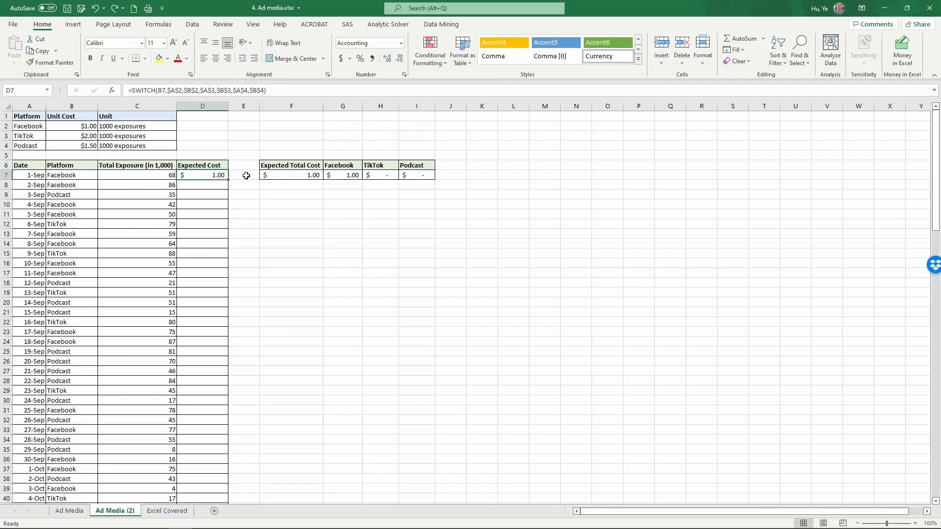
pyautogui.moveTo(231, 169)
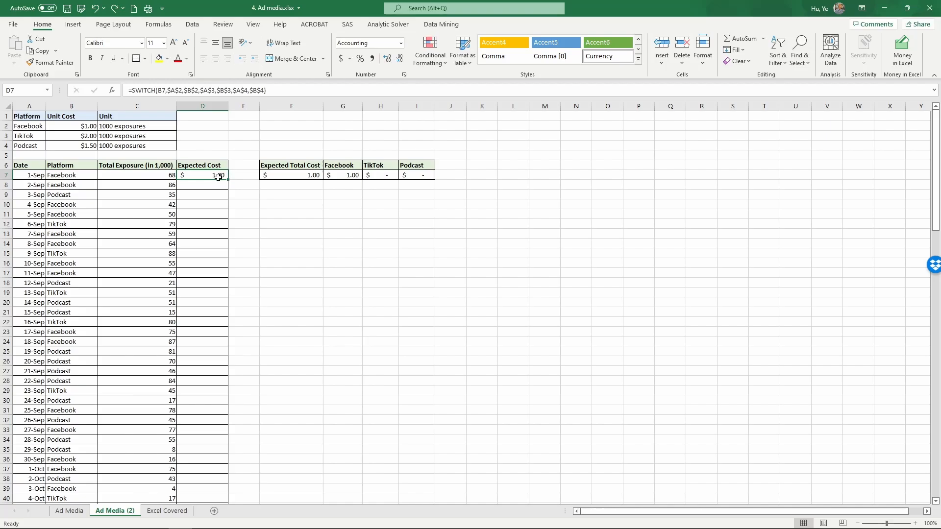
pyautogui.doubleClick(202, 174)
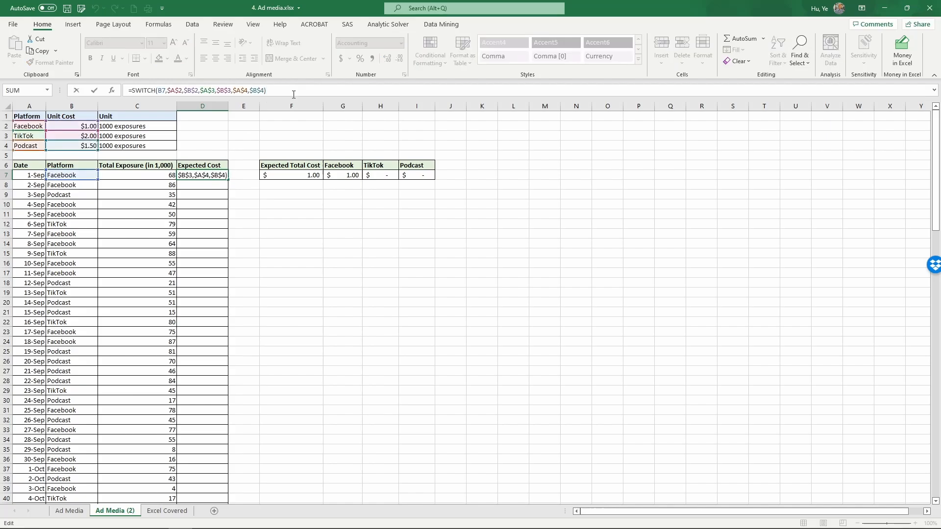
pyautogui.click(138, 174)
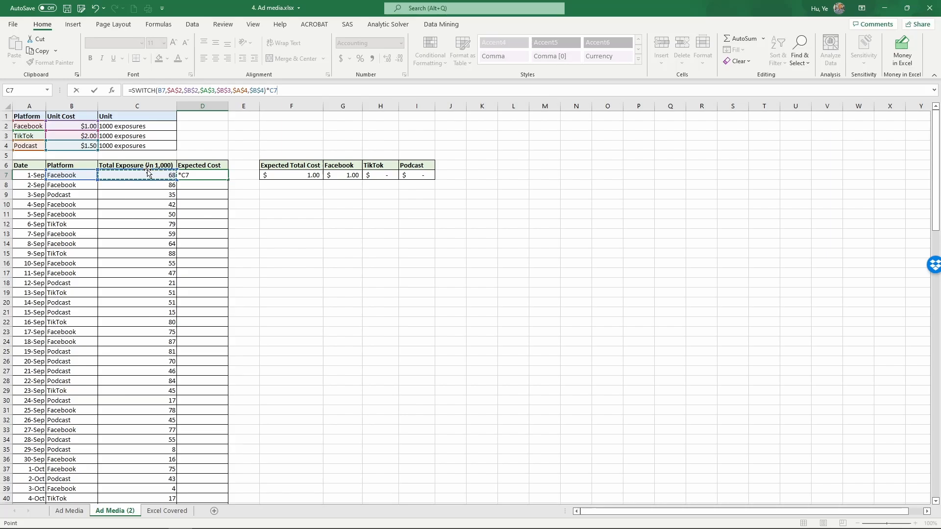
pyautogui.press('Enter')
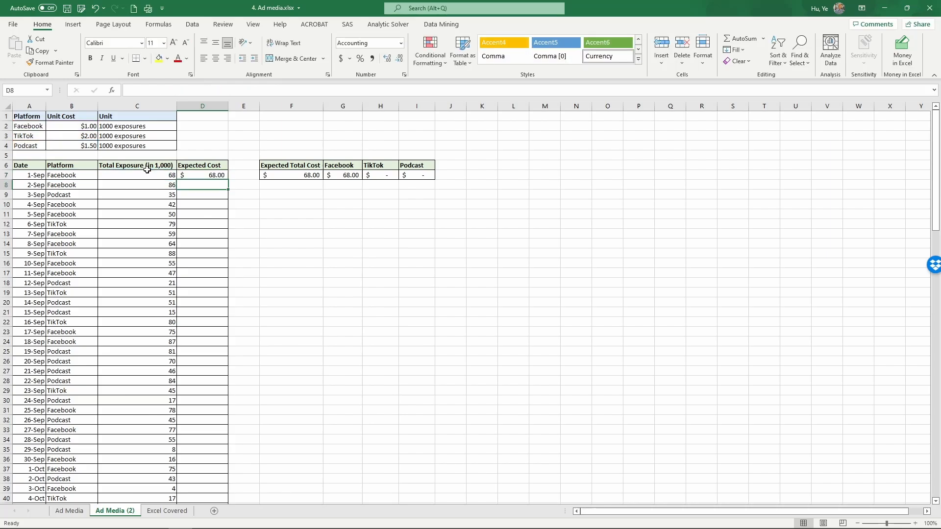
pyautogui.click(202, 174)
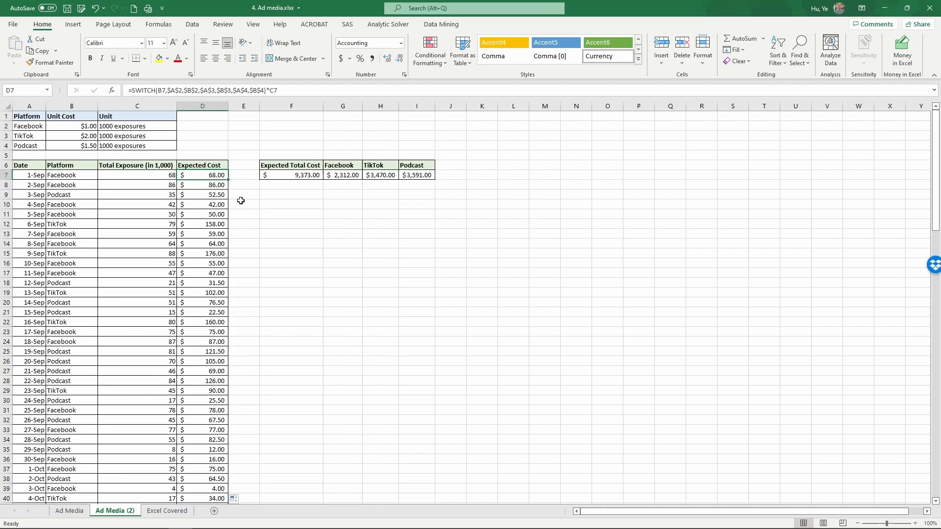
pyautogui.moveTo(242, 202)
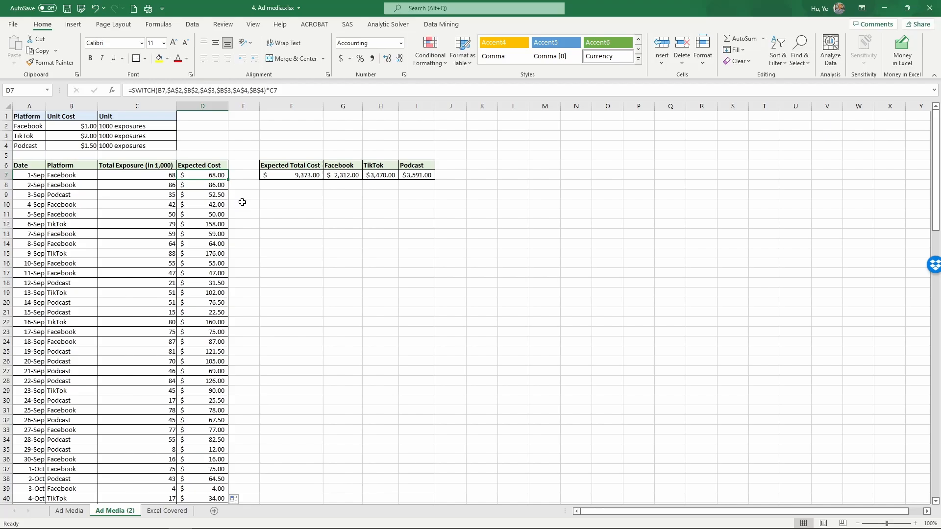
pyautogui.moveTo(293, 214)
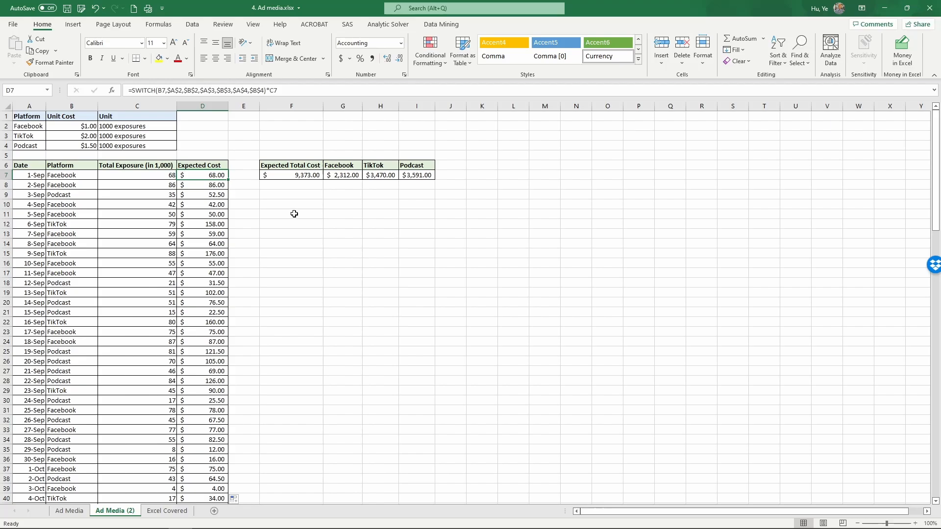
pyautogui.moveTo(354, 468)
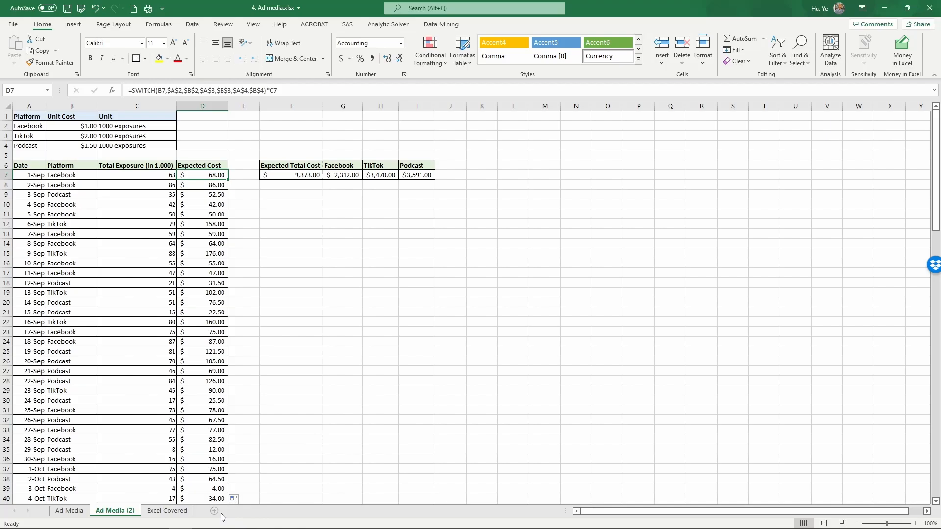
pyautogui.moveTo(213, 511)
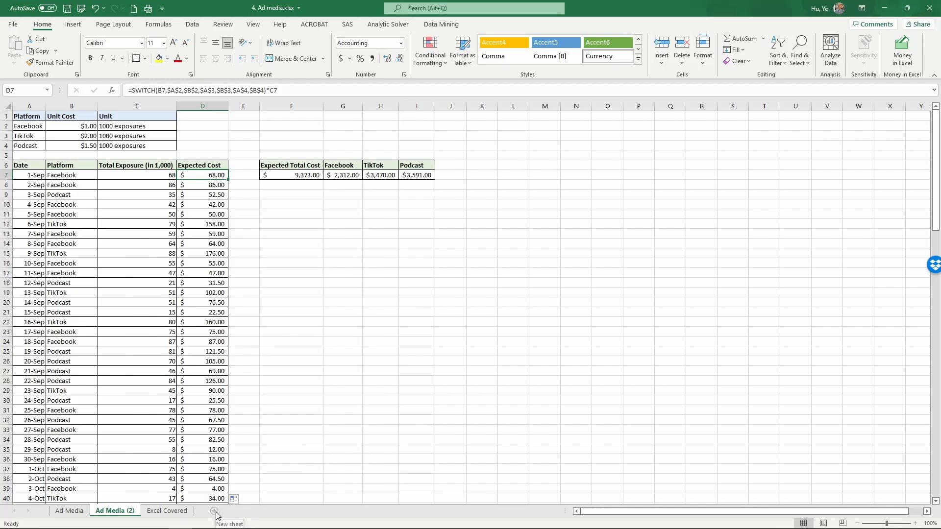
# Step: Add a new sheet, rename it Paste test, and return to Ad Media (2)
pyautogui.click(216, 514)
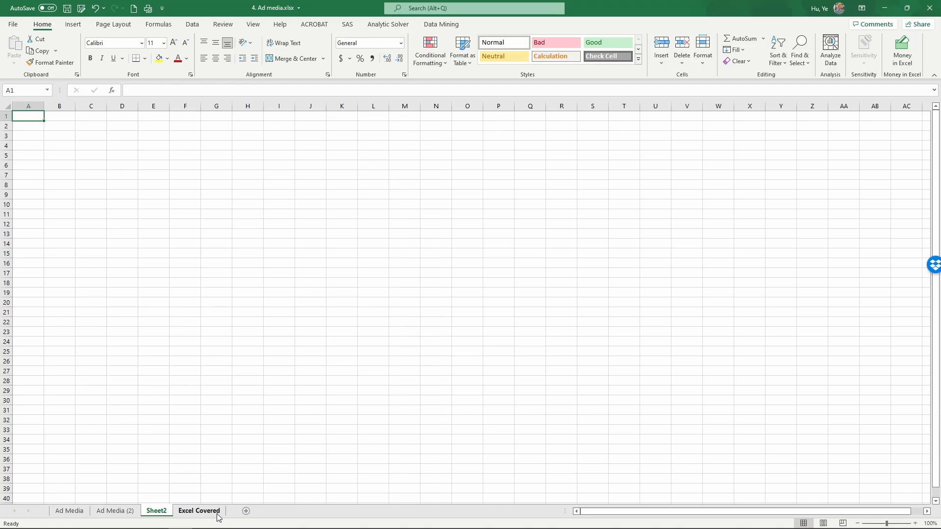
pyautogui.click(156, 511)
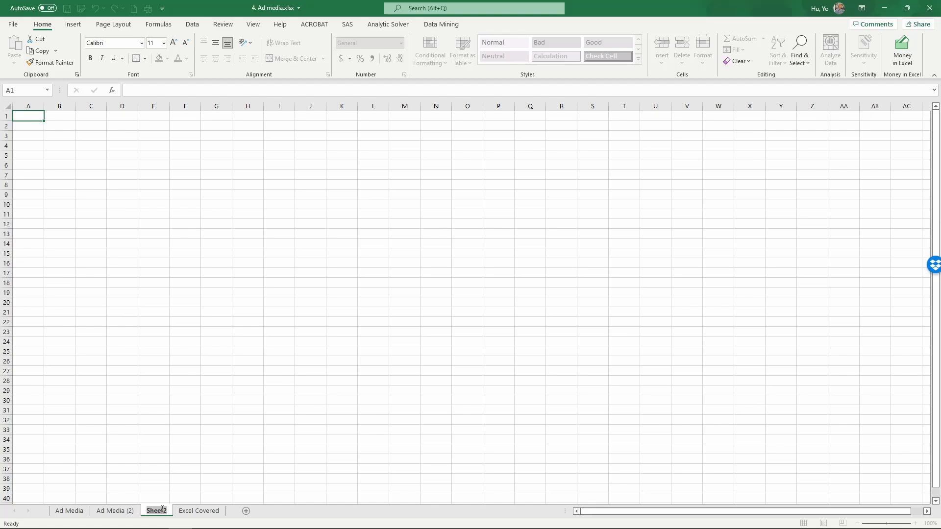
pyautogui.doubleClick(156, 511)
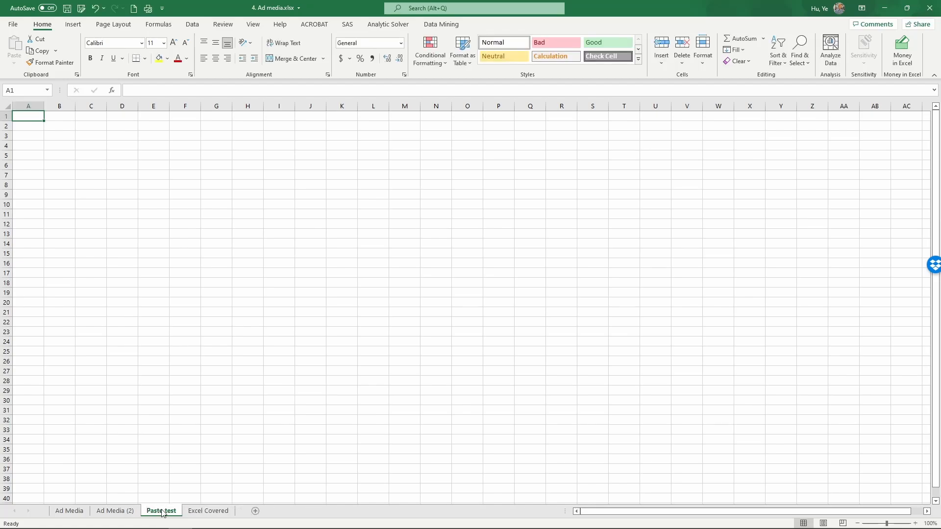
pyautogui.click(115, 511)
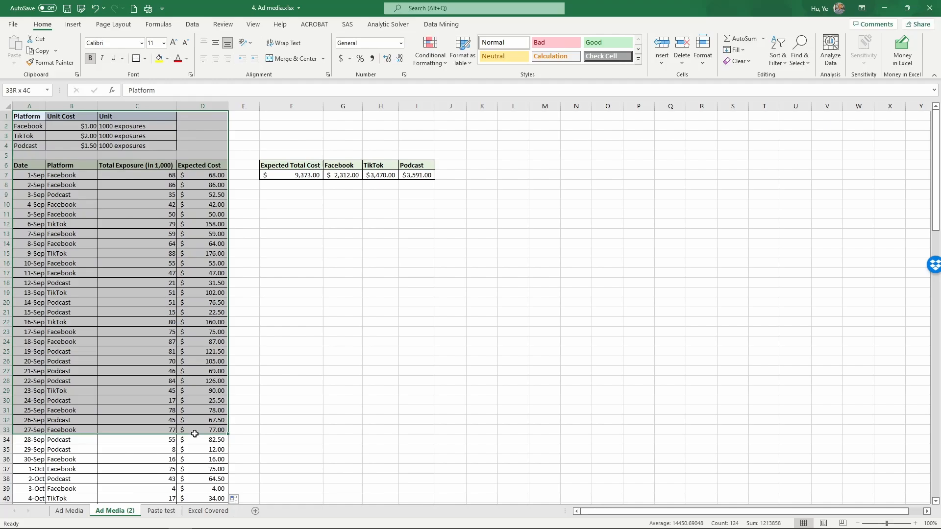
# Step: Copy the whole A1:D128 ad media table and switch to the Paste test sheet
pyautogui.scroll(-3)
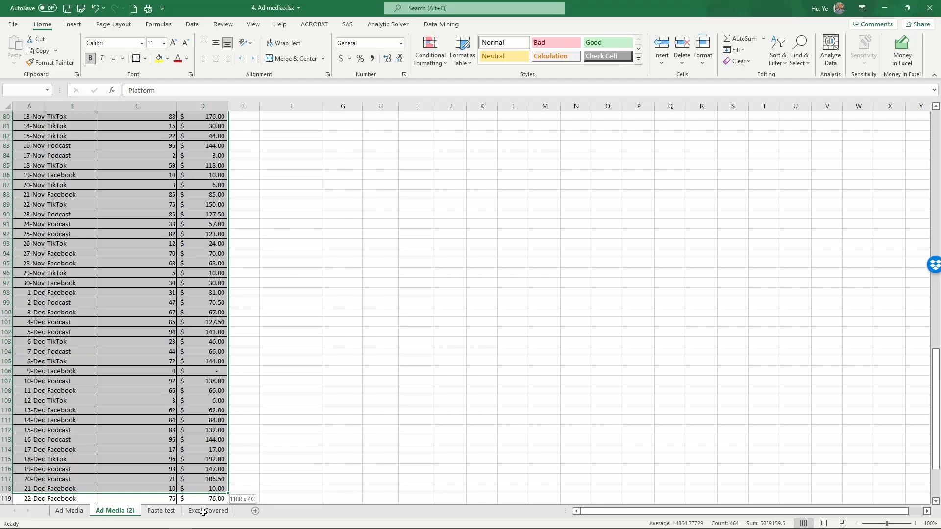
pyautogui.scroll(-3)
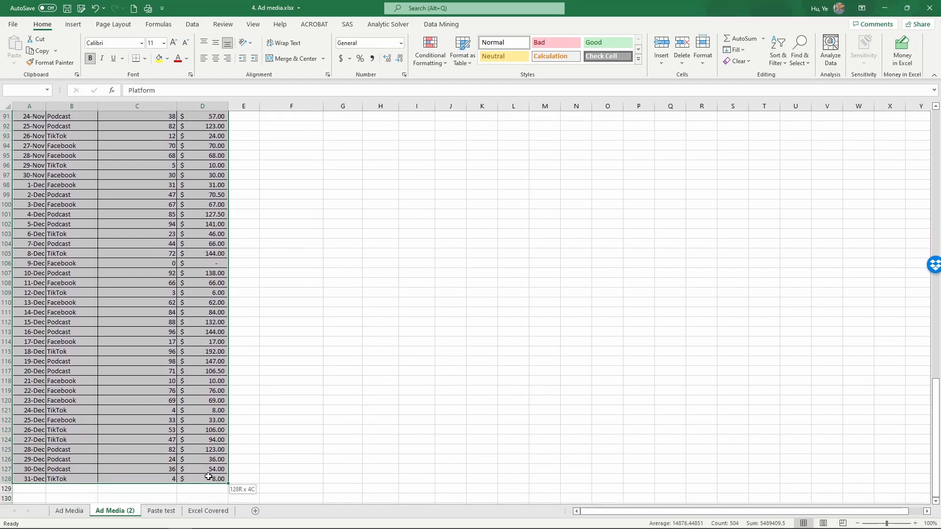
pyautogui.press('ctrl+Home')
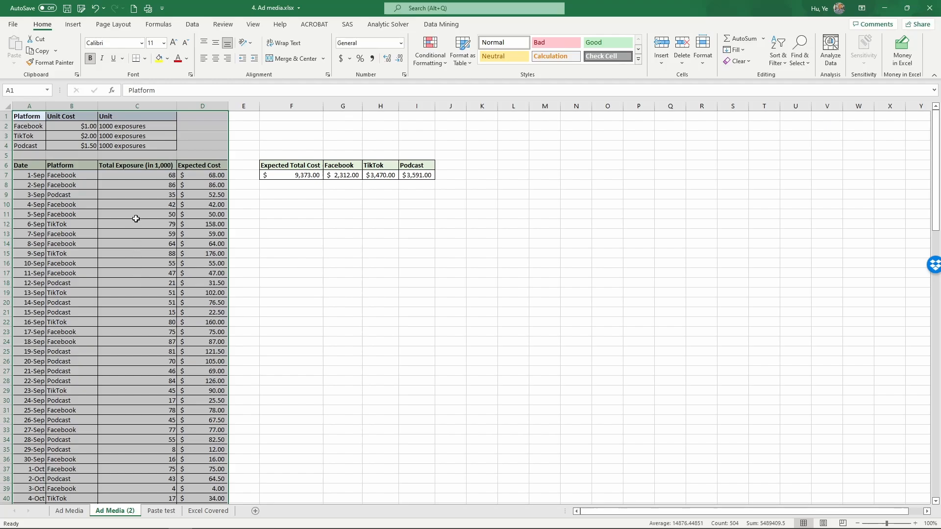
pyautogui.rightClick(136, 217)
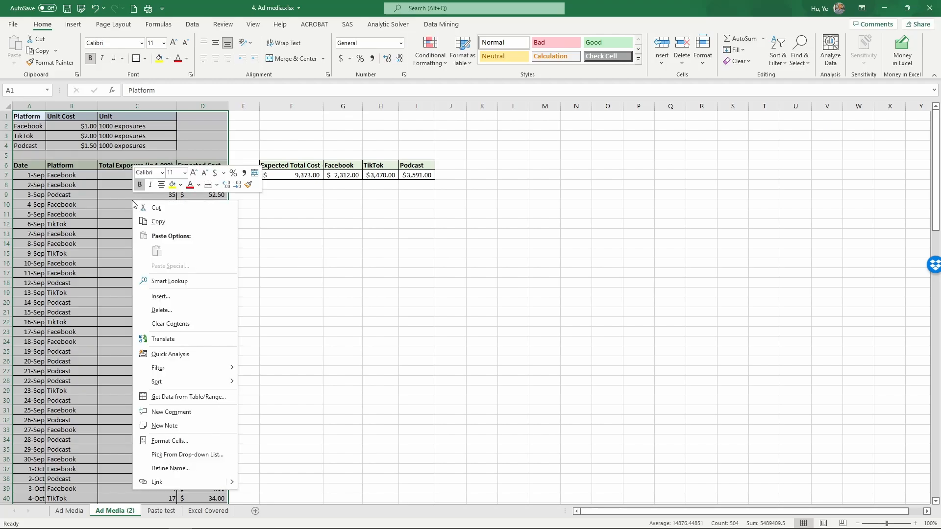
pyautogui.moveTo(158, 222)
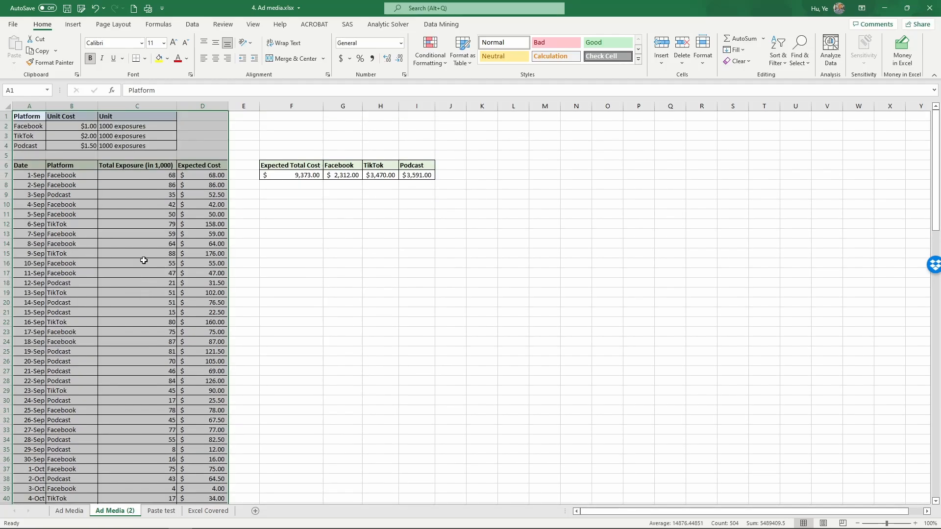
pyautogui.moveTo(146, 244)
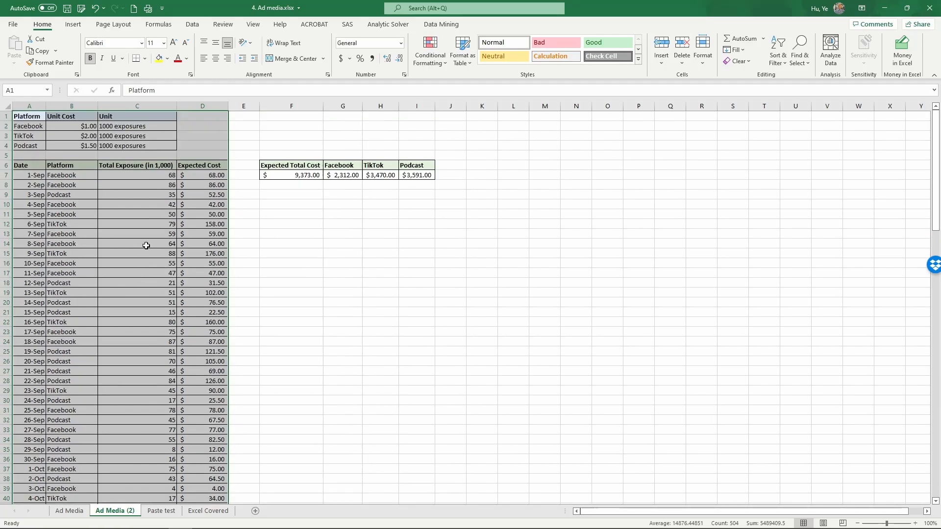
pyautogui.press('ctrl+c')
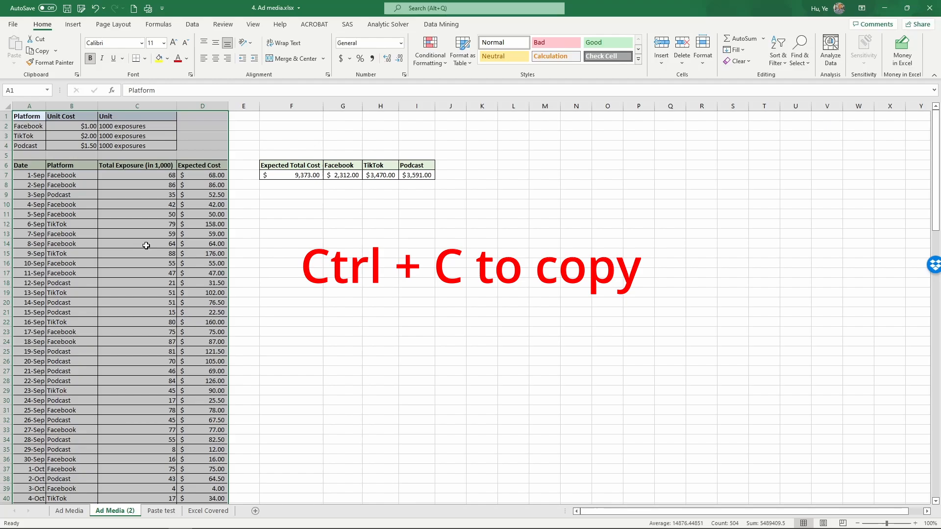
pyautogui.click(160, 511)
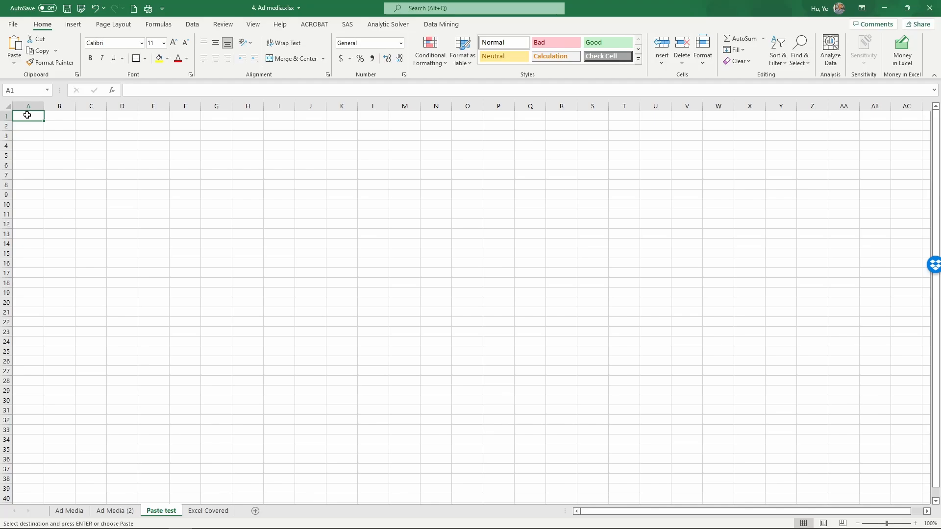
# Step: Paste the full table at A1 keeping source formatting and check D7's SWITCH formula
pyautogui.rightClick(27, 116)
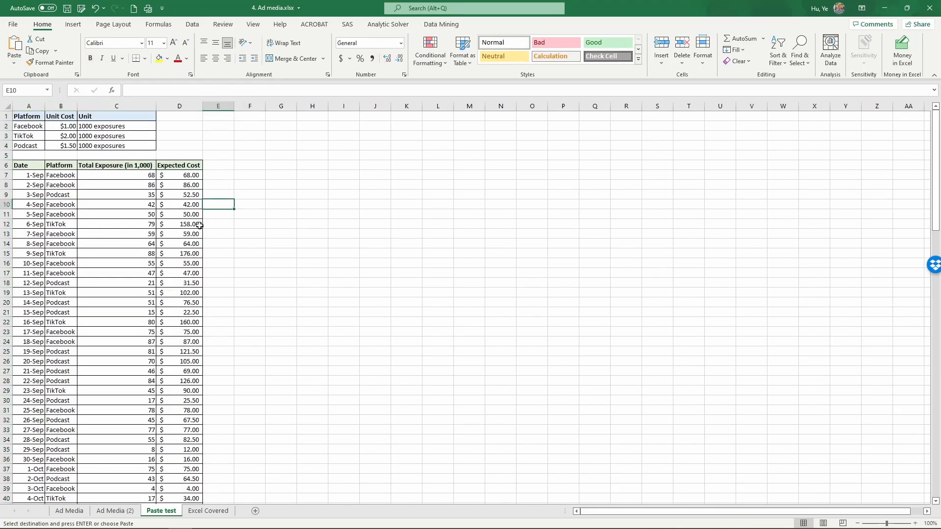
pyautogui.click(178, 174)
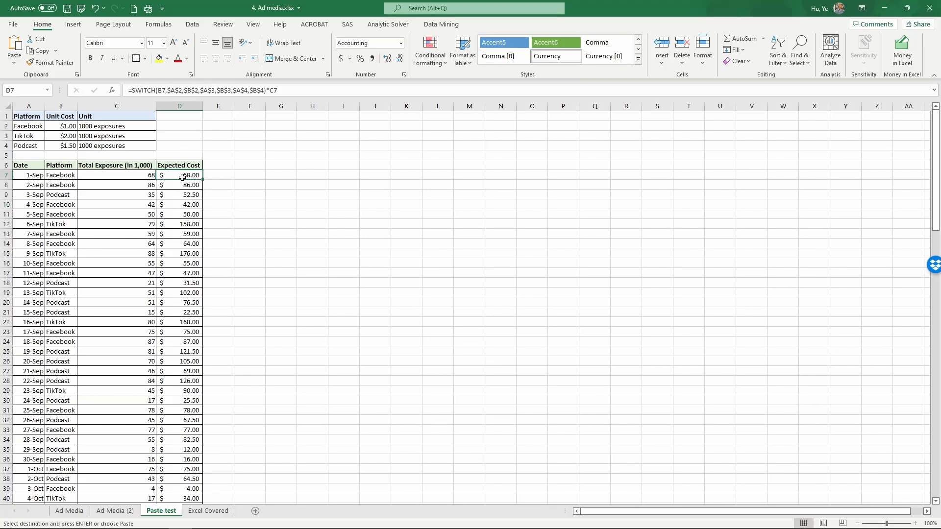
pyautogui.moveTo(163, 254)
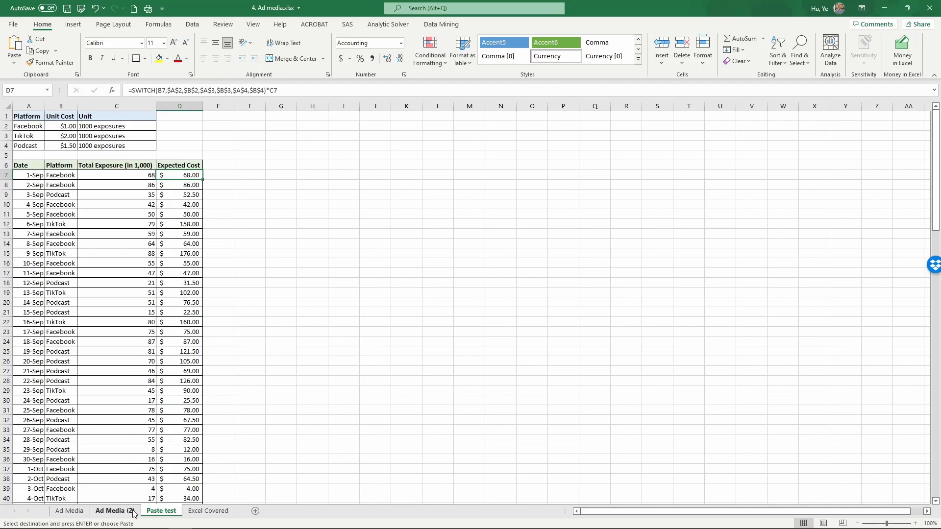
pyautogui.click(160, 511)
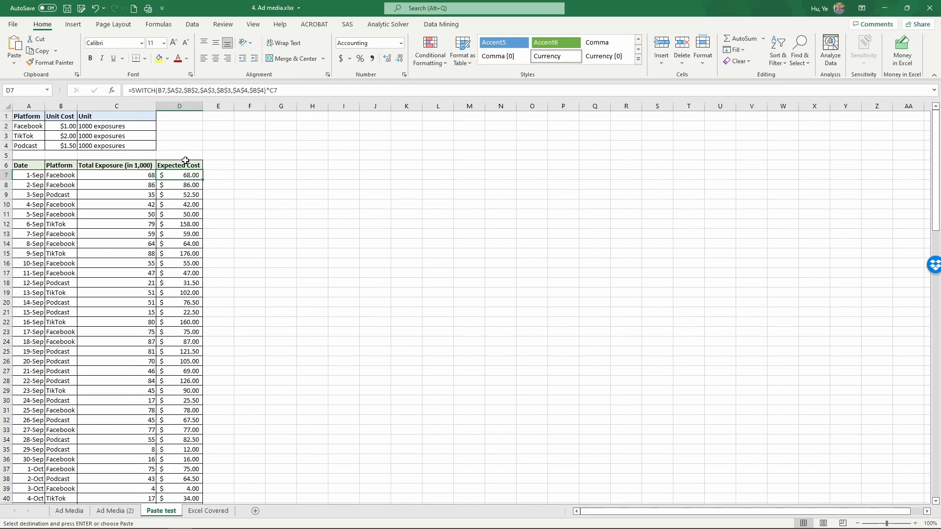
pyautogui.moveTo(255, 114)
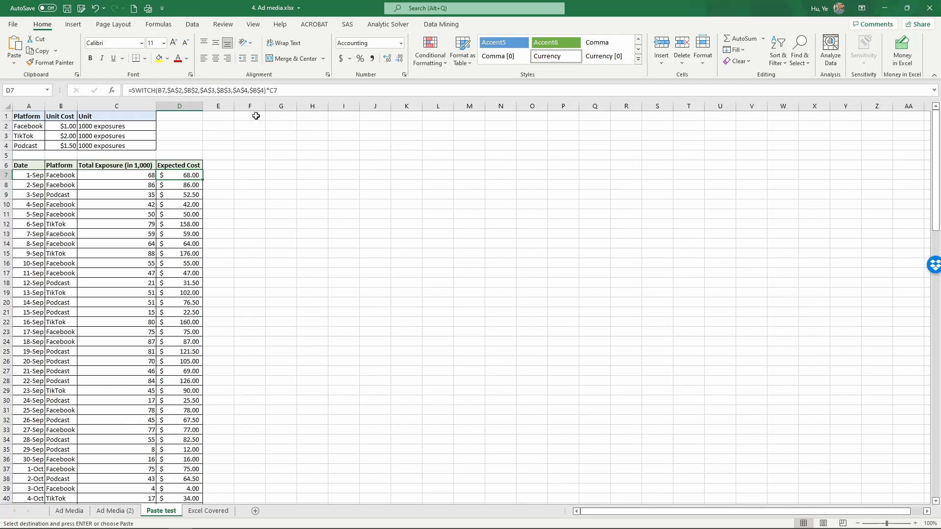
# Step: Paste Values at F1, autofit the columns and confirm dates are serials and costs plain values
pyautogui.rightClick(249, 116)
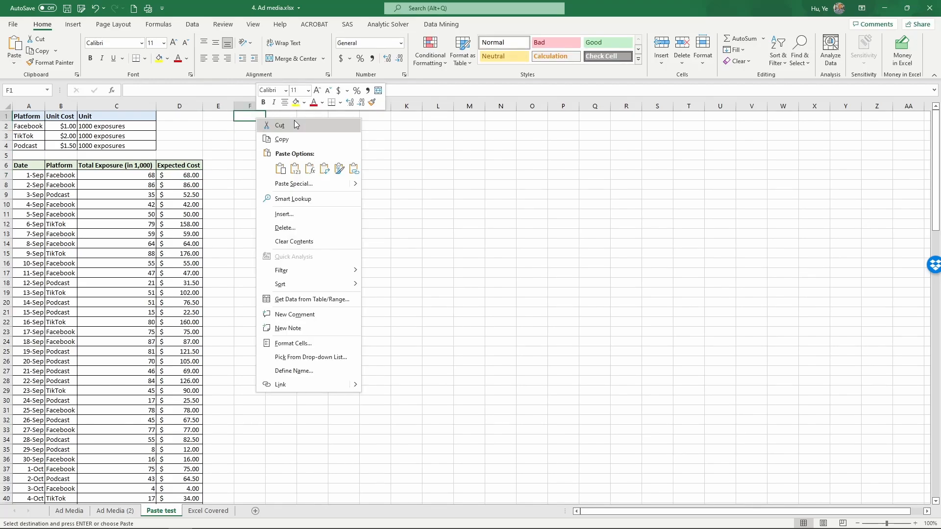
pyautogui.moveTo(295, 168)
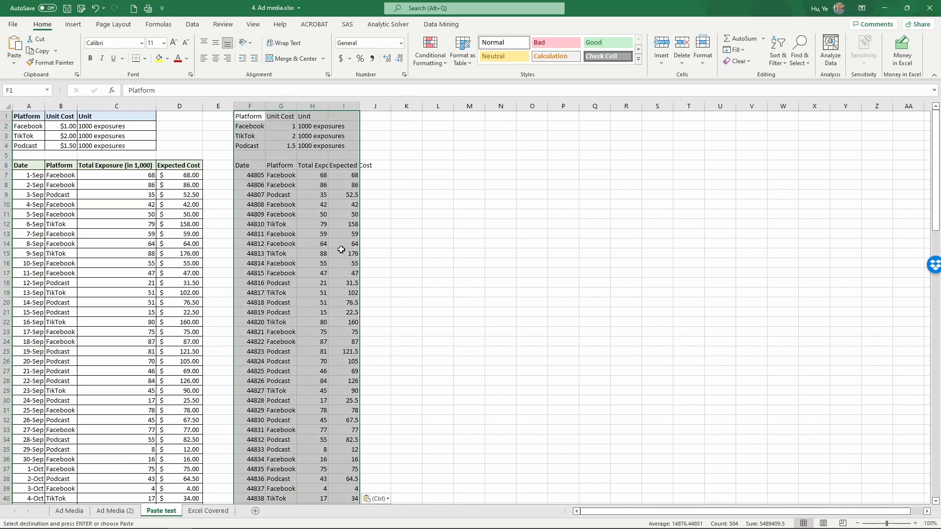
pyautogui.click(344, 106)
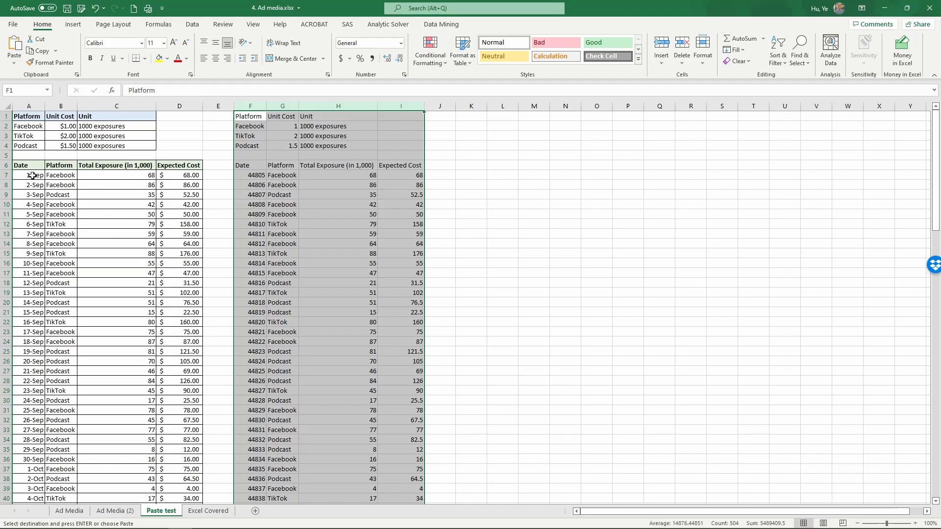
pyautogui.click(250, 174)
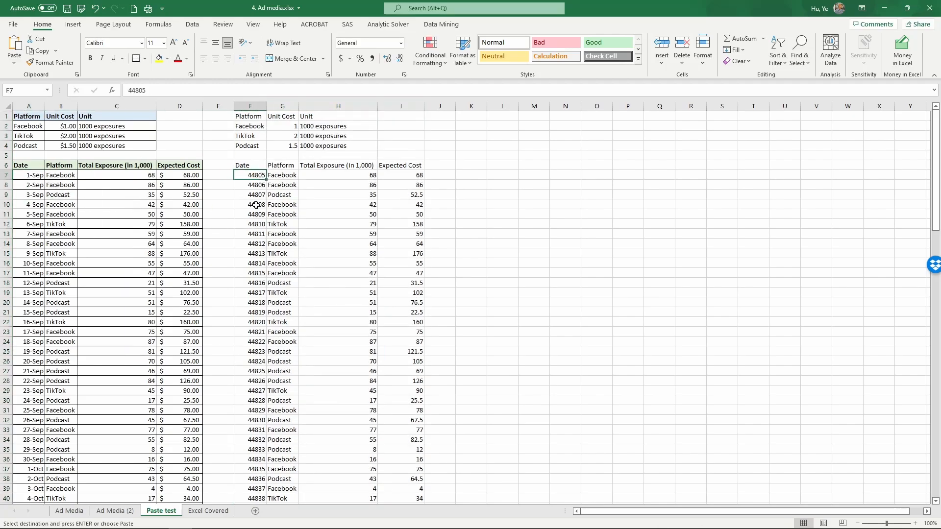
pyautogui.moveTo(395, 180)
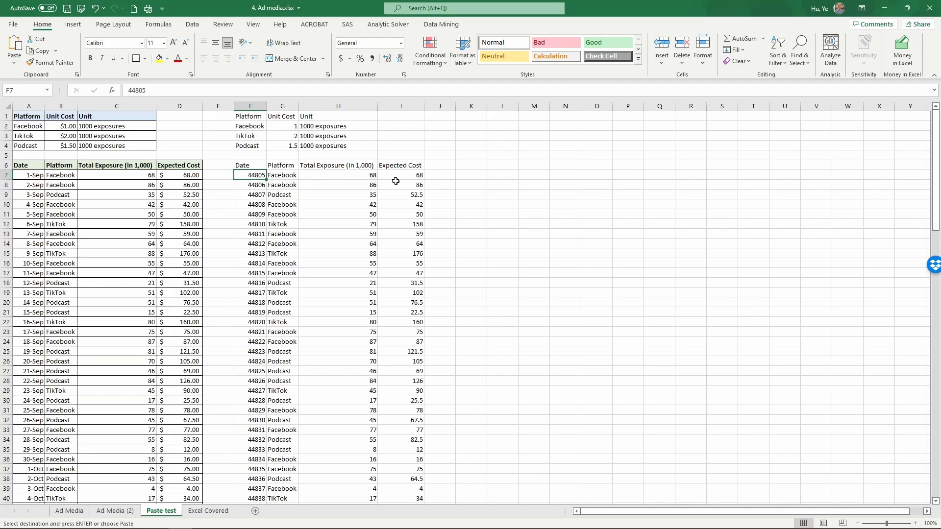
pyautogui.click(400, 174)
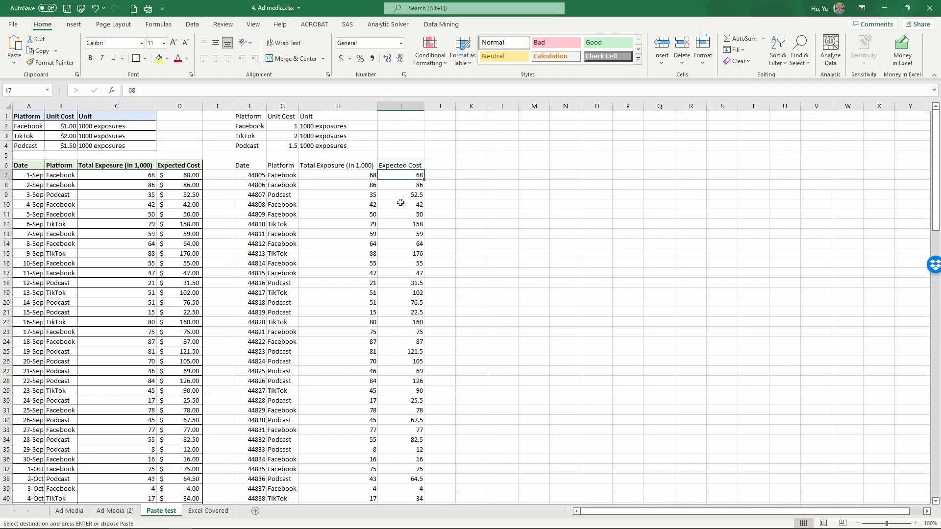
pyautogui.moveTo(411, 175)
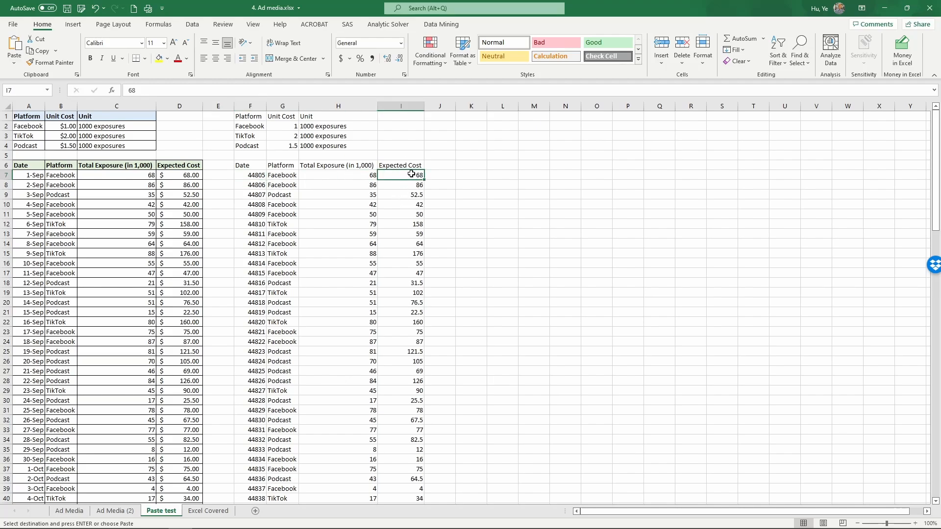
pyautogui.moveTo(212, 169)
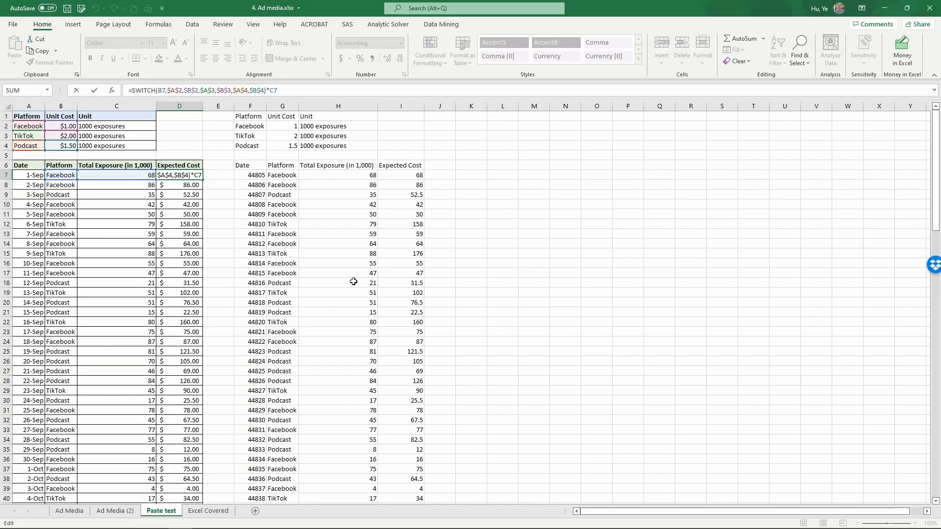
pyautogui.press('Enter')
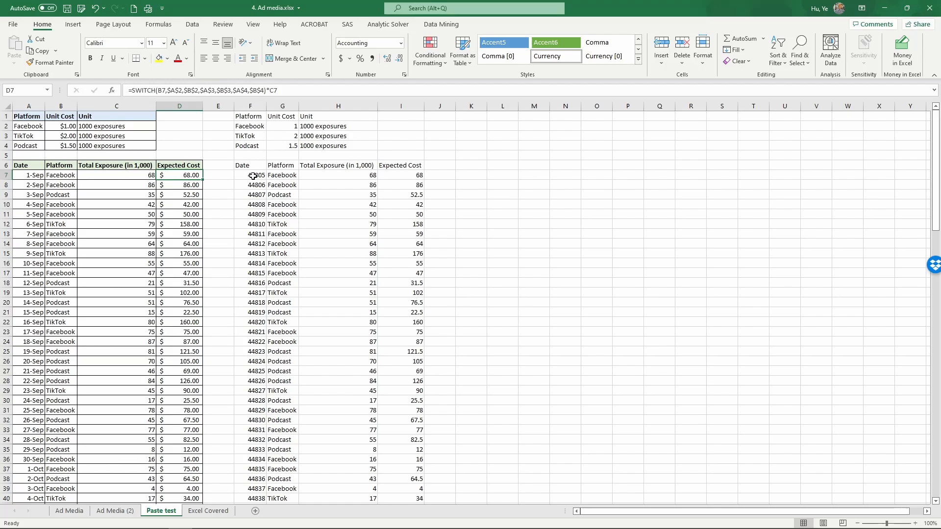
pyautogui.click(250, 174)
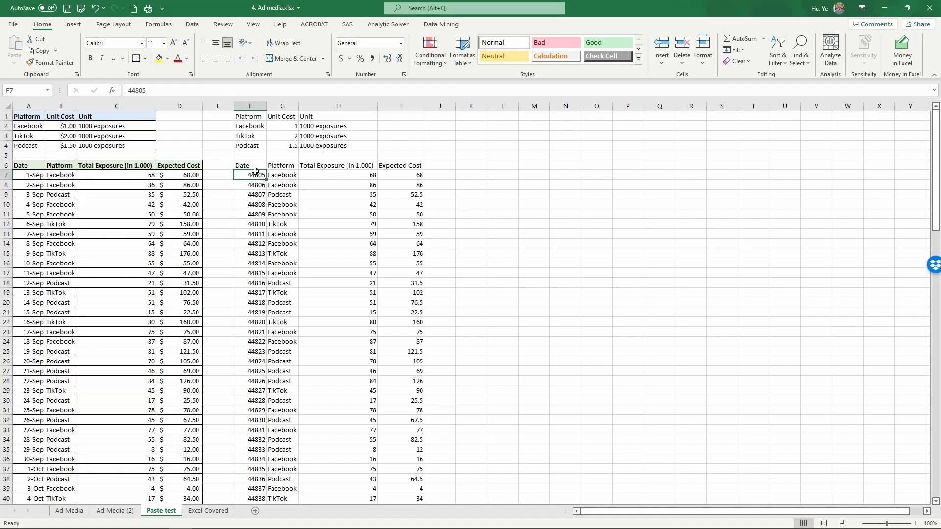
pyautogui.moveTo(371, 225)
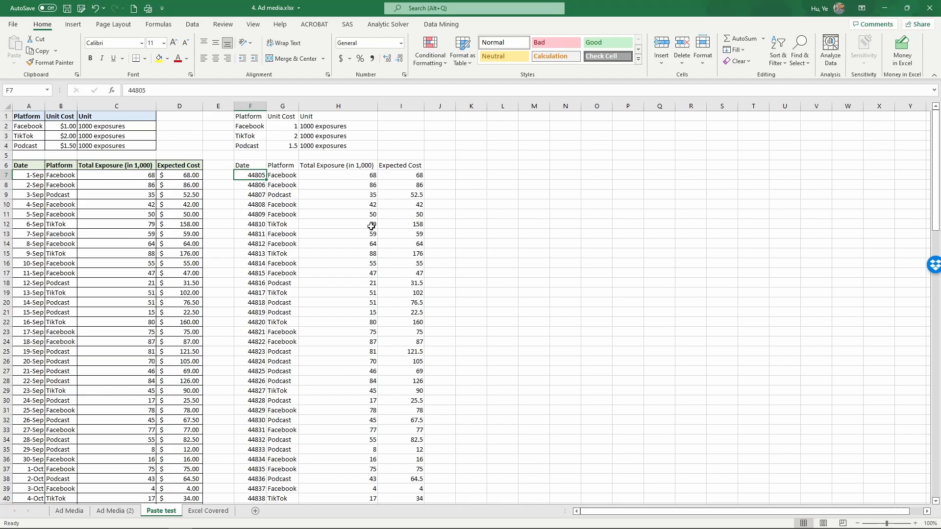
pyautogui.scroll(-3)
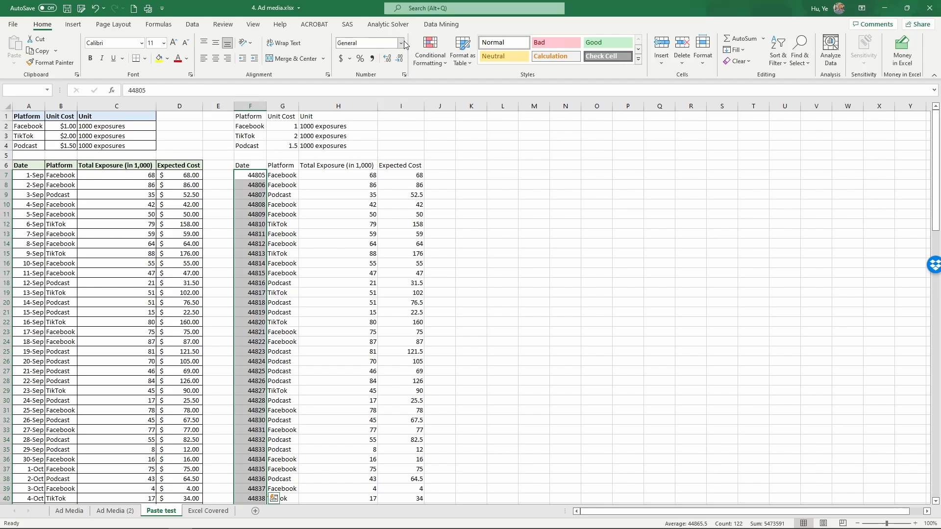
# Step: Format column F as Short Date so serials read like 9/1/2022
pyautogui.click(401, 42)
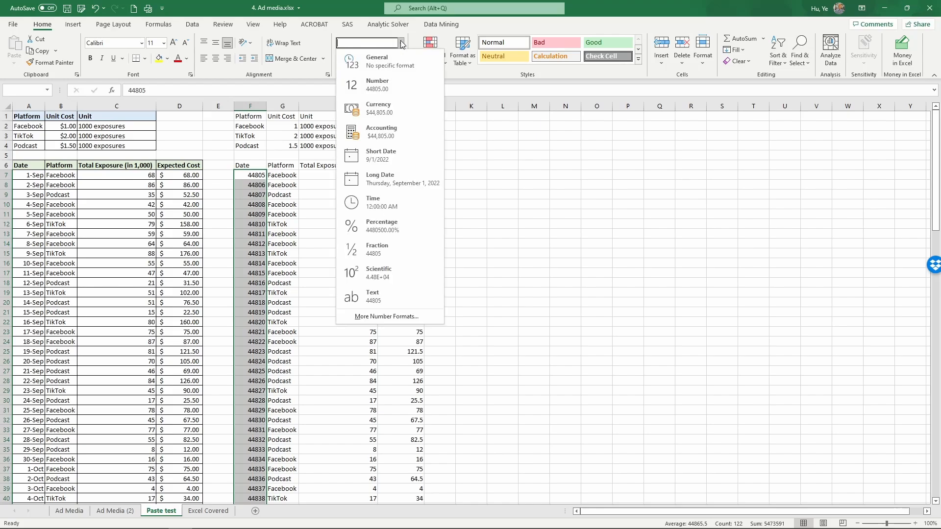
pyautogui.click(381, 155)
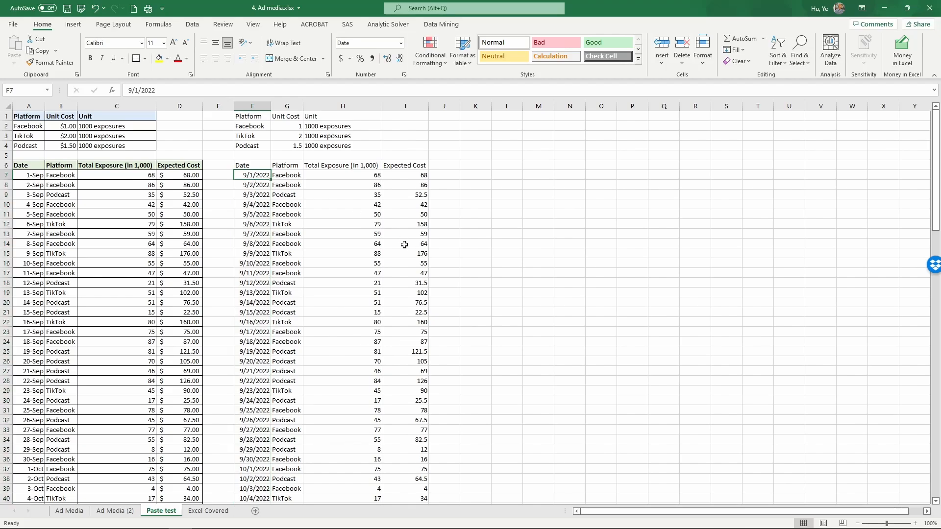
pyautogui.moveTo(274, 342)
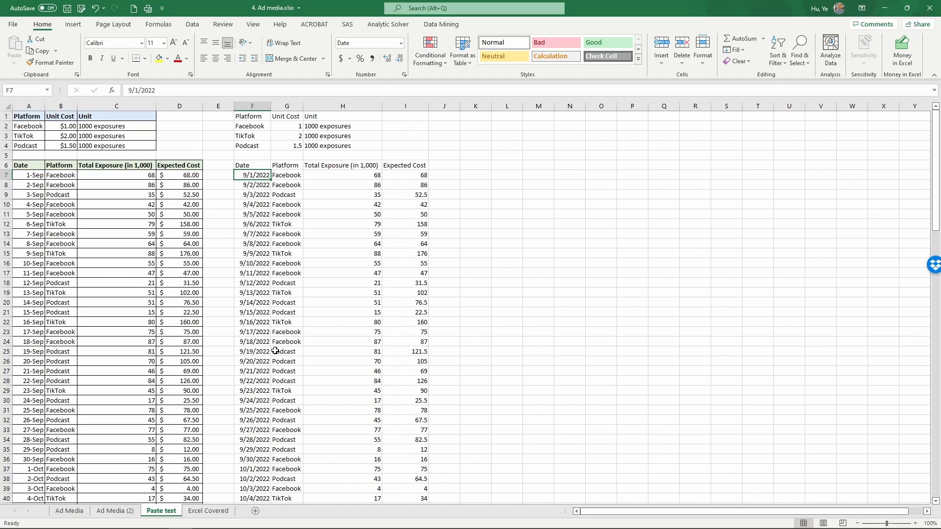
pyautogui.moveTo(290, 428)
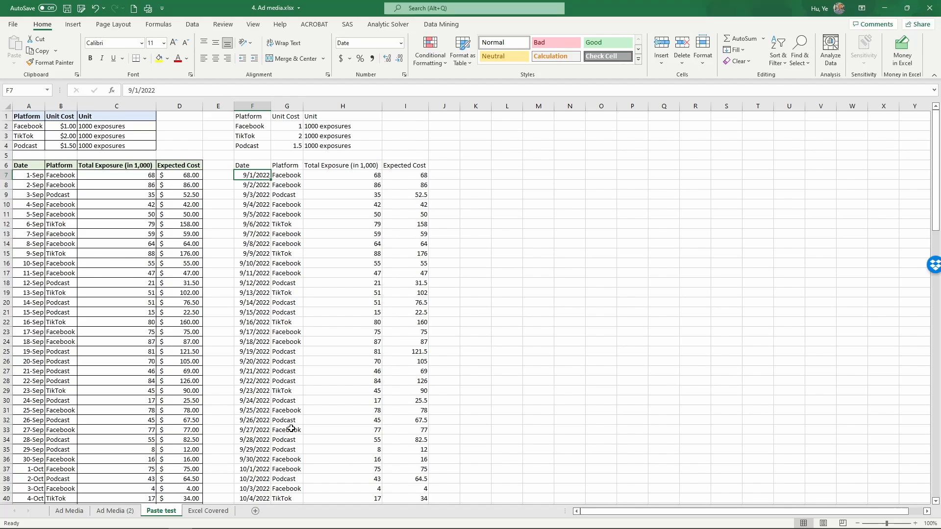
# Step: Paste Formulas at K1, keeping the SWITCH cost formulas, then select P1
pyautogui.click(114, 511)
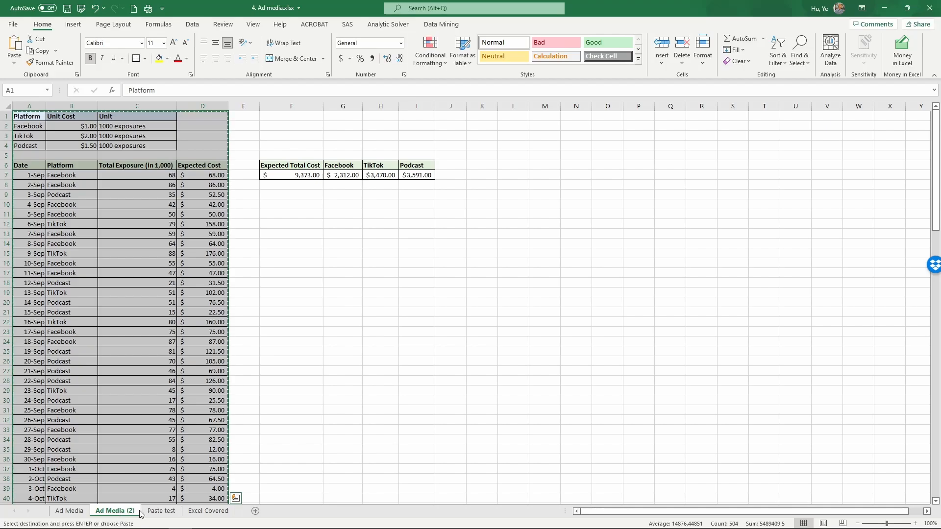
pyautogui.click(160, 511)
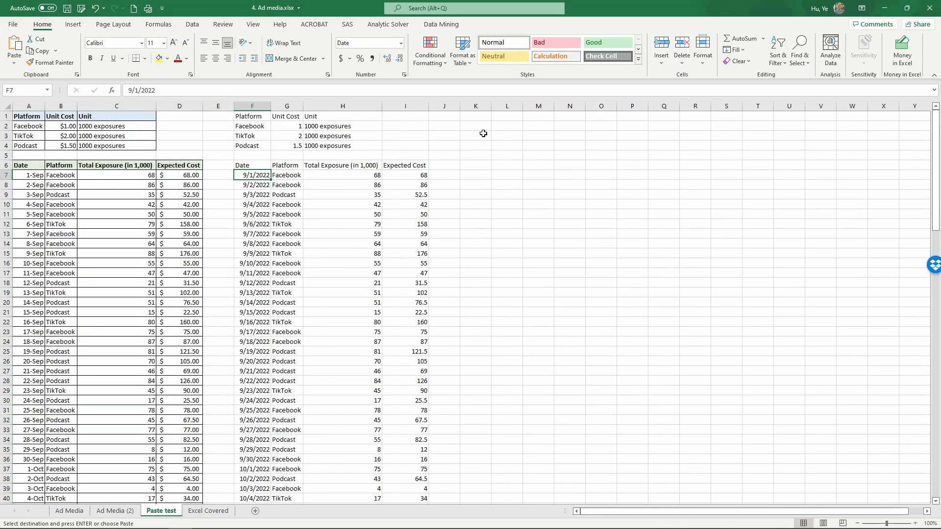
pyautogui.rightClick(475, 114)
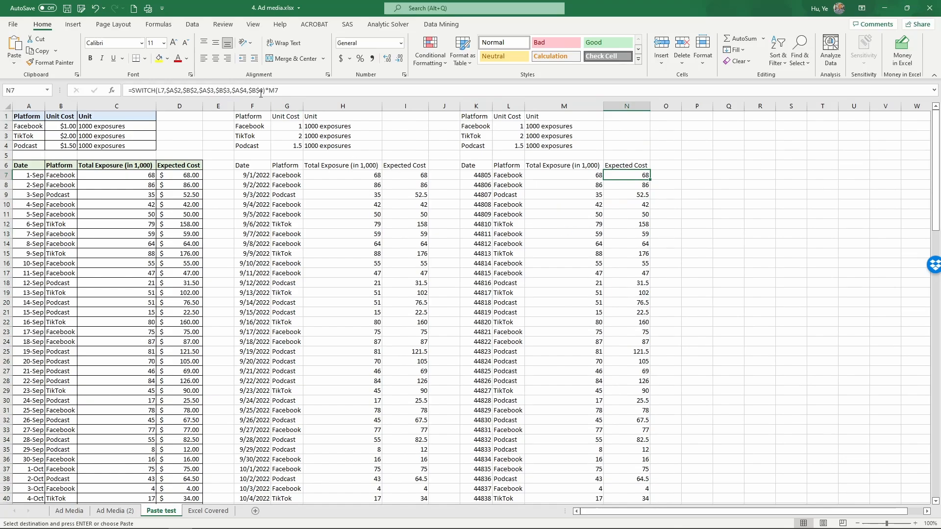
pyautogui.moveTo(340, 293)
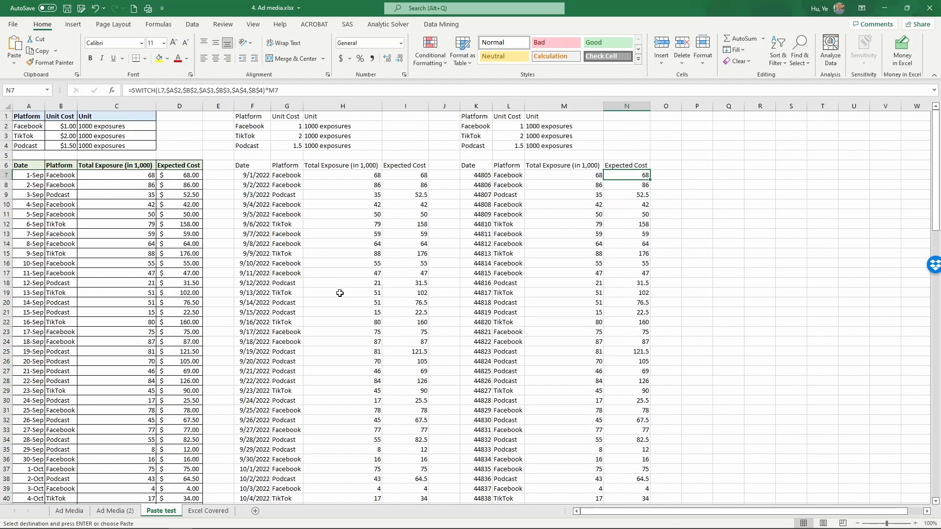
pyautogui.moveTo(579, 301)
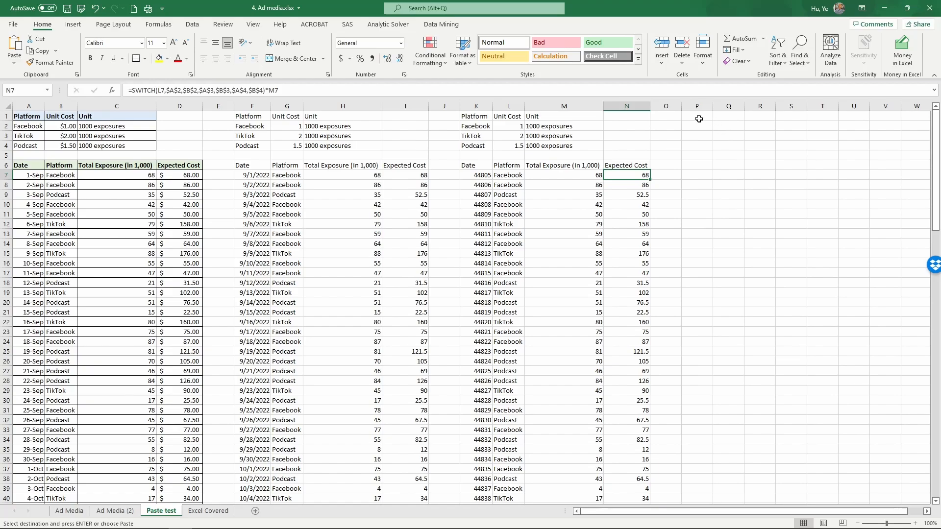
pyautogui.click(696, 116)
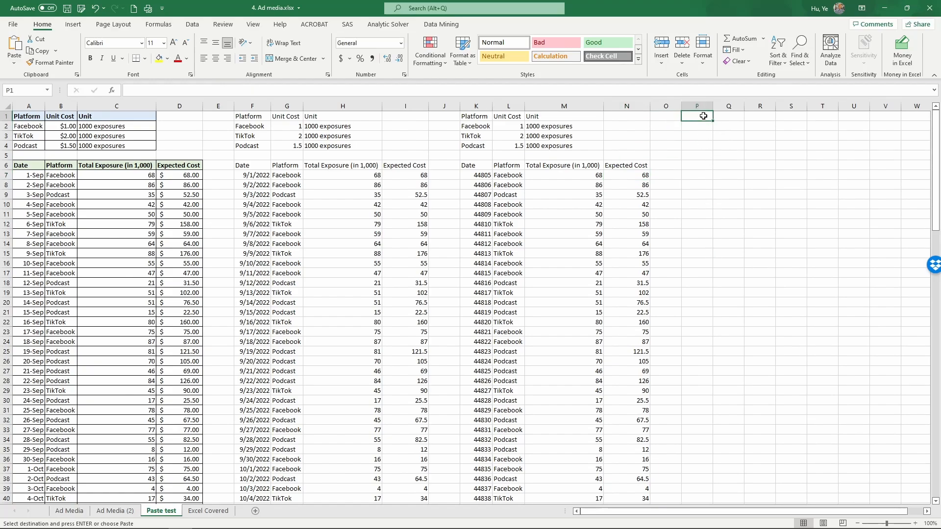
# Step: Paste a transposed copy at P1 and scroll right to review it
pyautogui.rightClick(697, 115)
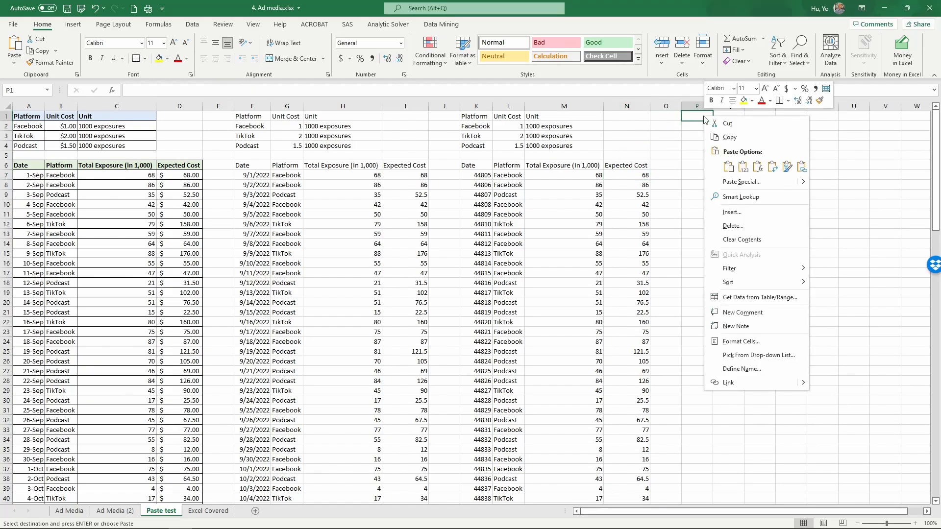
pyautogui.moveTo(774, 167)
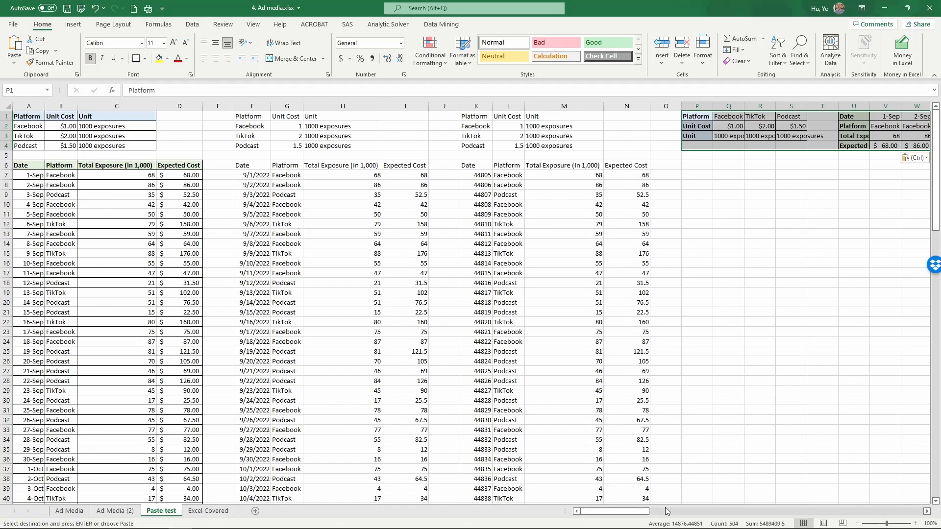
pyautogui.hscroll(3)
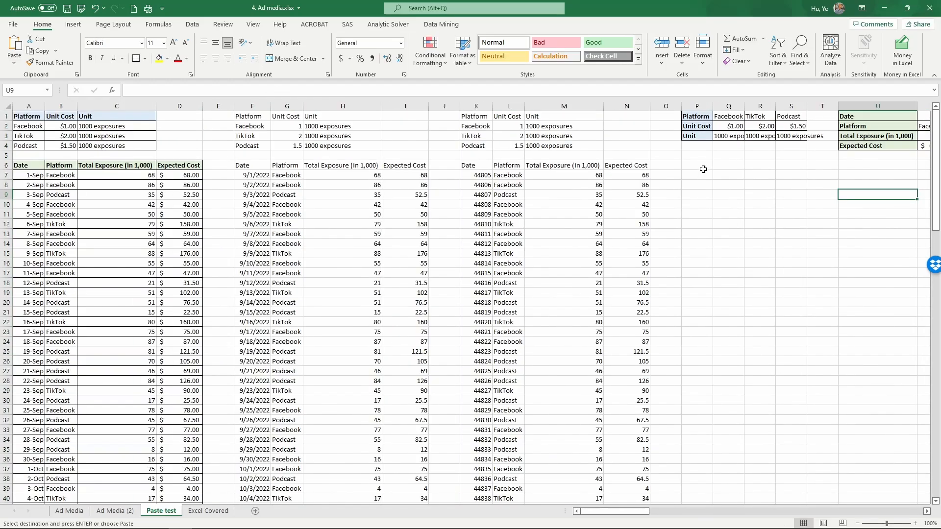
# Step: Use Paste Special at P6 with Values and Transpose for an unformatted transposed copy
pyautogui.click(696, 165)
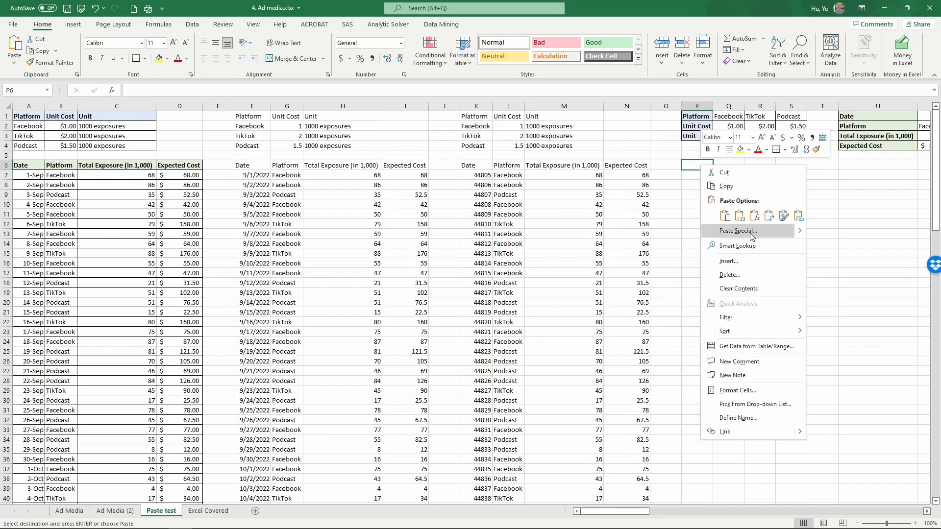
pyautogui.click(736, 231)
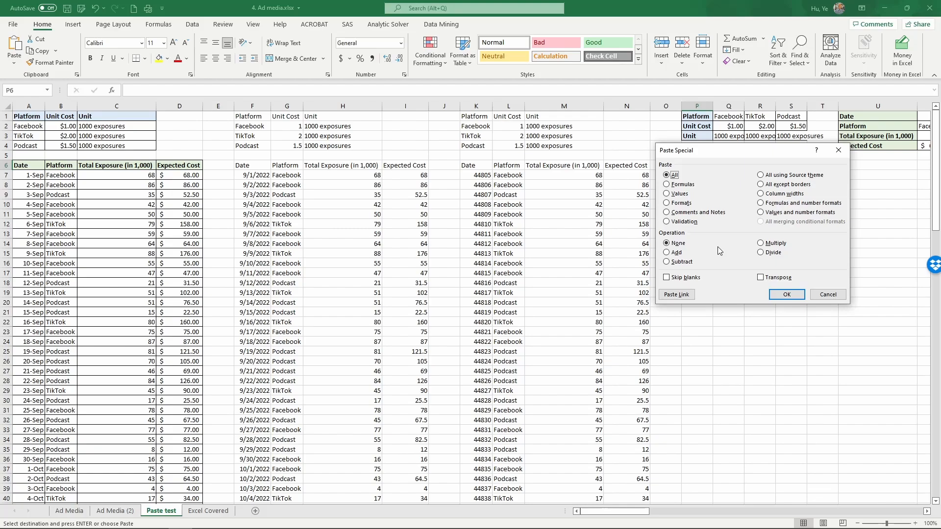
pyautogui.moveTo(708, 259)
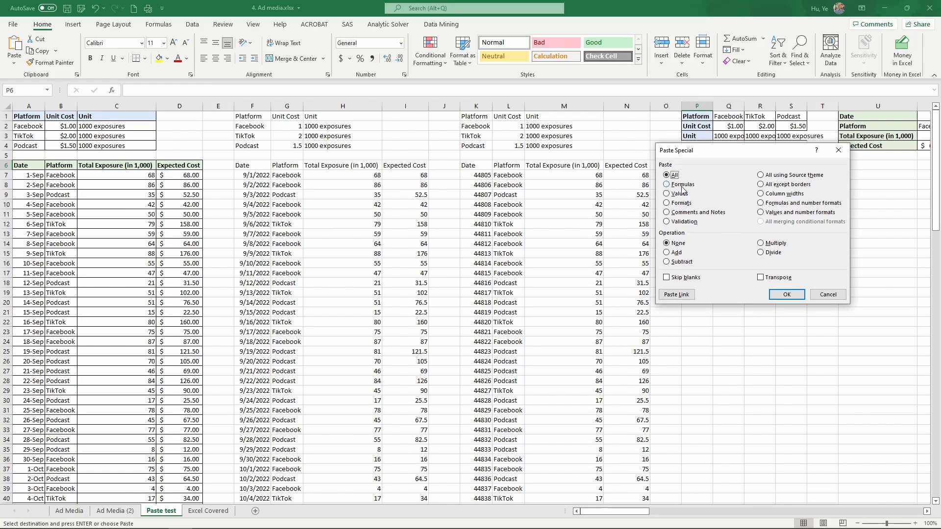
pyautogui.click(667, 194)
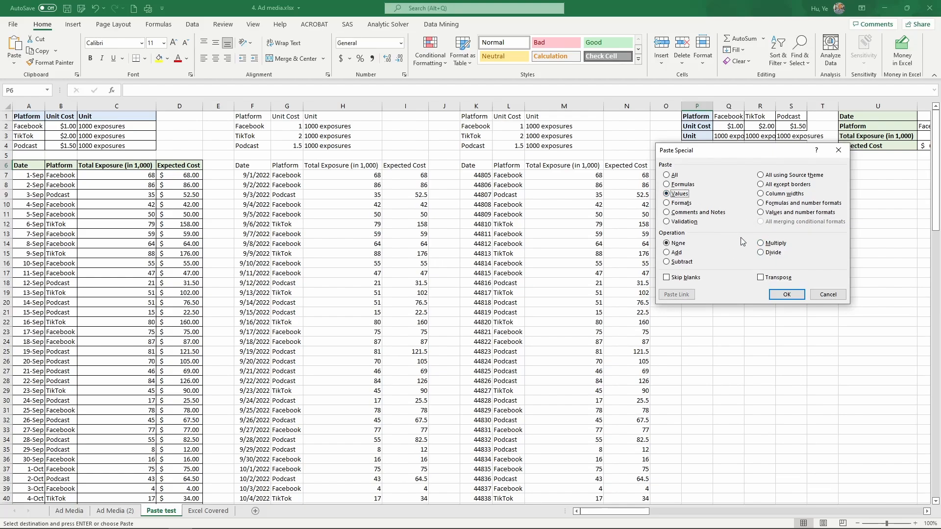
pyautogui.moveTo(754, 271)
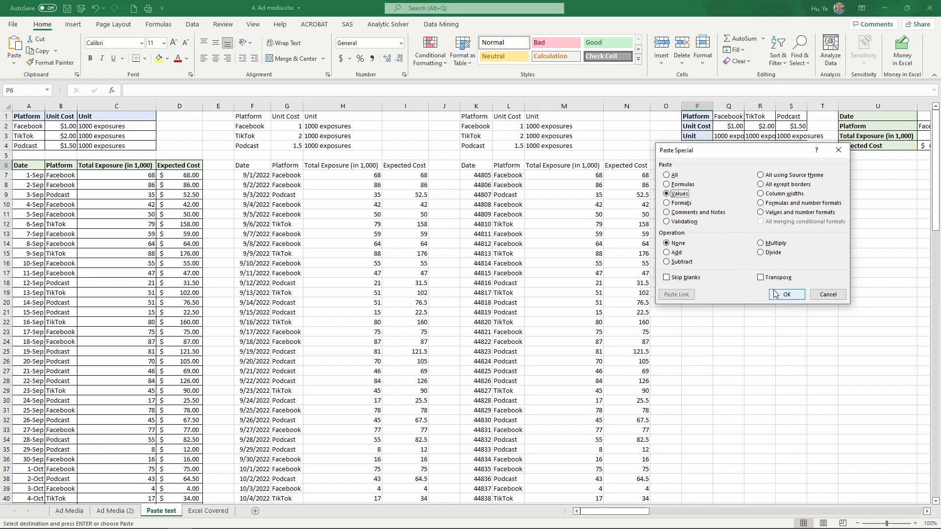
pyautogui.click(760, 277)
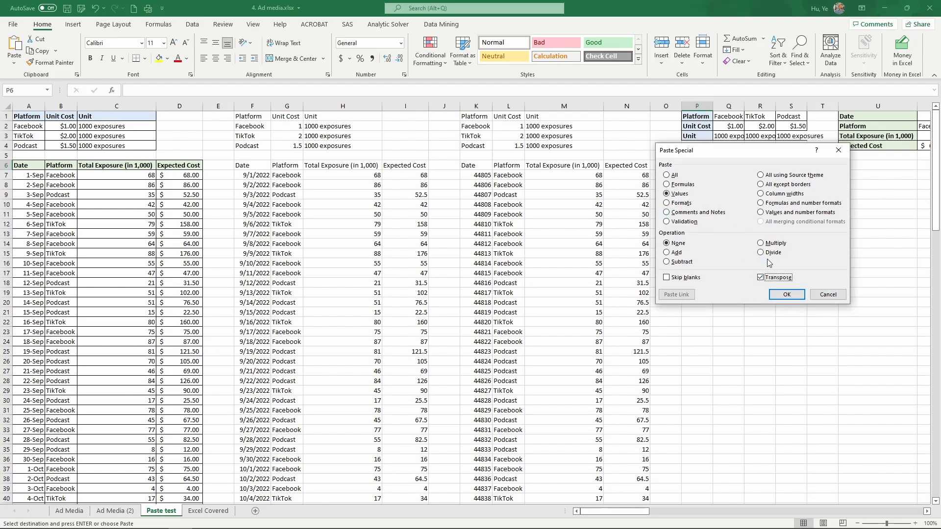
pyautogui.click(786, 295)
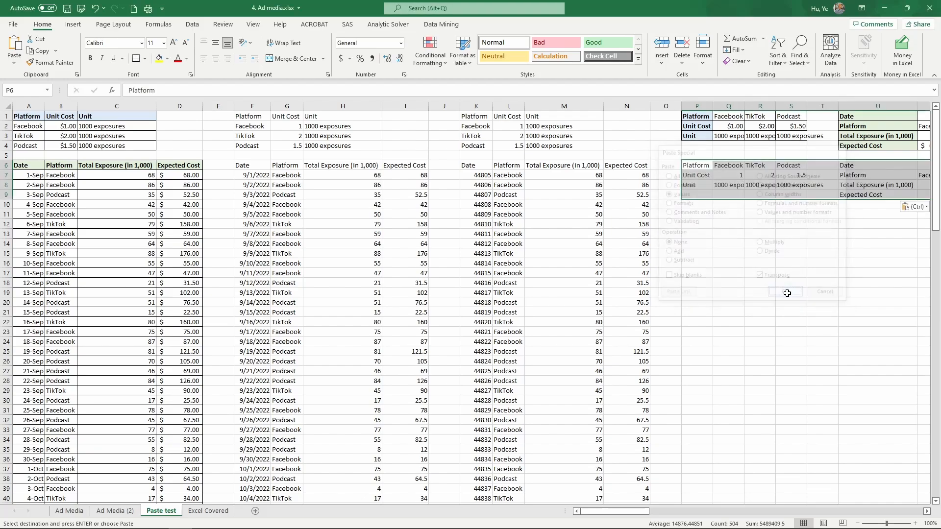
# Step: Confirm V9 holds a plain pasted value, then switch to the Excel Covered topics sheet
pyautogui.click(784, 292)
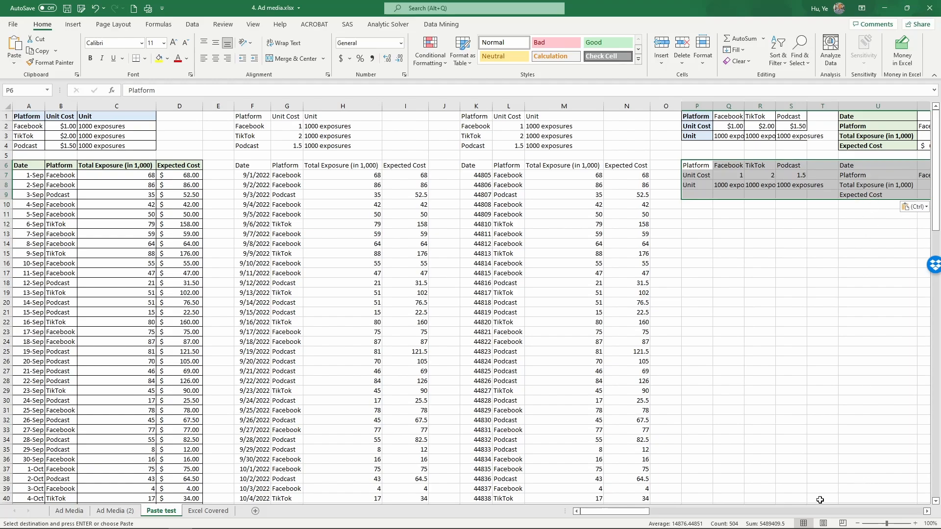
pyautogui.hscroll(3)
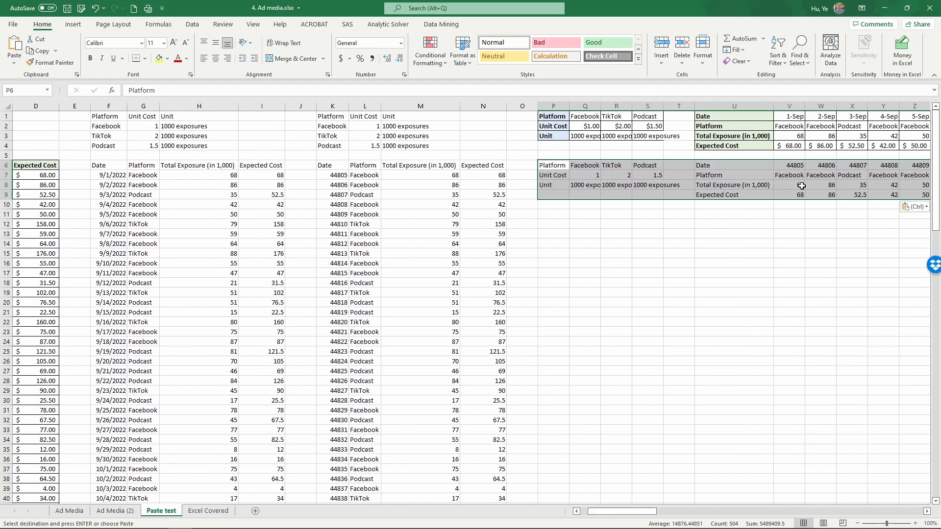
pyautogui.click(791, 194)
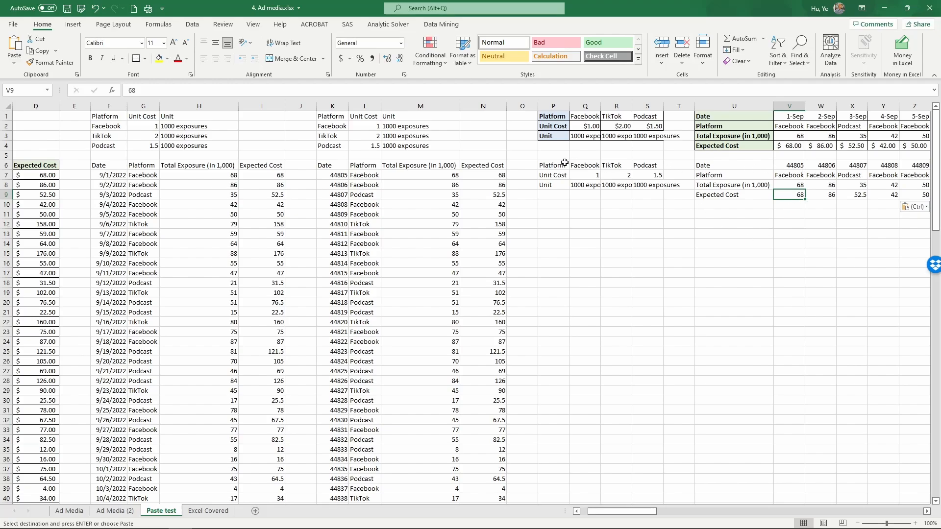
pyautogui.moveTo(699, 183)
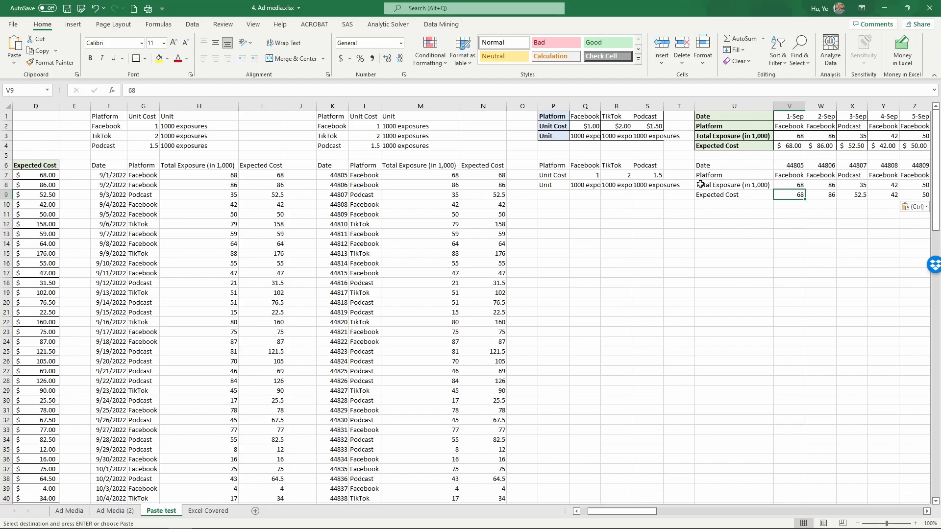
pyautogui.click(208, 511)
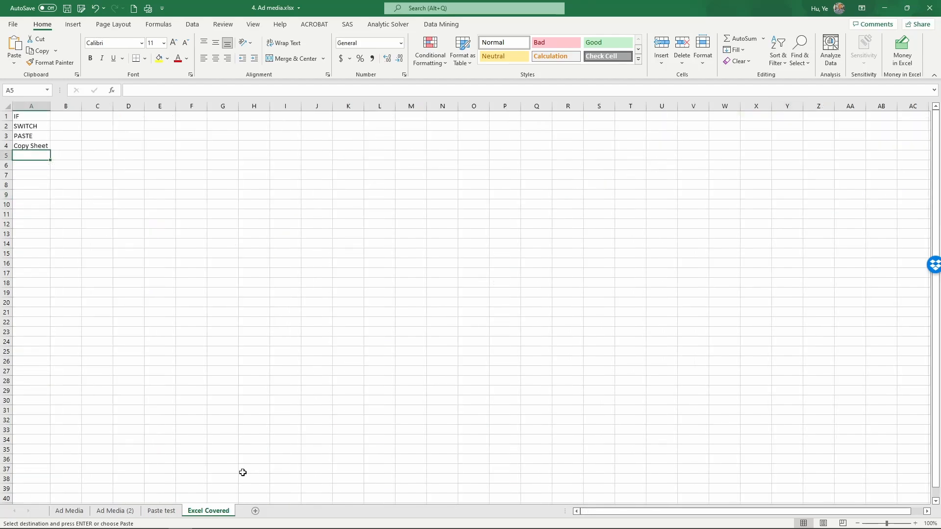
pyautogui.click(32, 116)
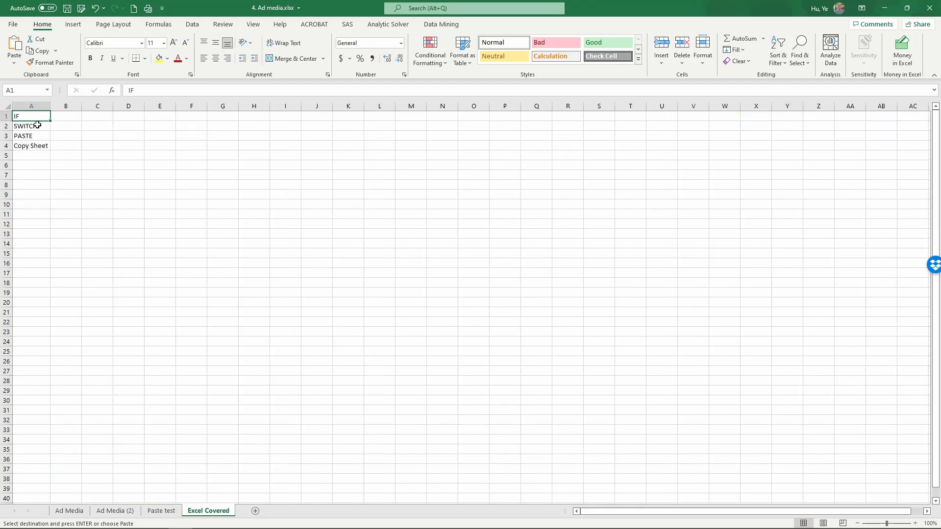
pyautogui.click(32, 135)
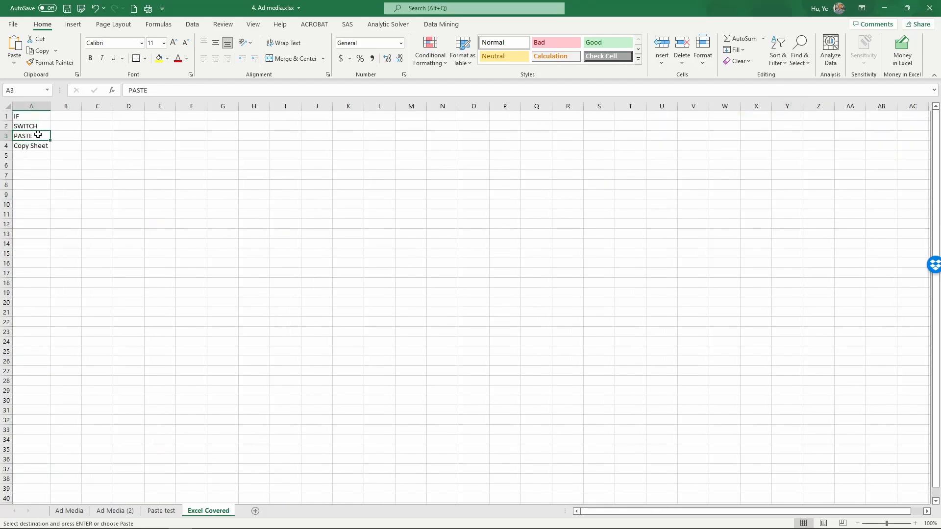